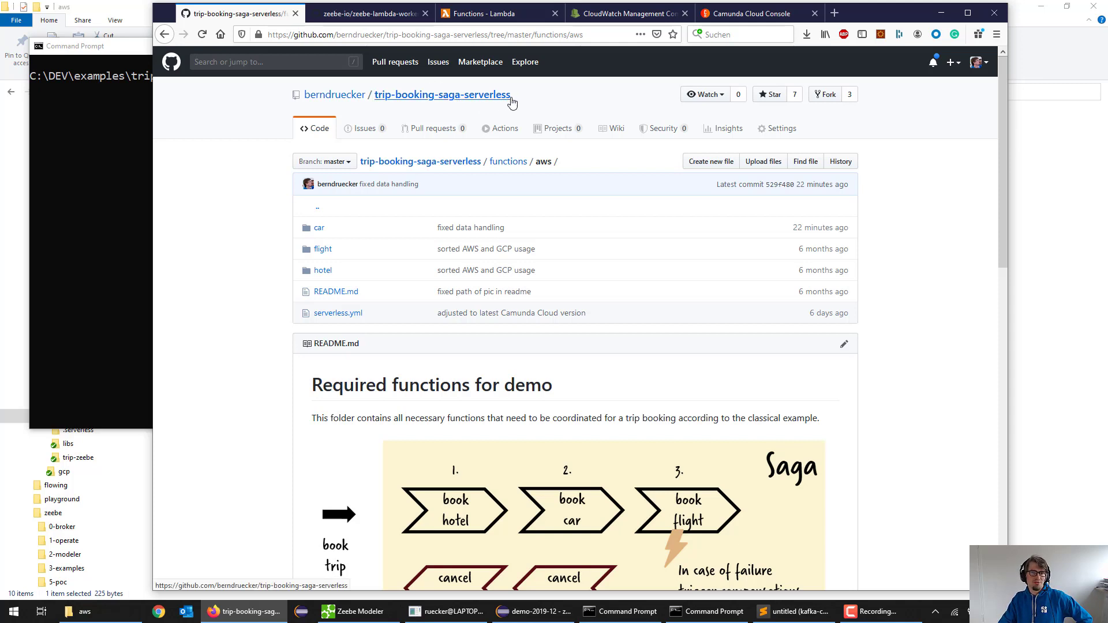
mouse_move(509, 103)
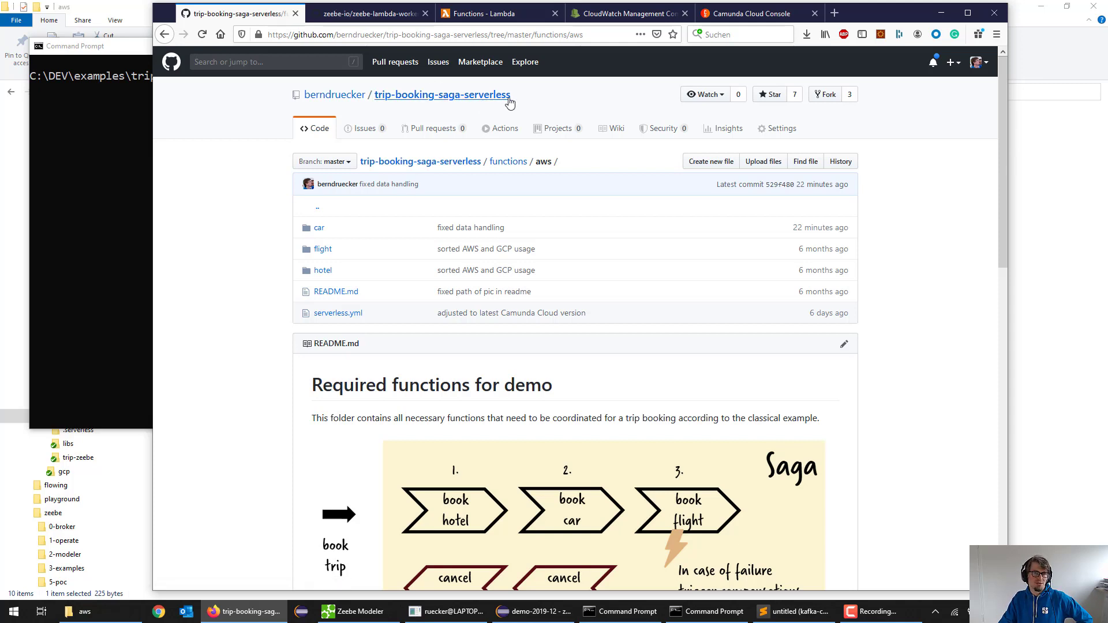
mouse_move(445, 103)
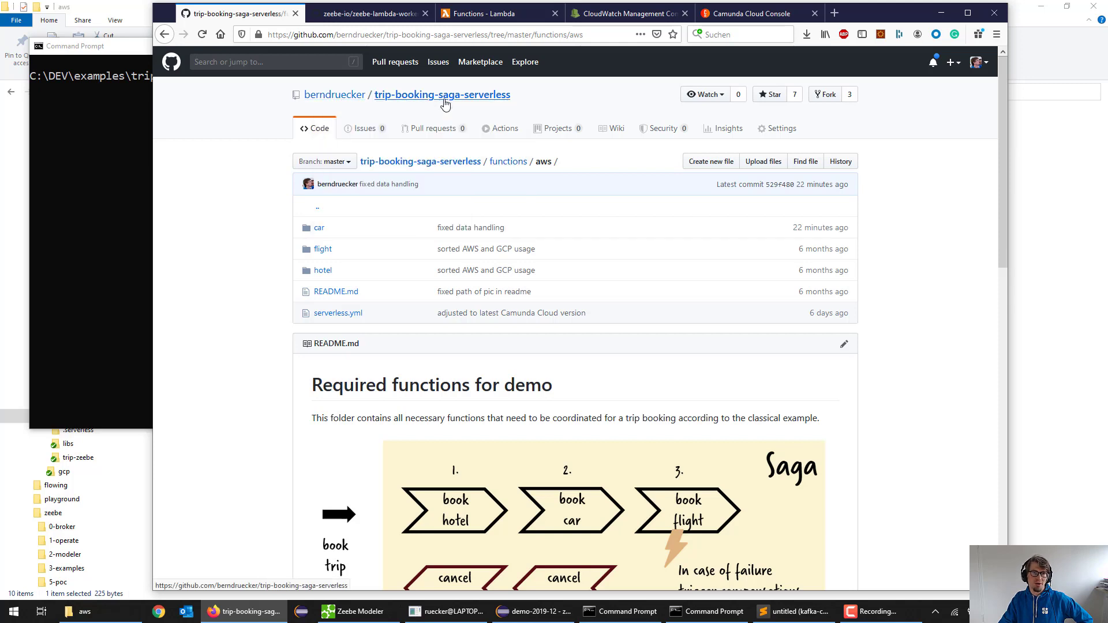
mouse_move(531, 100)
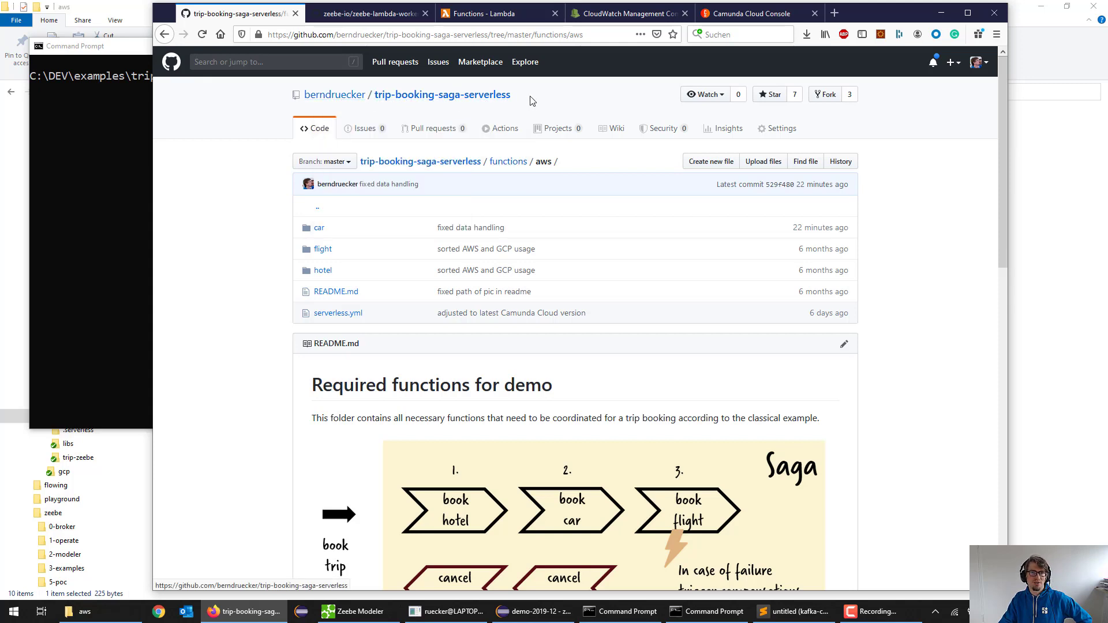
mouse_move(530, 255)
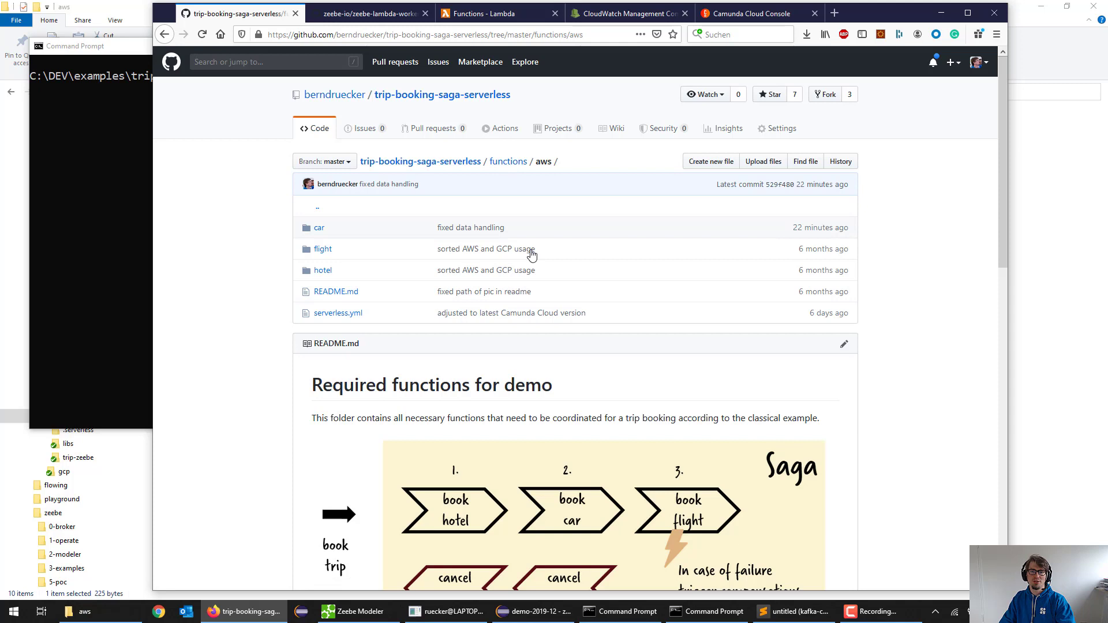
Navigate into hotel/book in the trip-booking repository and show its index.js source.
scroll("down", 3)
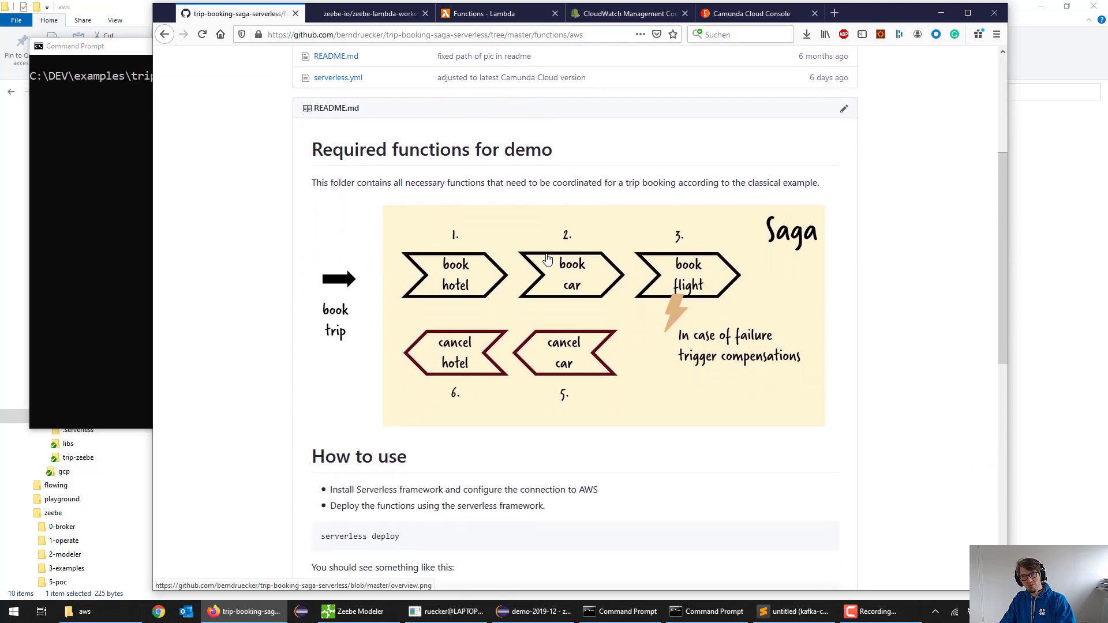
mouse_move(462, 290)
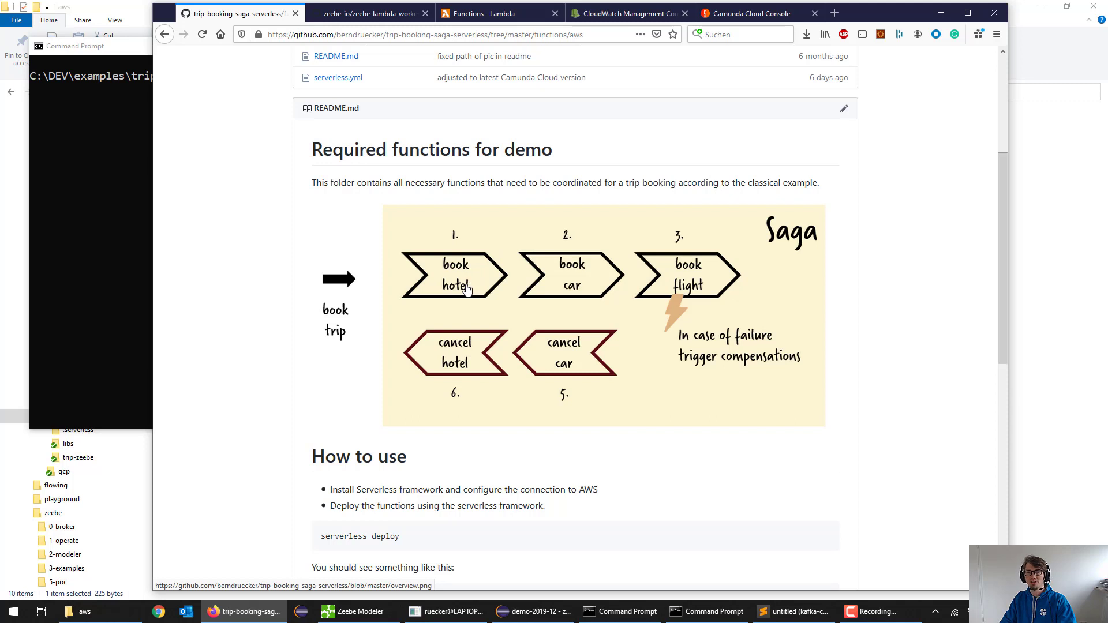
mouse_move(553, 296)
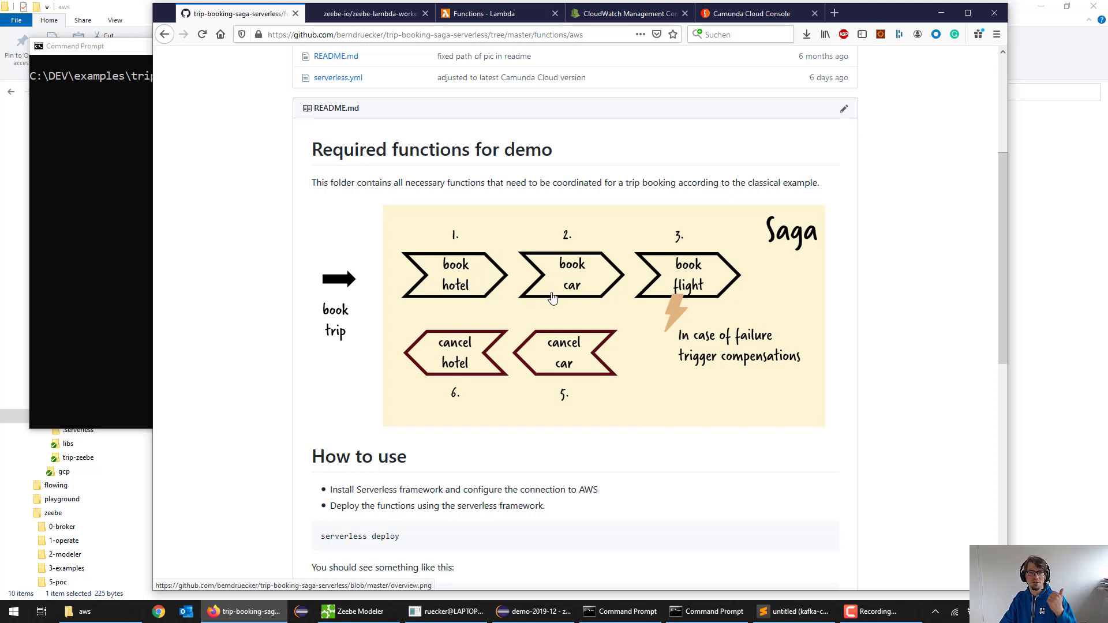
mouse_move(687, 293)
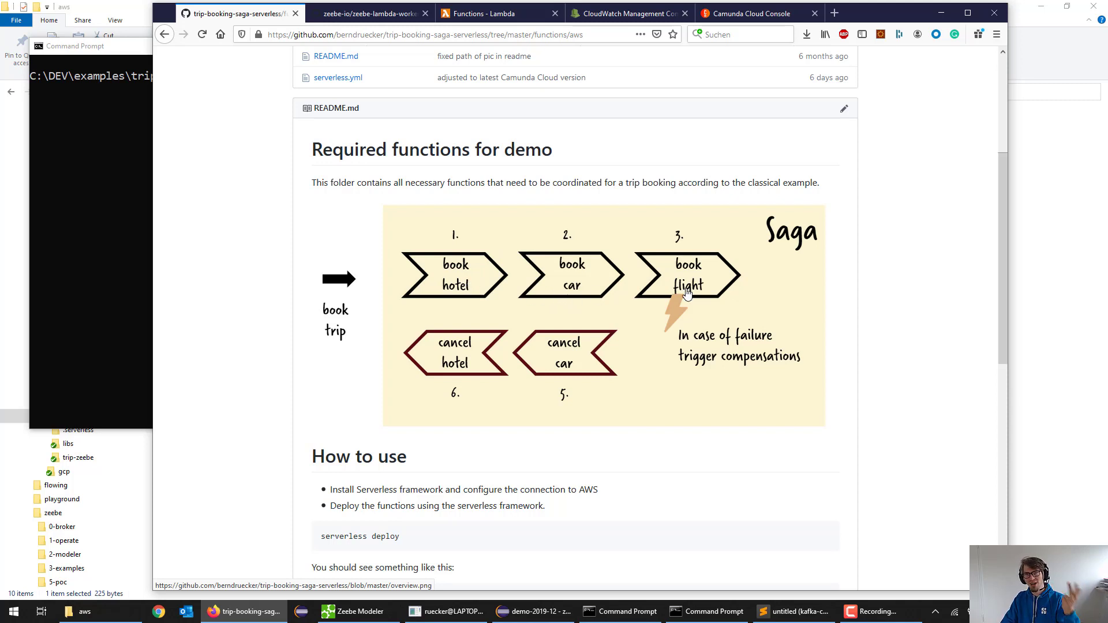
mouse_move(351, 300)
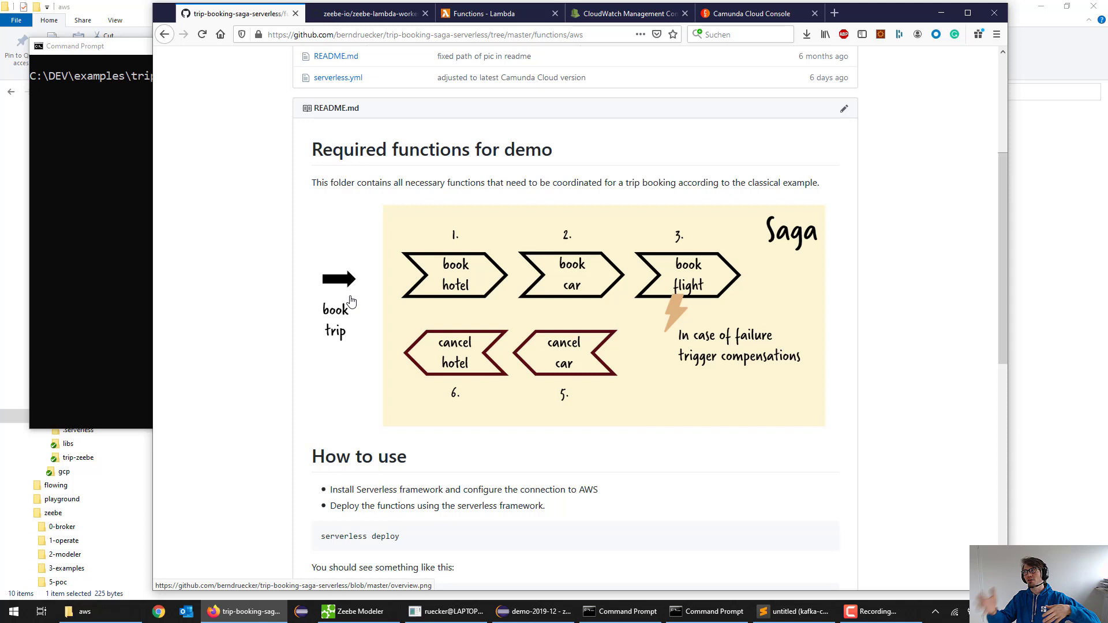
mouse_move(571, 262)
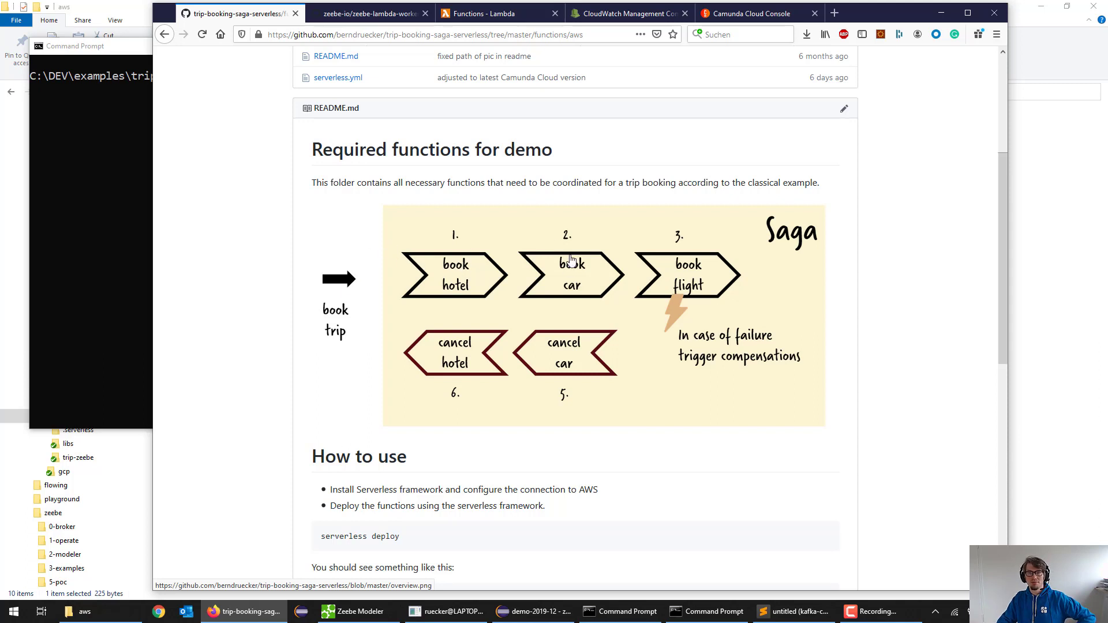
mouse_move(618, 262)
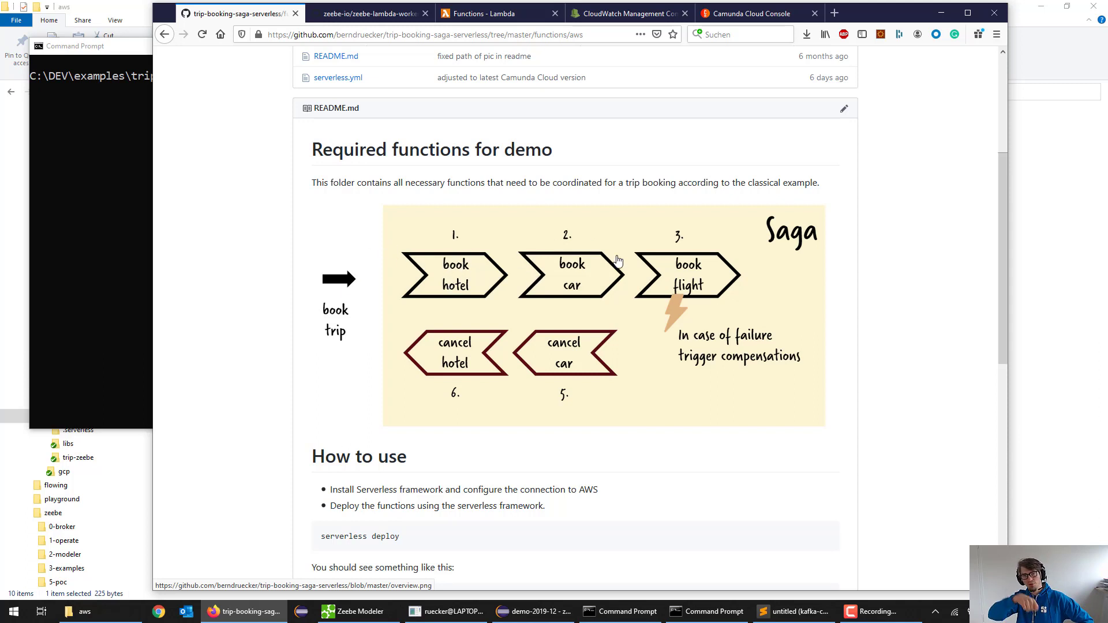
mouse_move(704, 266)
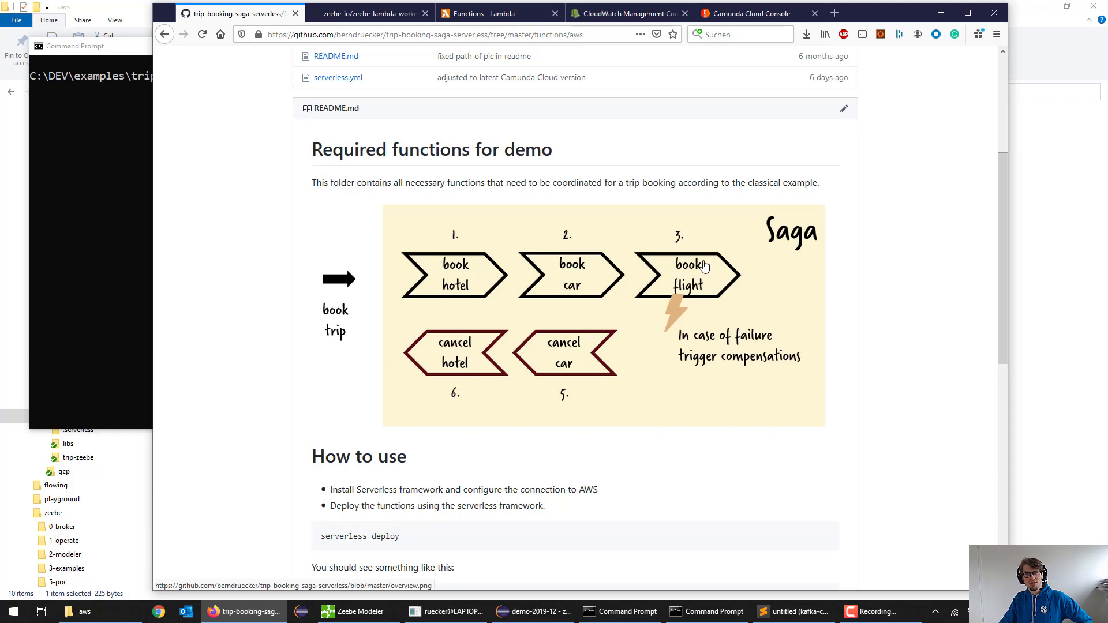
mouse_move(694, 281)
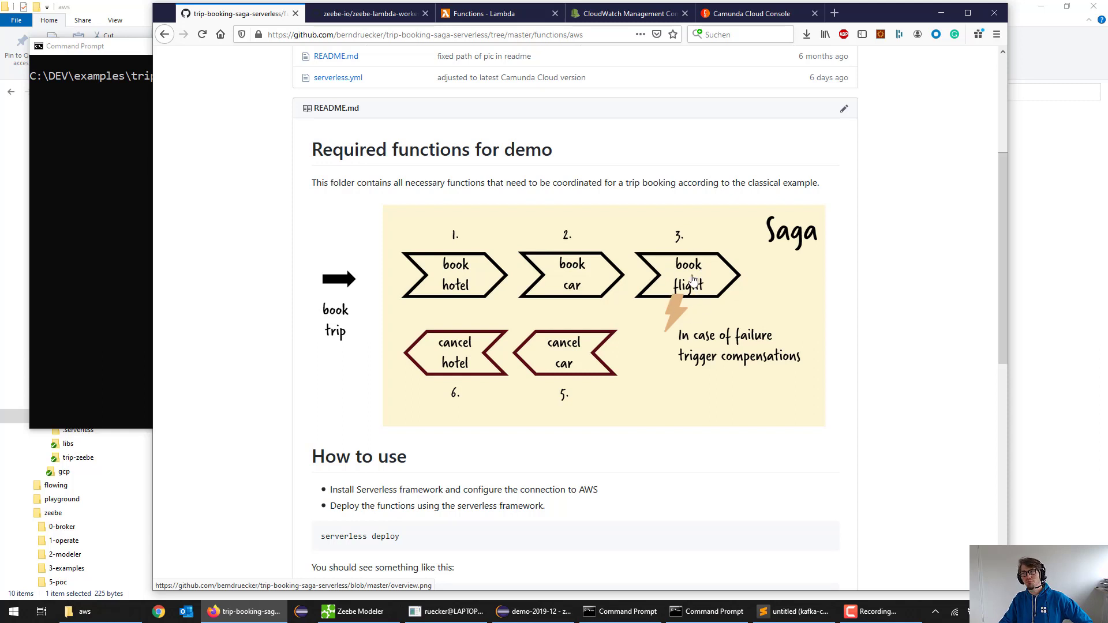
mouse_move(581, 348)
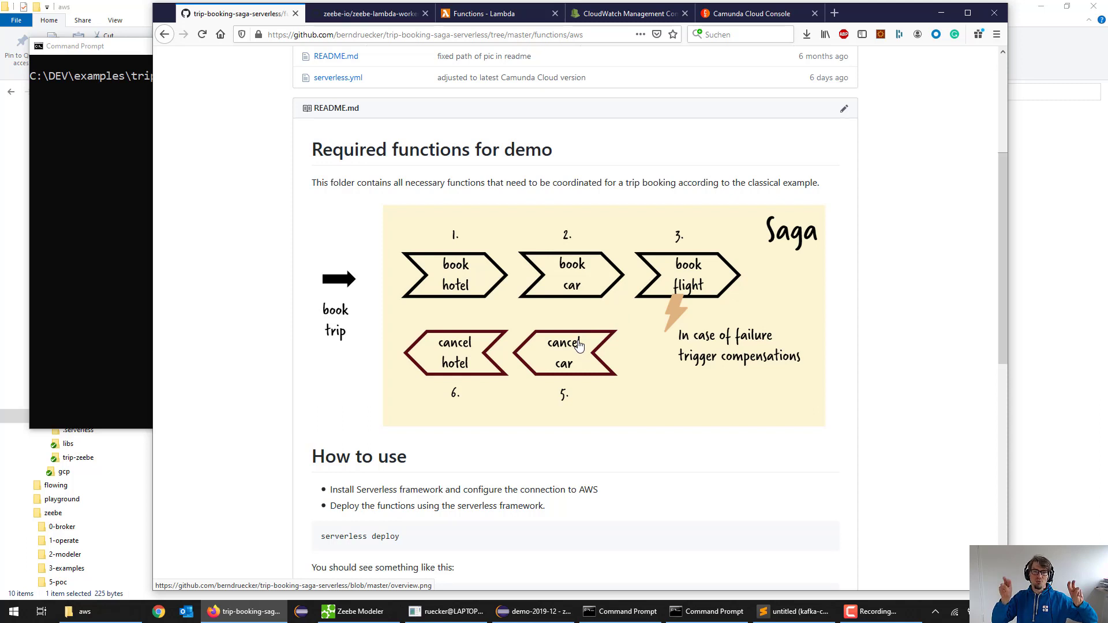
mouse_move(572, 356)
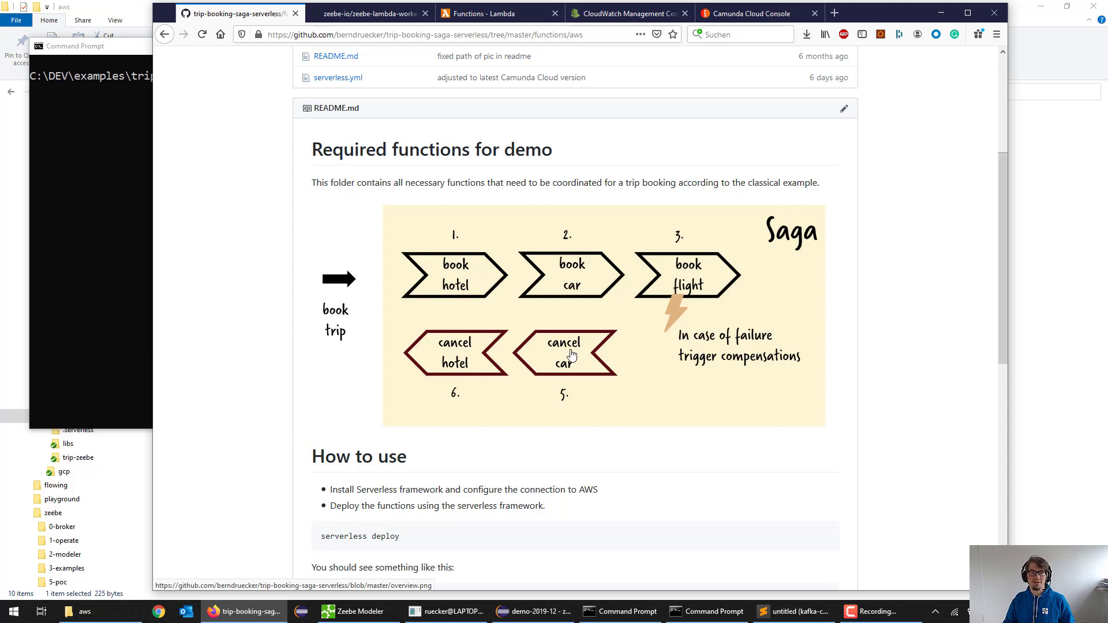
mouse_move(439, 356)
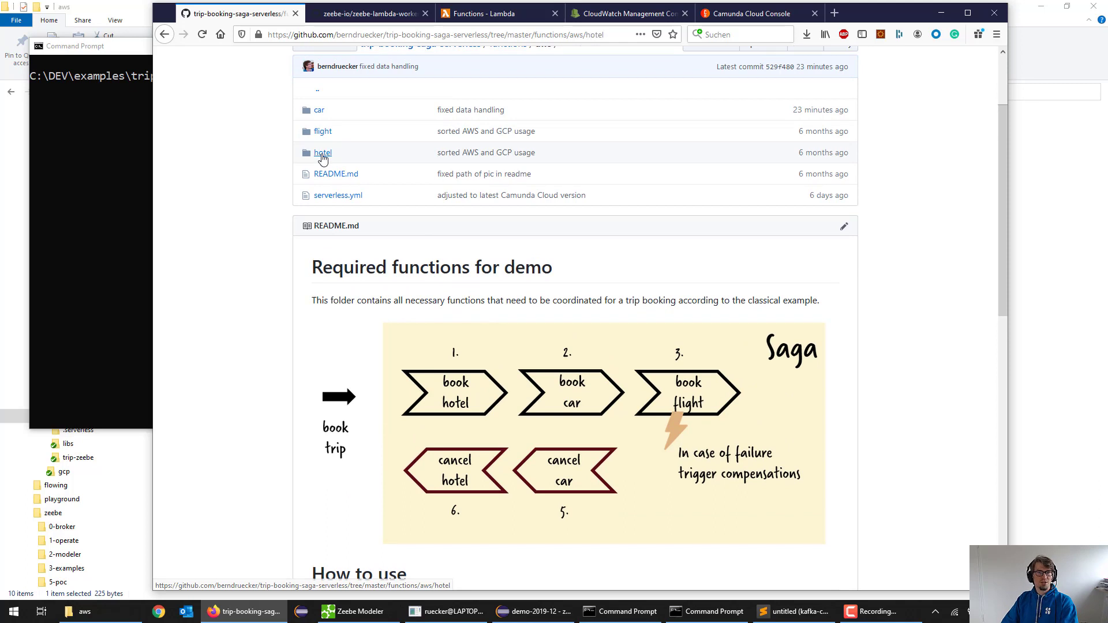
left_click(322, 152)
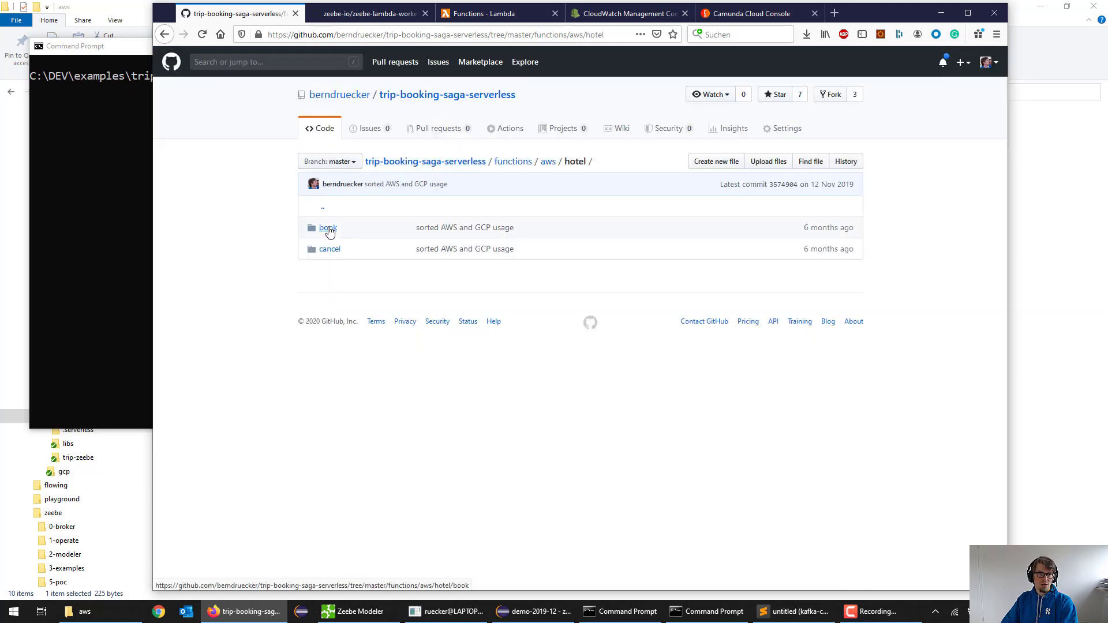
left_click(326, 228)
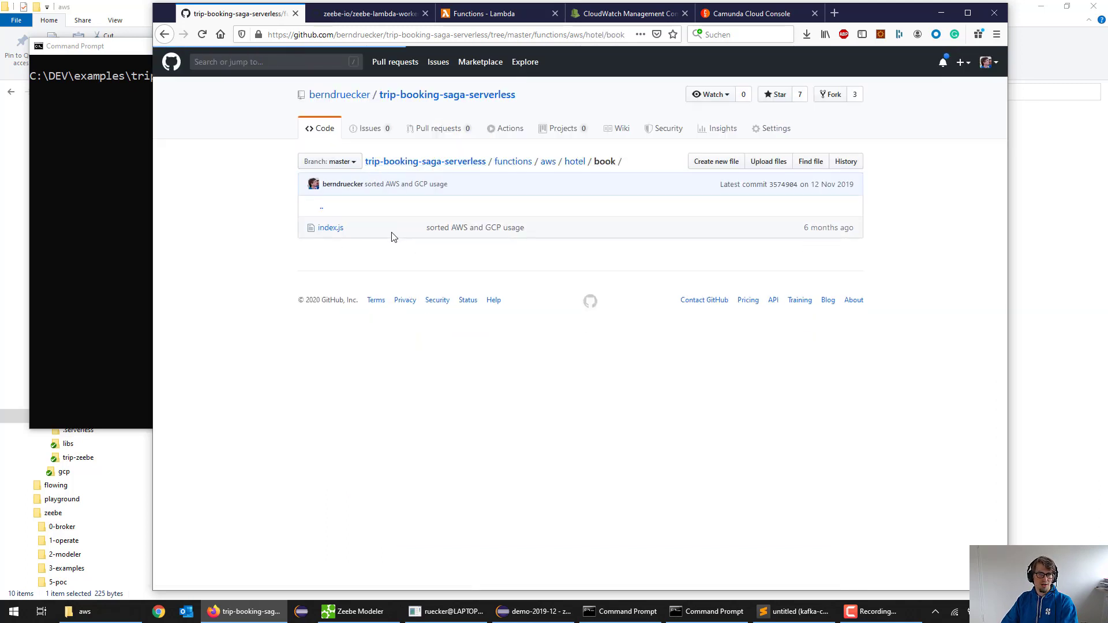
left_click(330, 228)
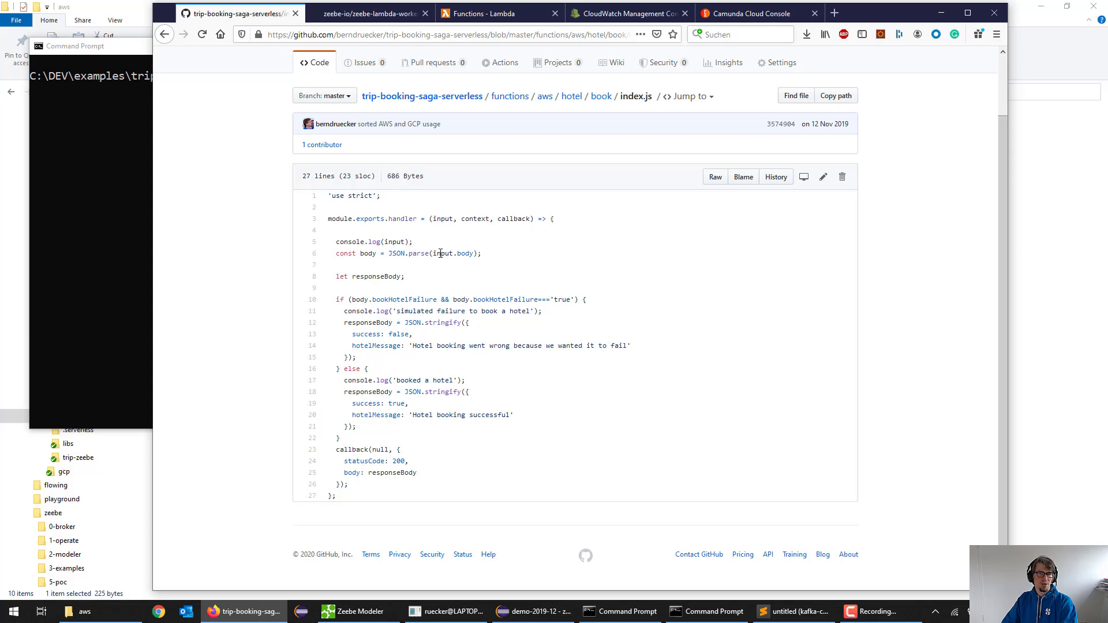
Highlight the parsed input.body, the body variable and the bookHotelFailure flag in the handler.
double_click(453, 252)
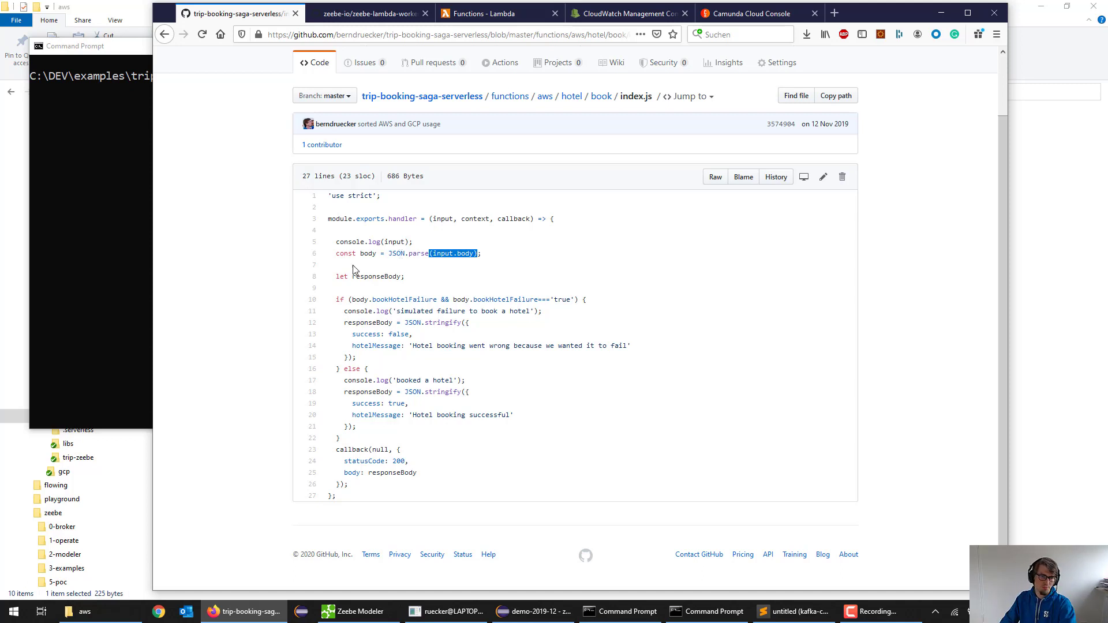
double_click(368, 253)
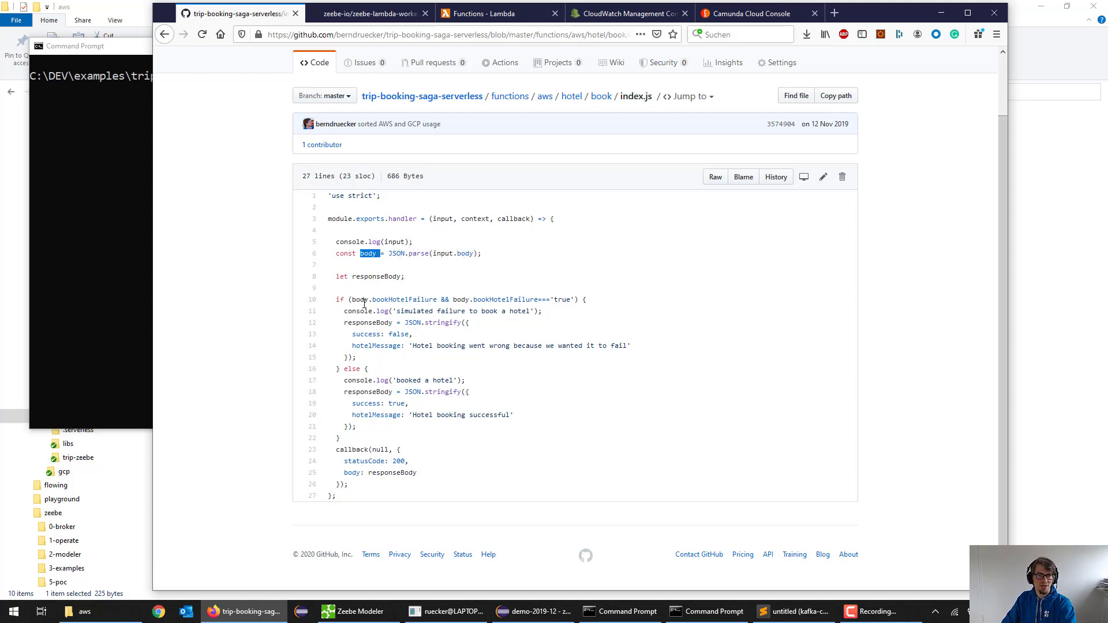
double_click(406, 299)
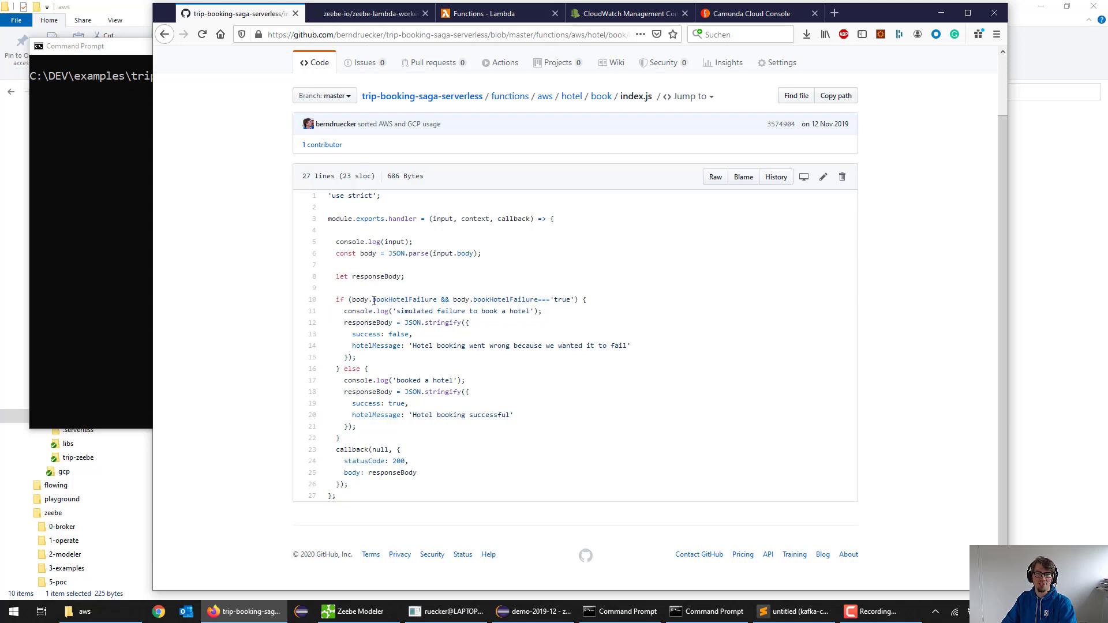
double_click(405, 299)
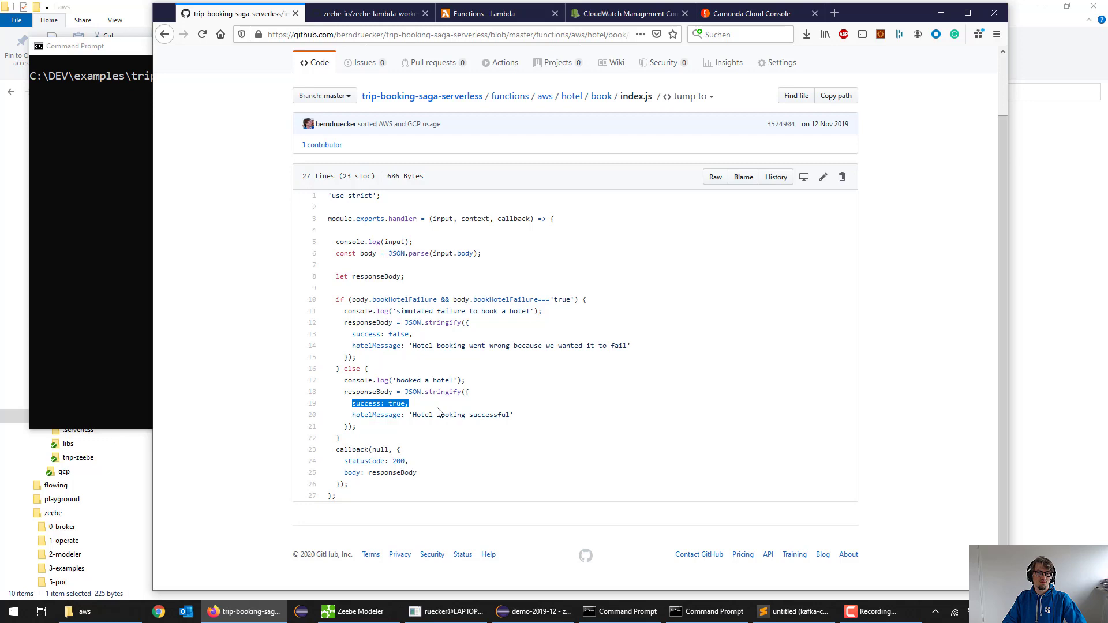
mouse_move(543, 96)
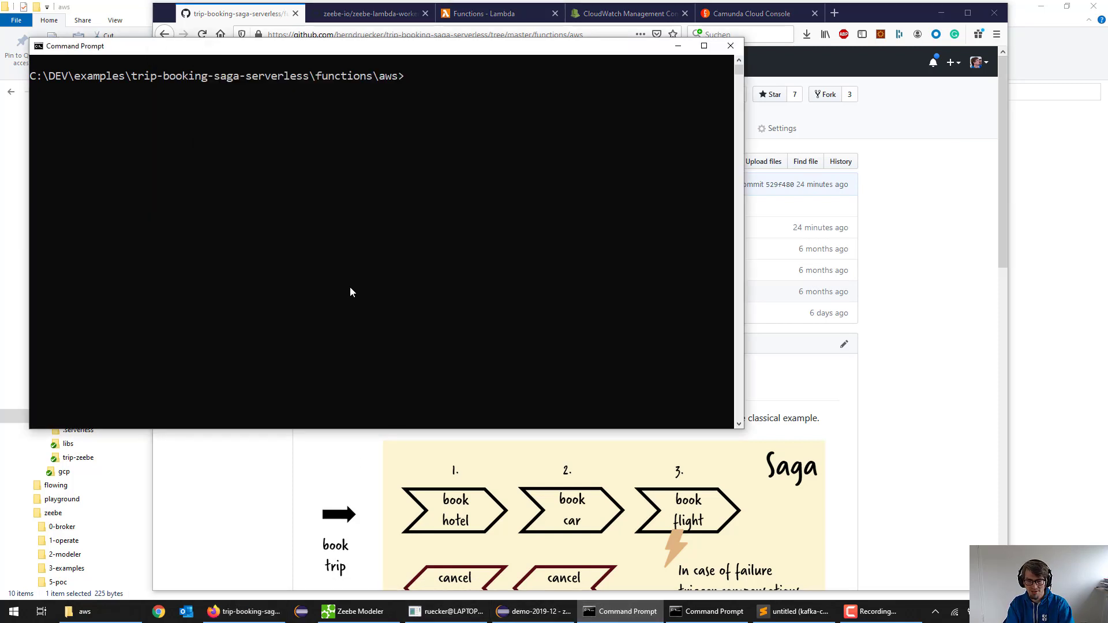
Run 'serverless deploy' from the functions\aws folder to start deploying the stack.
type("serverless dep")
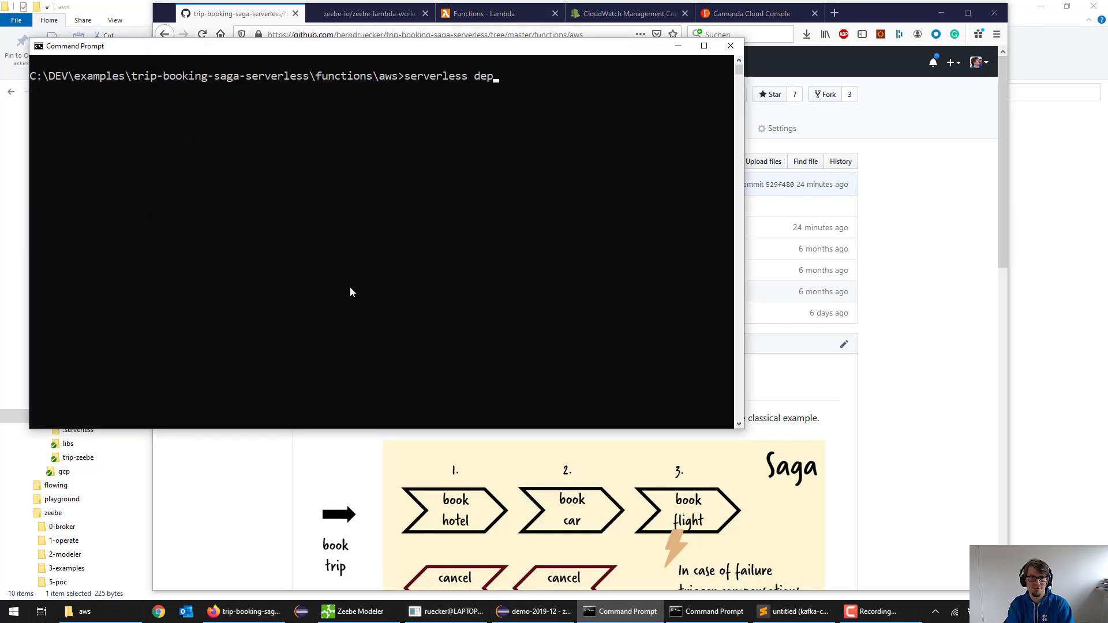
type("loy")
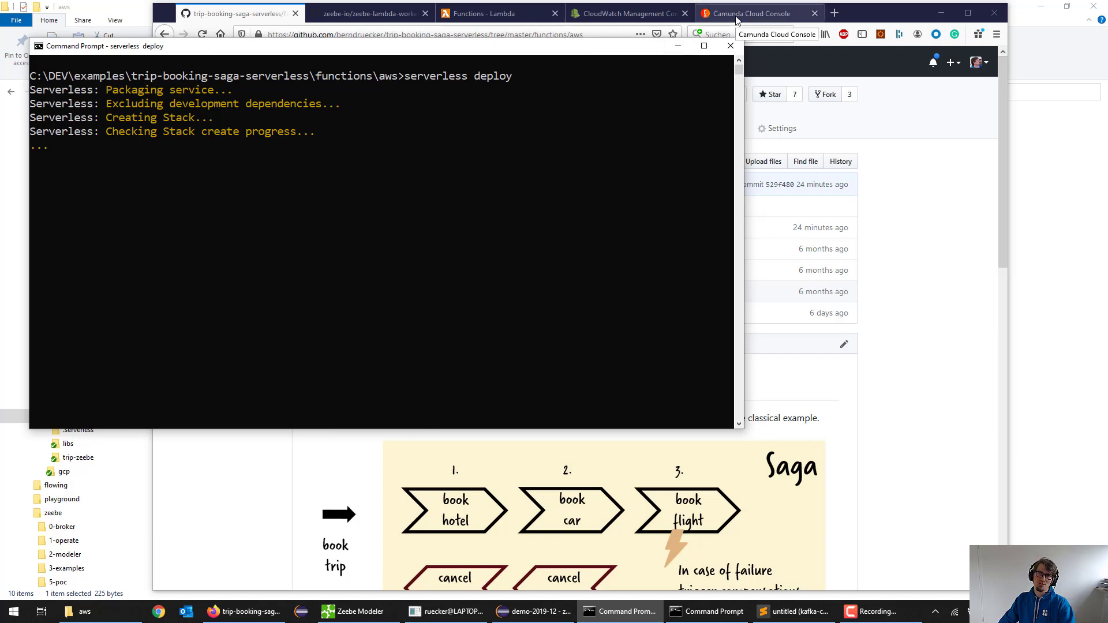
Create a Production - S Zeebe cluster named lambda-fun and view its details page.
left_click(756, 12)
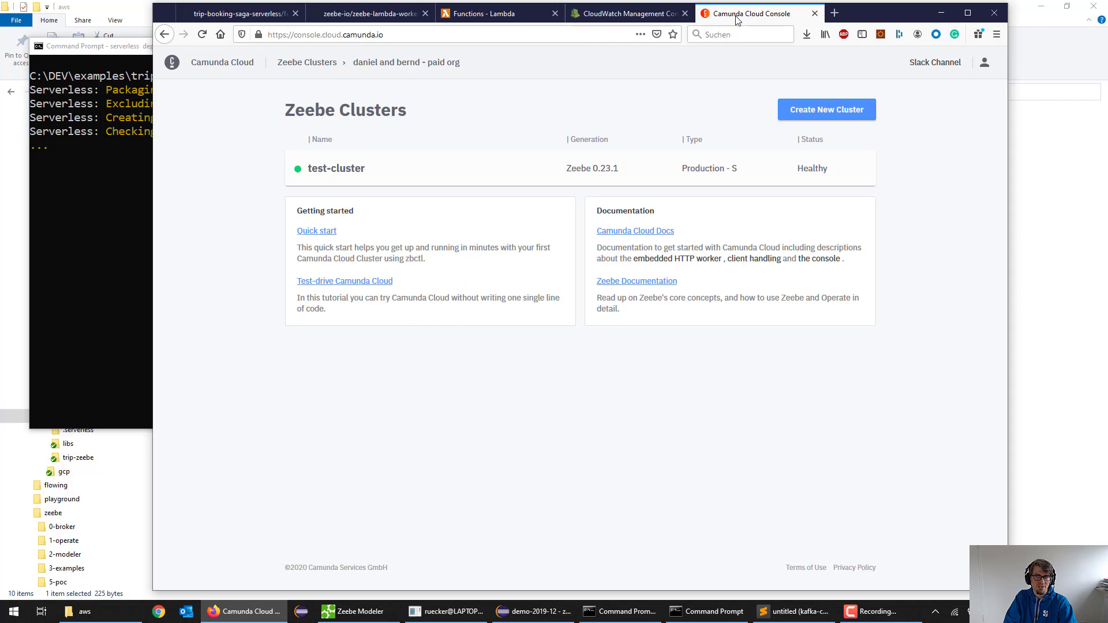
mouse_move(346, 81)
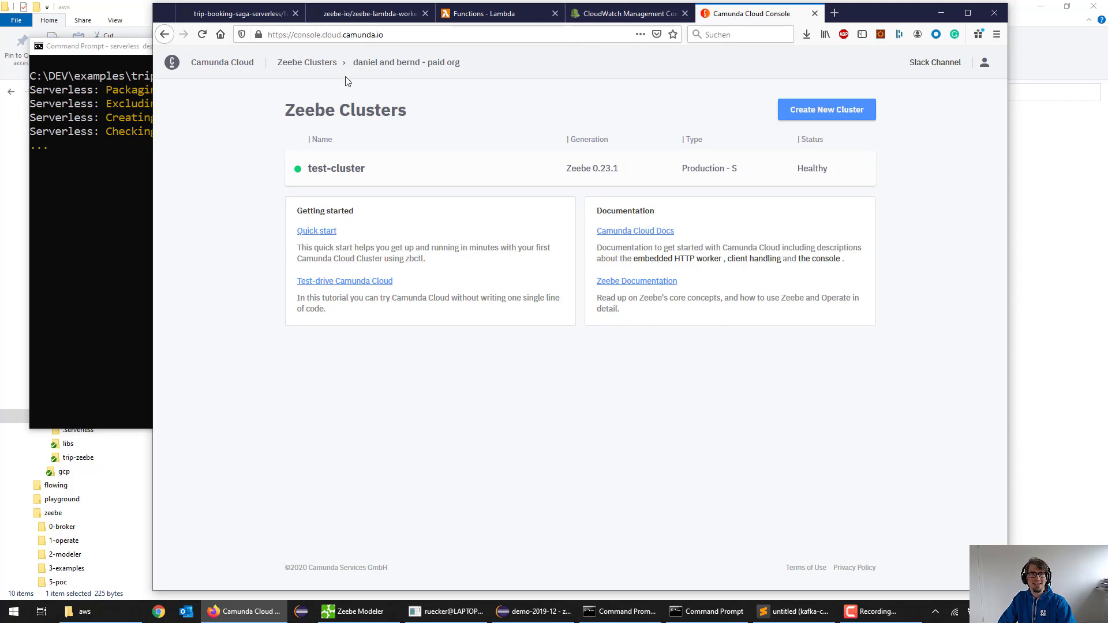
double_click(297, 111)
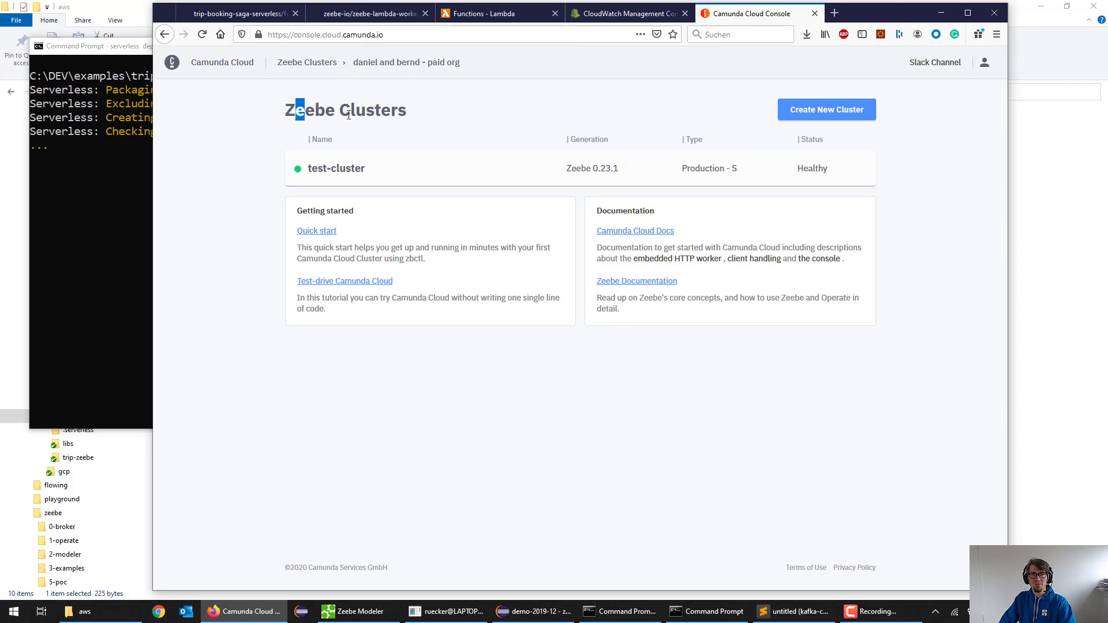
left_click_drag(290, 111, 424, 118)
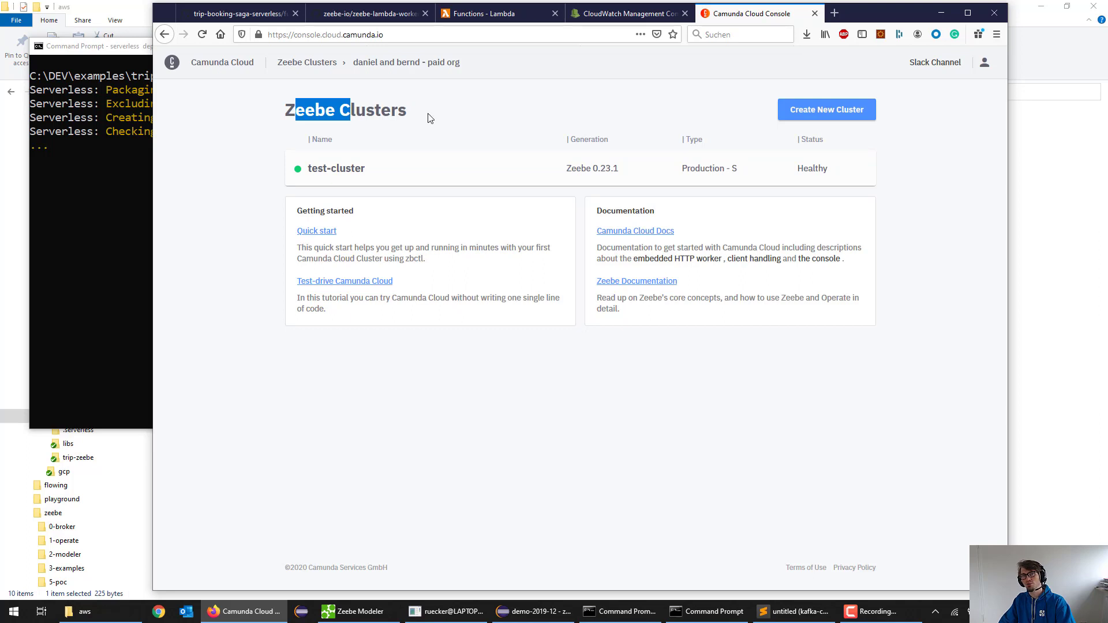
left_click(825, 110)
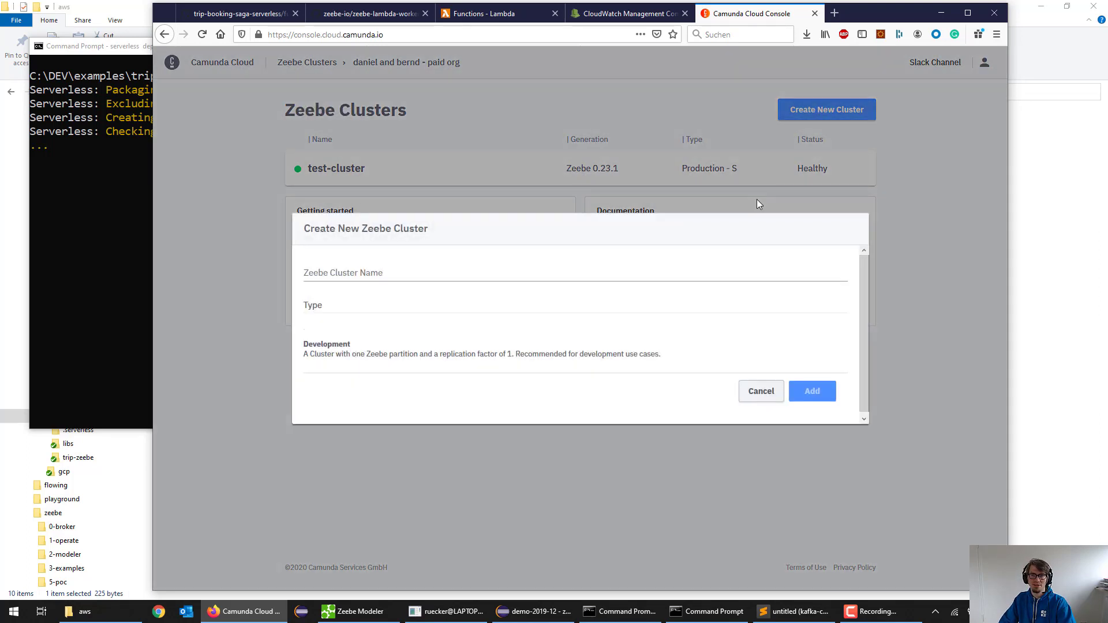
type("lambda-fun")
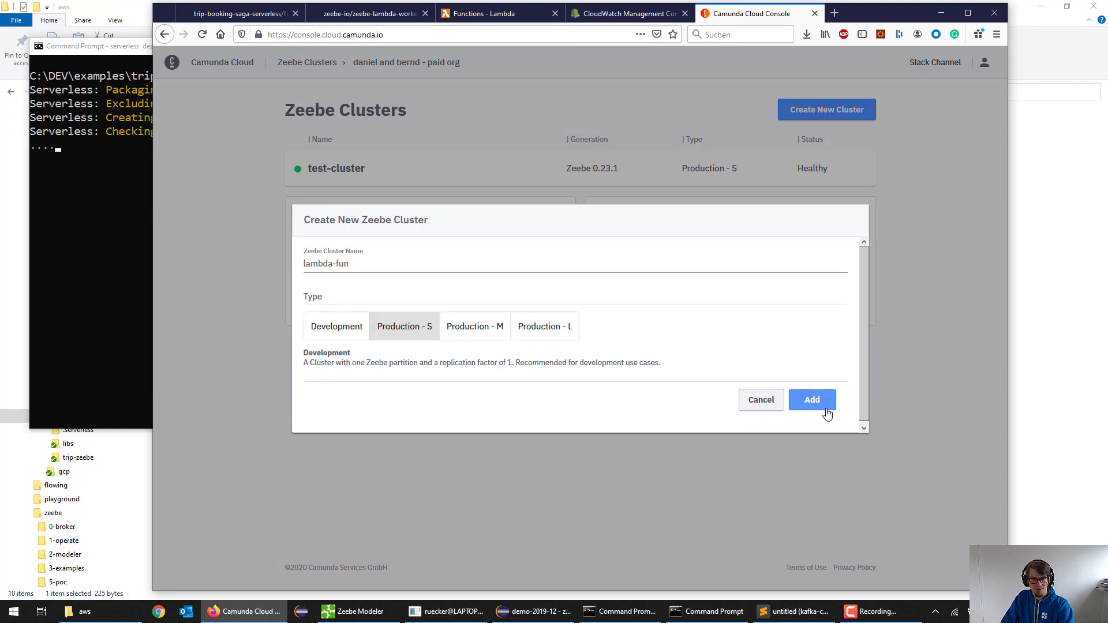
left_click(811, 400)
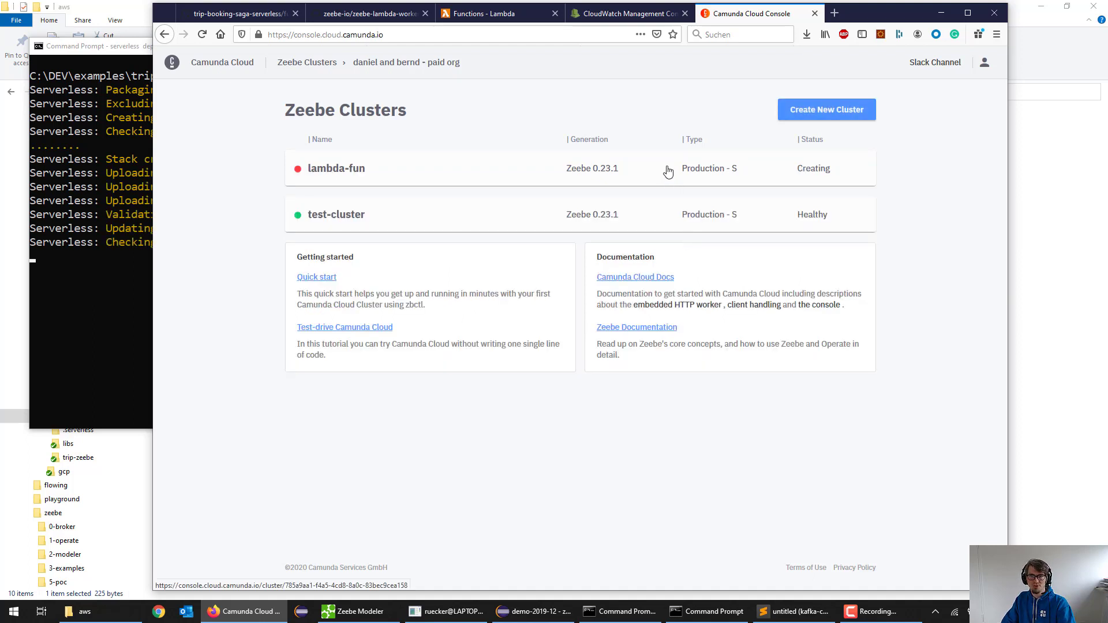
left_click(336, 168)
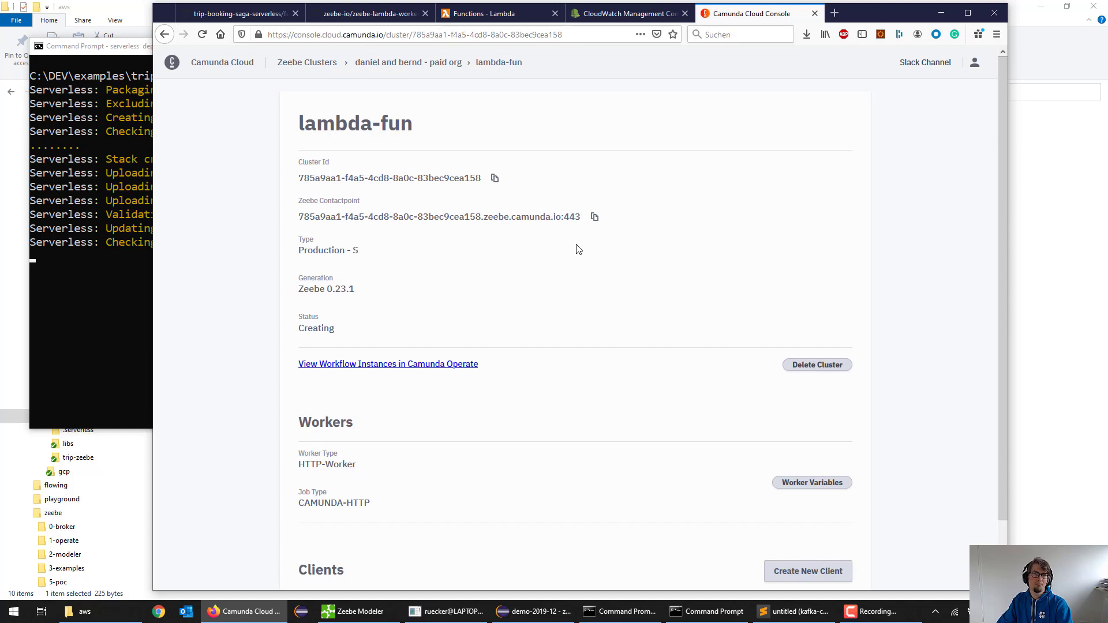
mouse_move(684, 275)
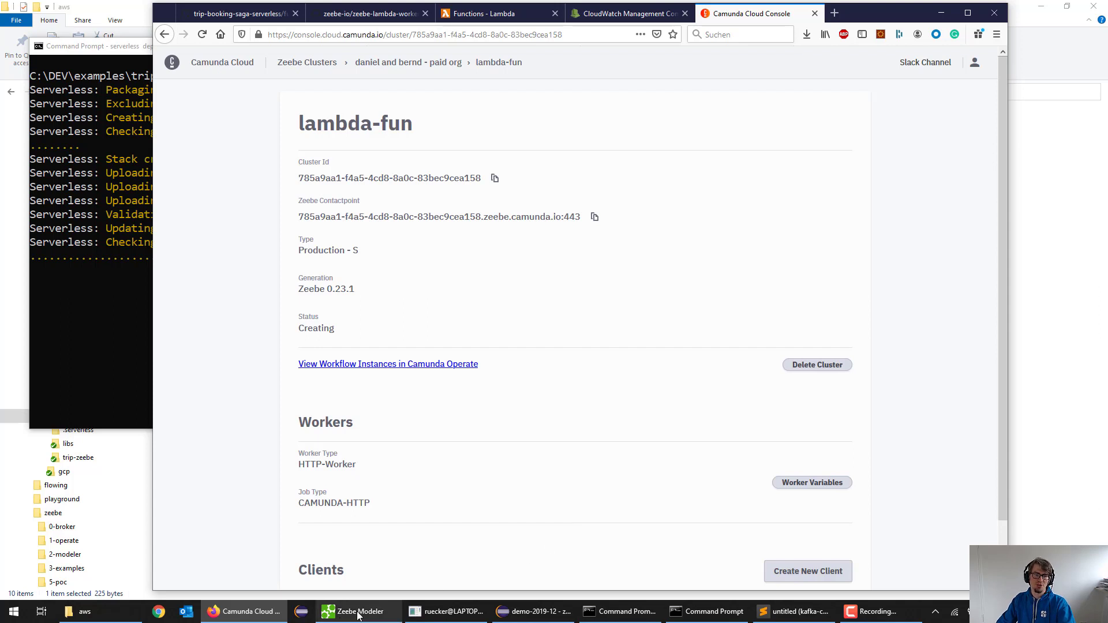
Select the Trip requested start event, then the Book hotel task and its lambda task type with headers.
left_click(356, 612)
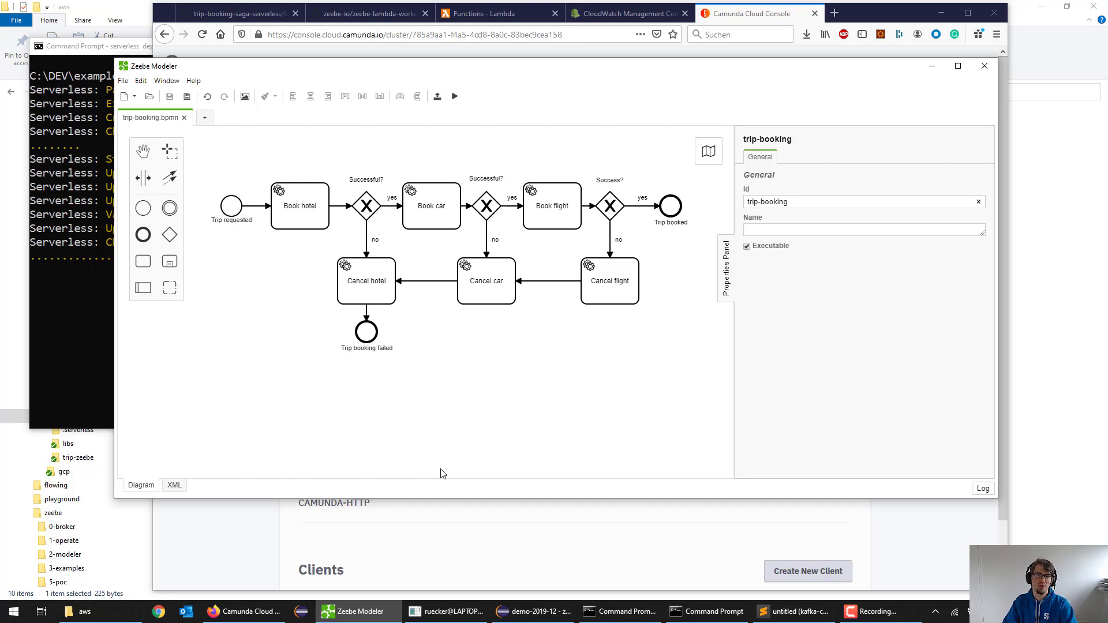
mouse_move(355, 356)
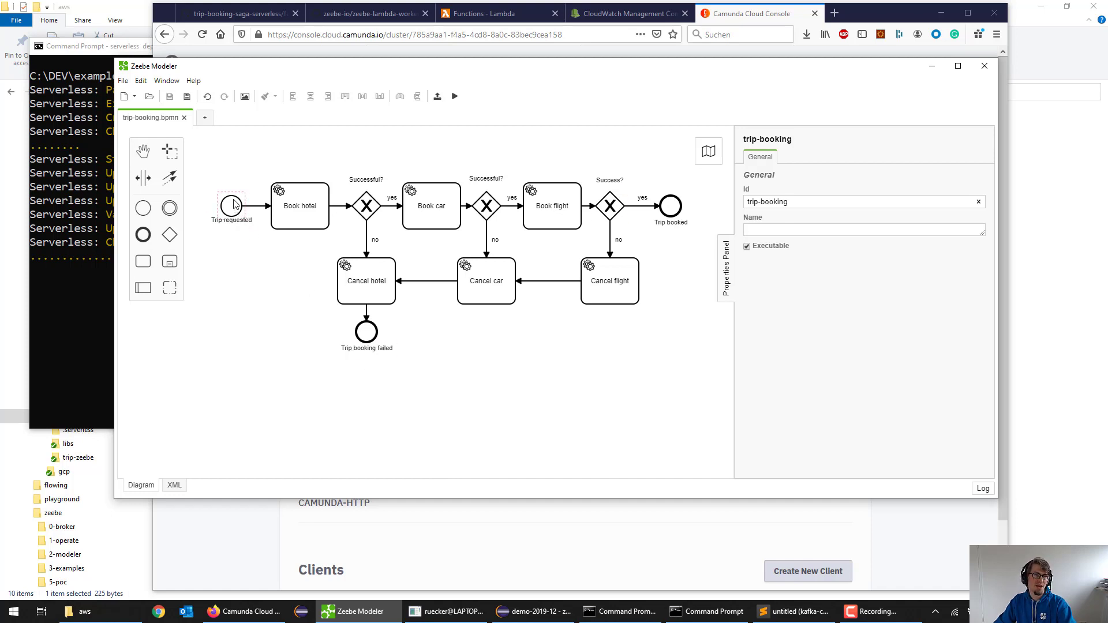
left_click(231, 205)
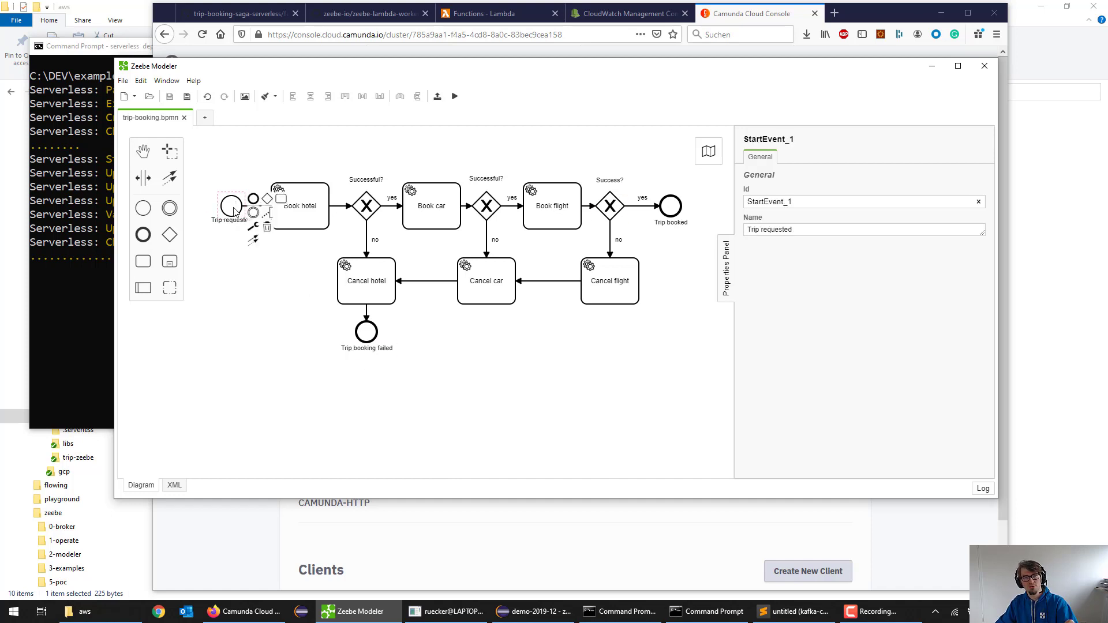
left_click(300, 205)
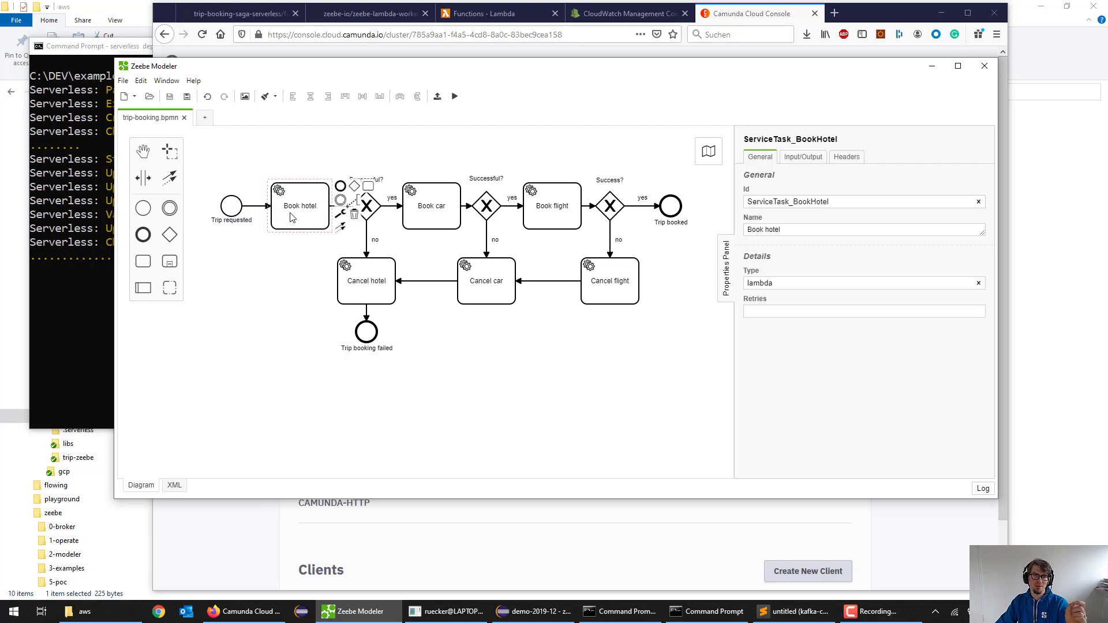
mouse_move(296, 219)
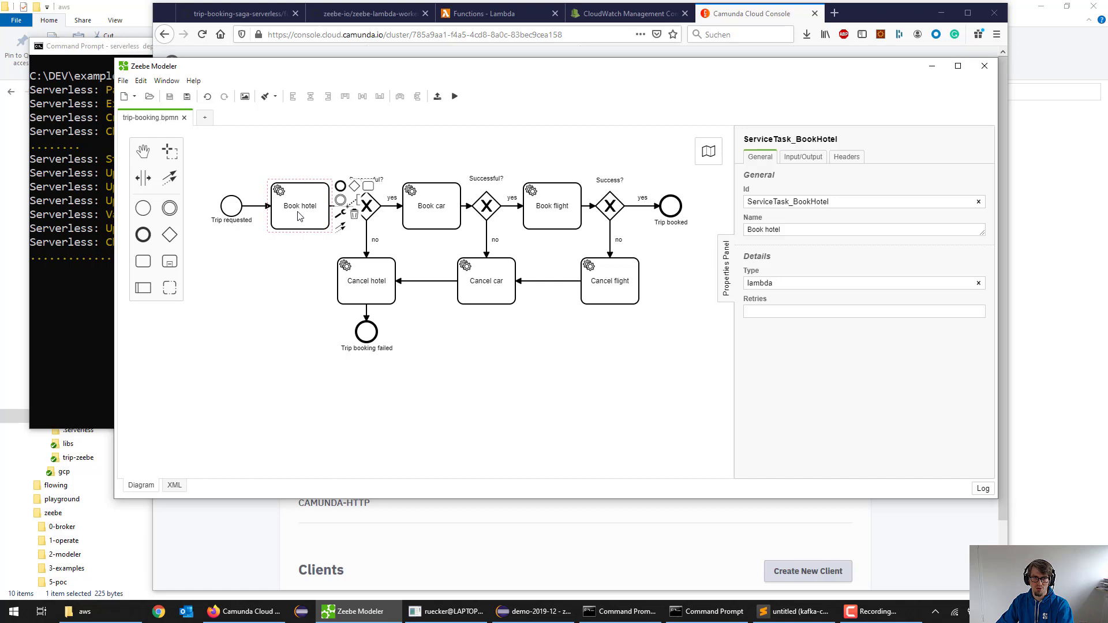
mouse_move(281, 200)
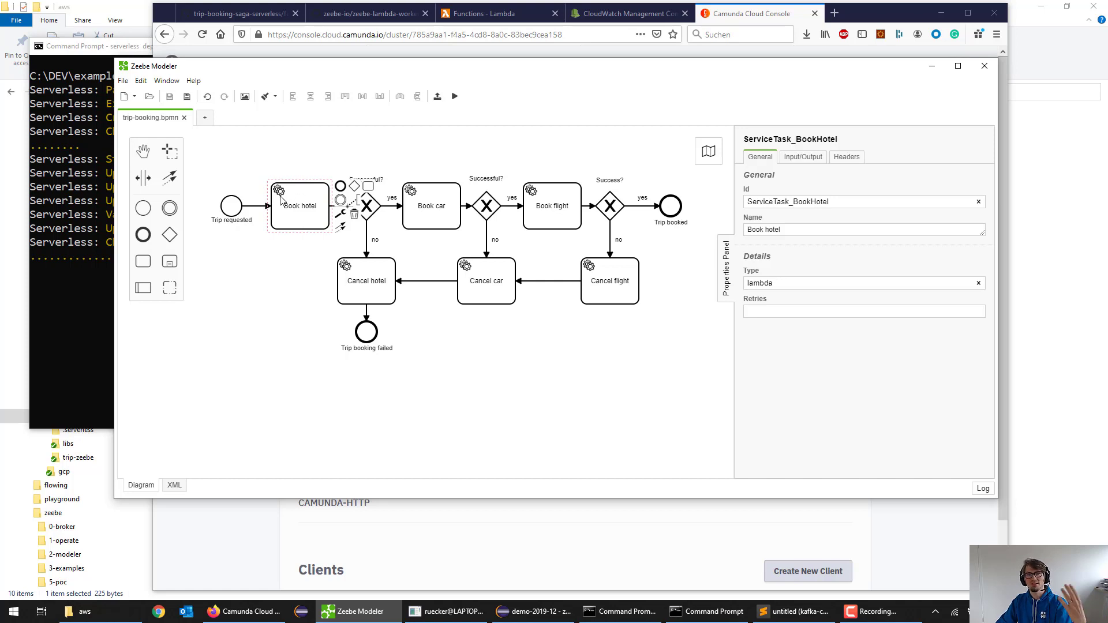
mouse_move(553, 252)
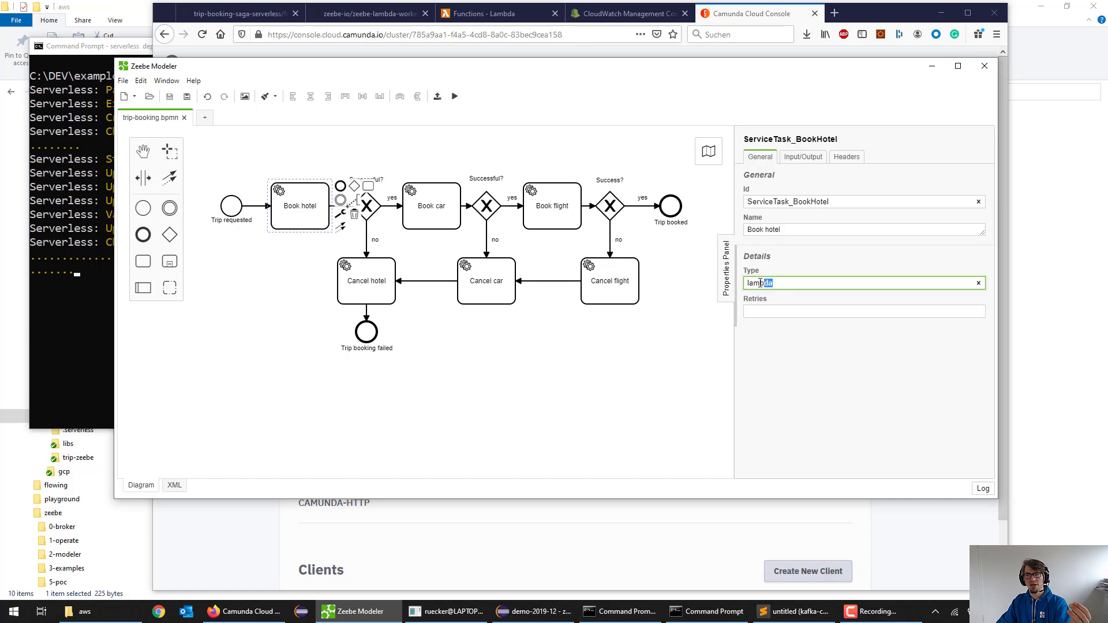
double_click(759, 282)
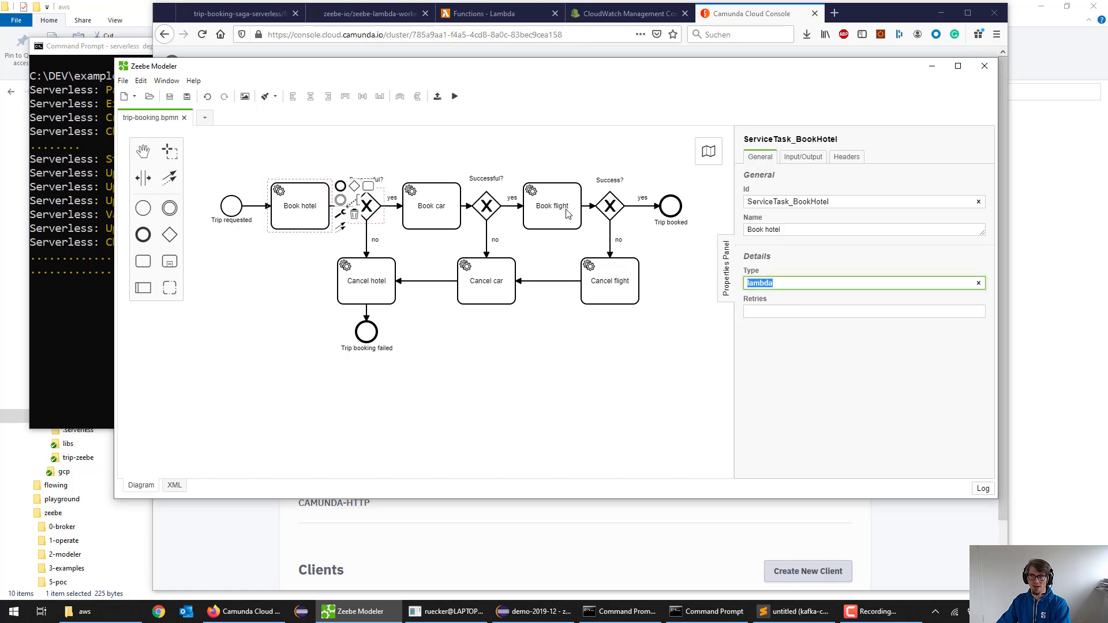
left_click(846, 156)
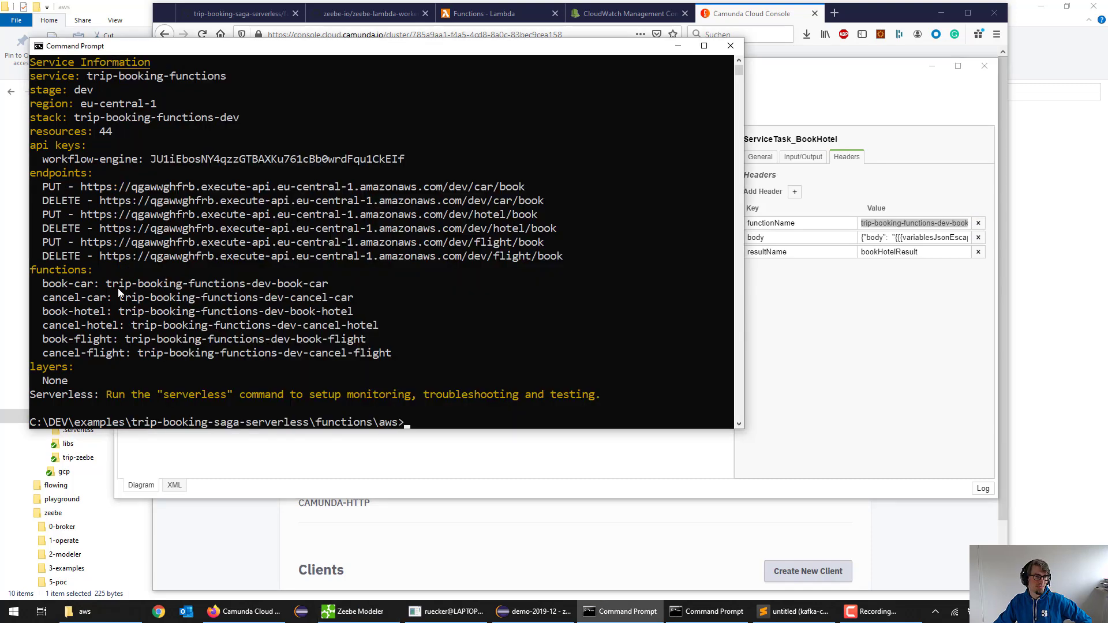
mouse_move(150, 274)
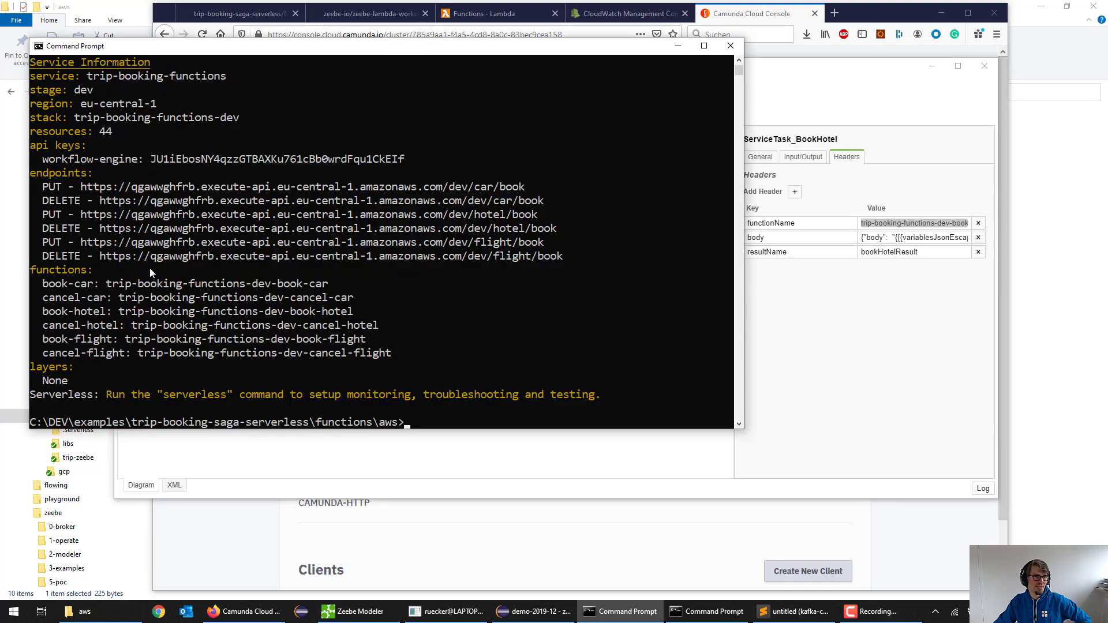
Mark the full book-car function name in the Serverless service information output.
double_click(160, 284)
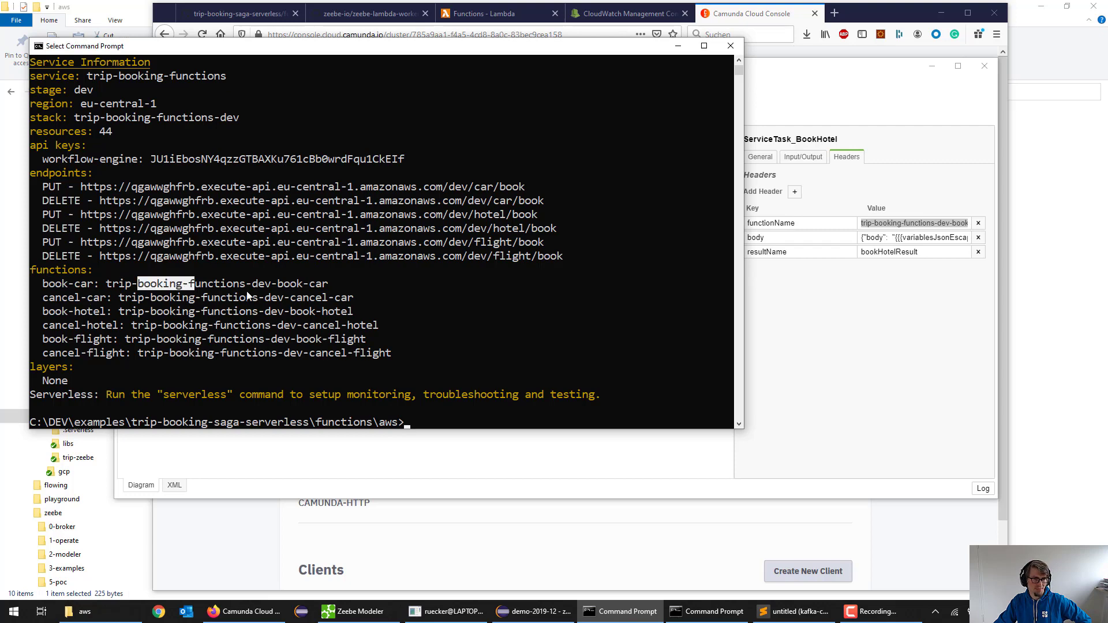
left_click_drag(193, 284, 326, 297)
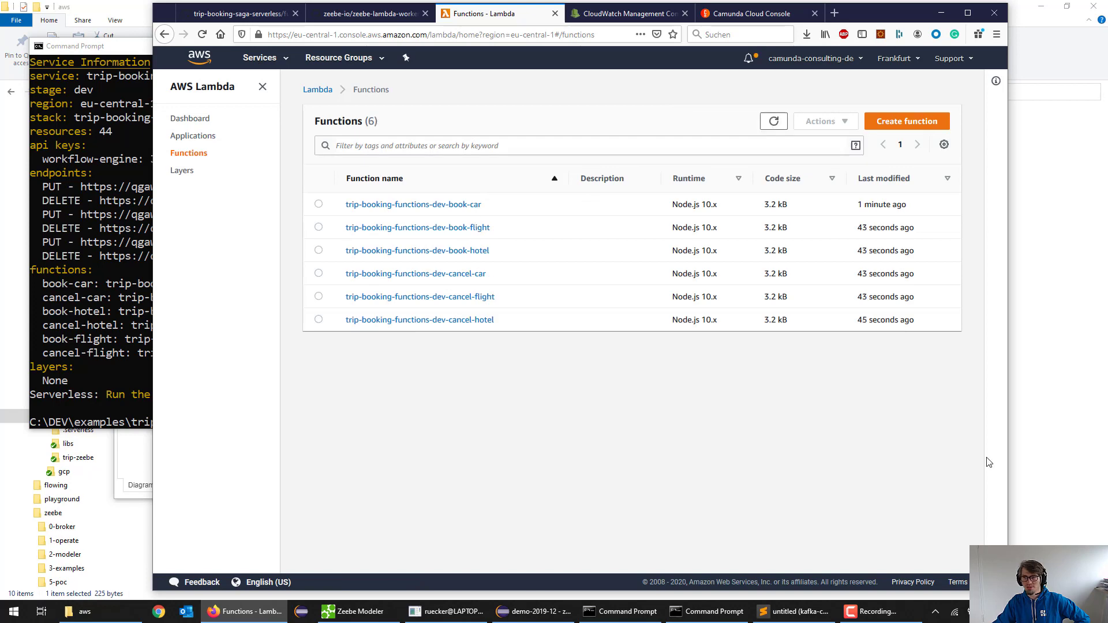
Bring the Zeebe Modeler process model window back to the front.
left_click(352, 612)
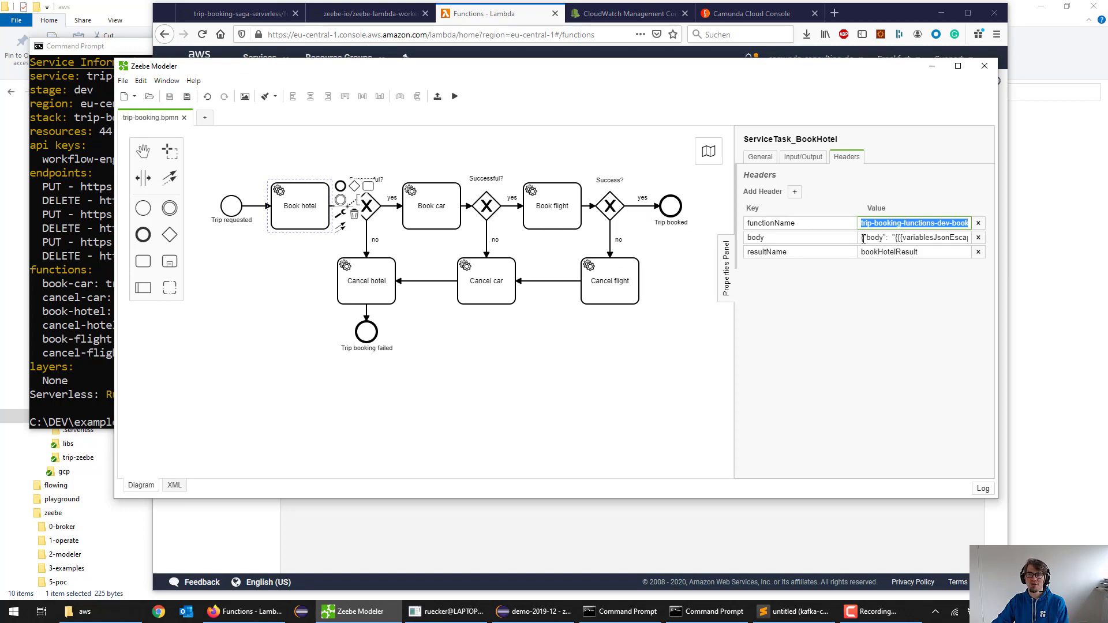
left_click(915, 237)
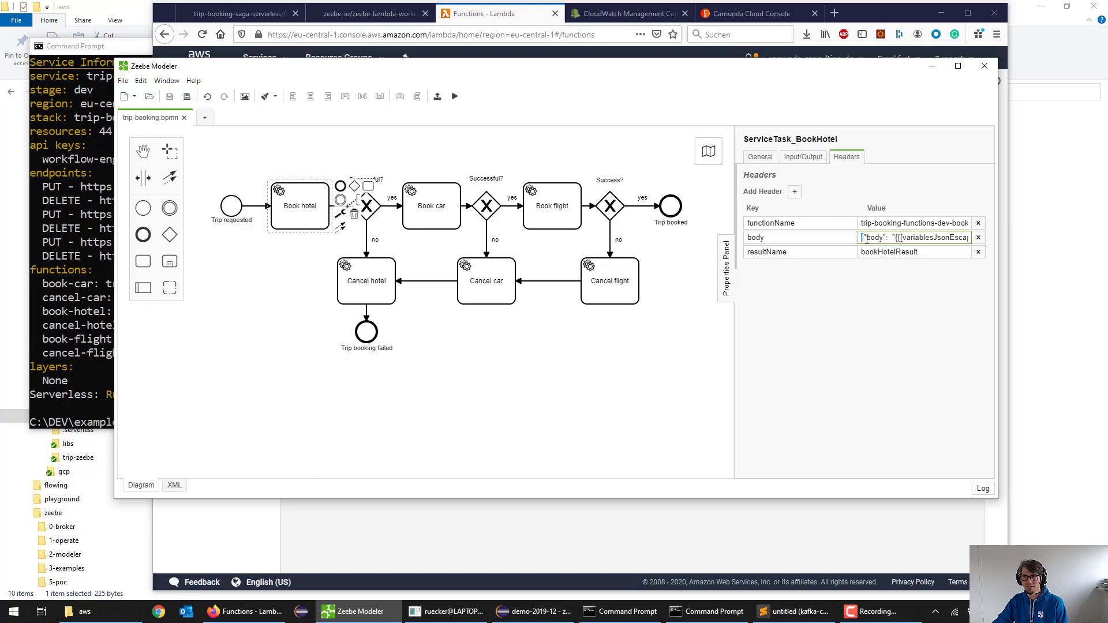
double_click(875, 238)
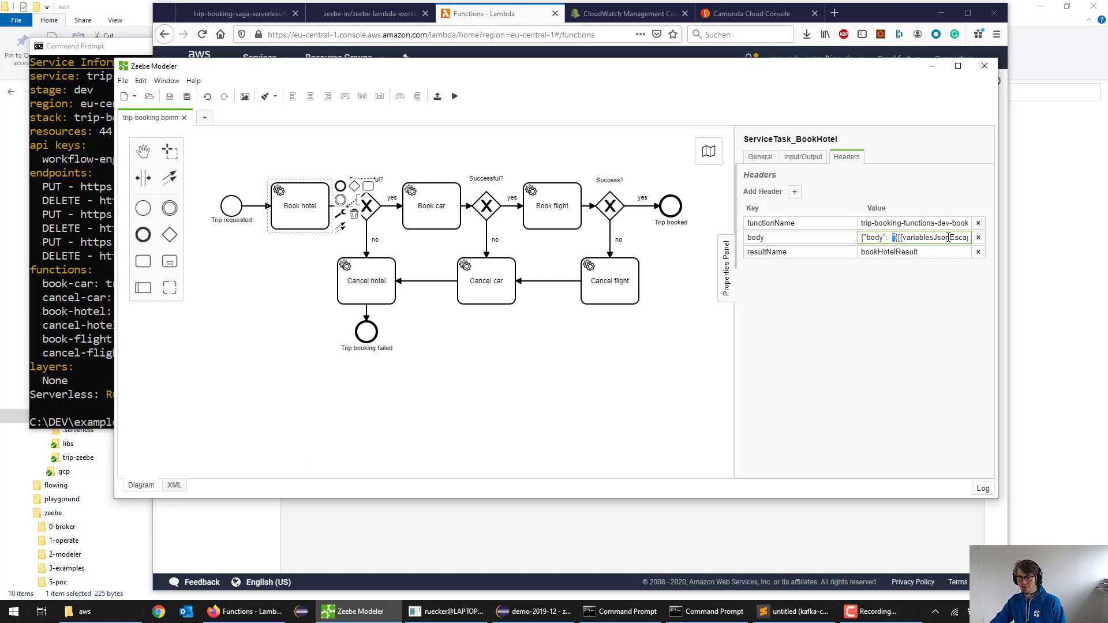
double_click(934, 238)
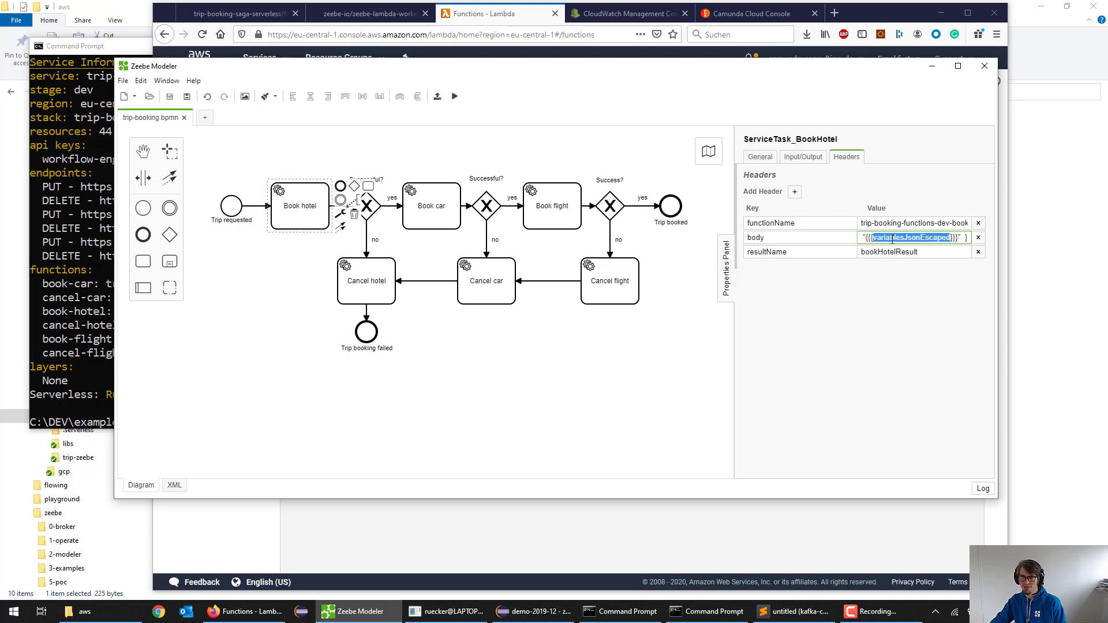
double_click(885, 238)
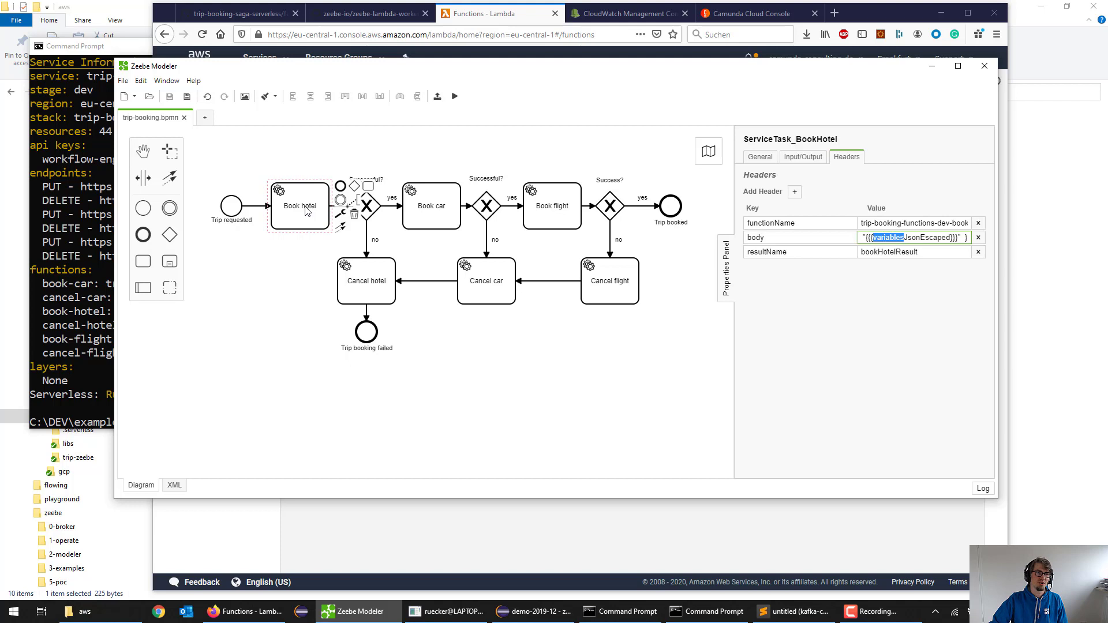
mouse_move(318, 211)
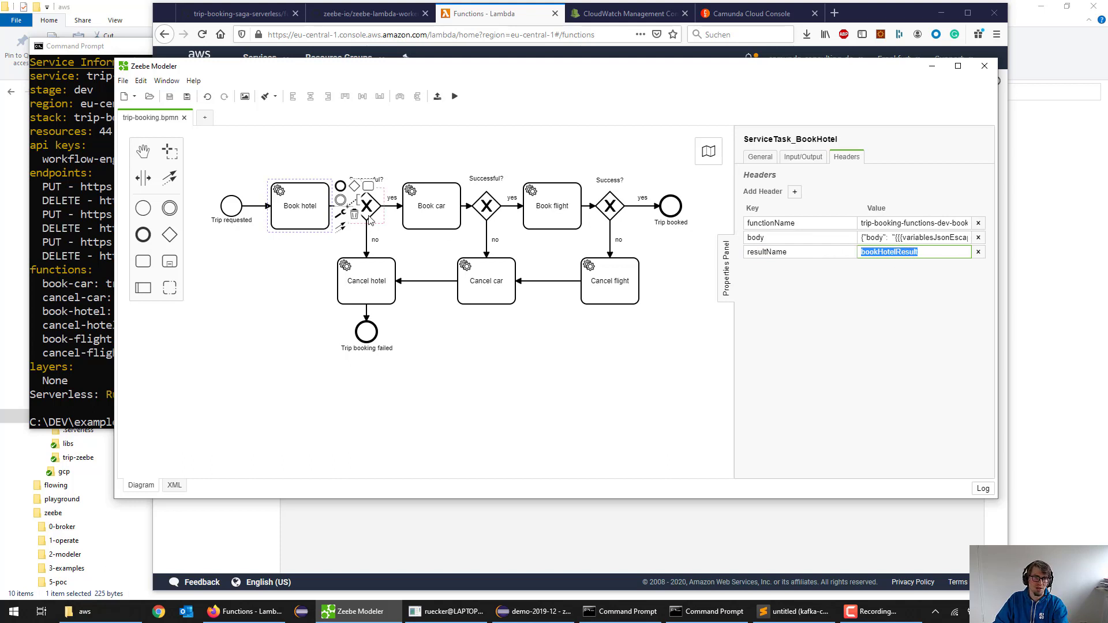
Review the Successful? gateway's yes and no conditions, bookHotelResult.success and its negation.
left_click(367, 206)
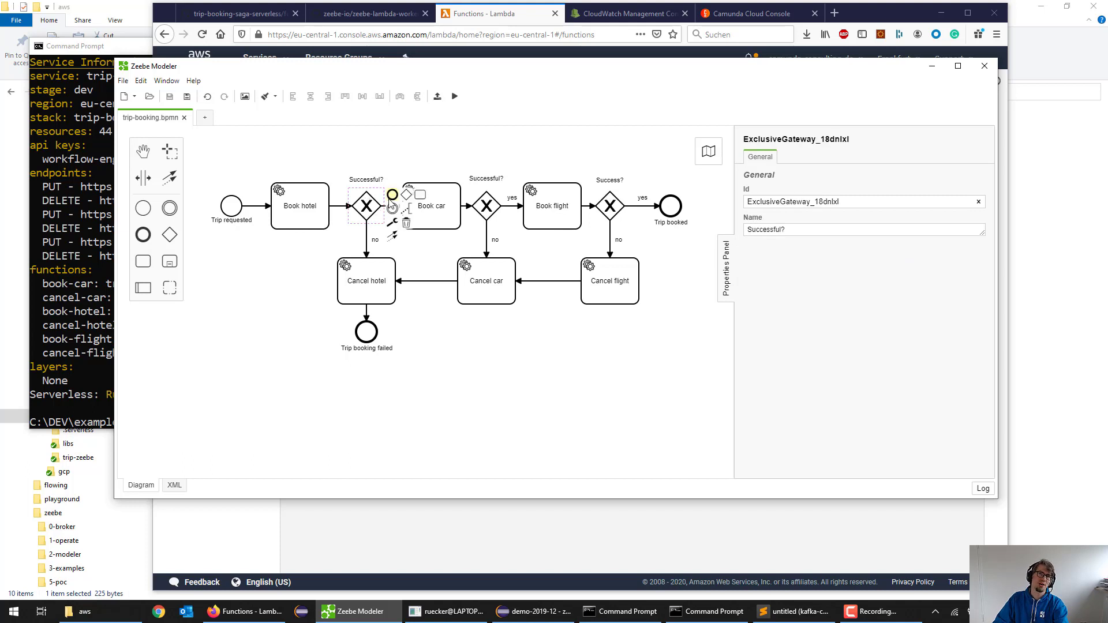
mouse_move(392, 209)
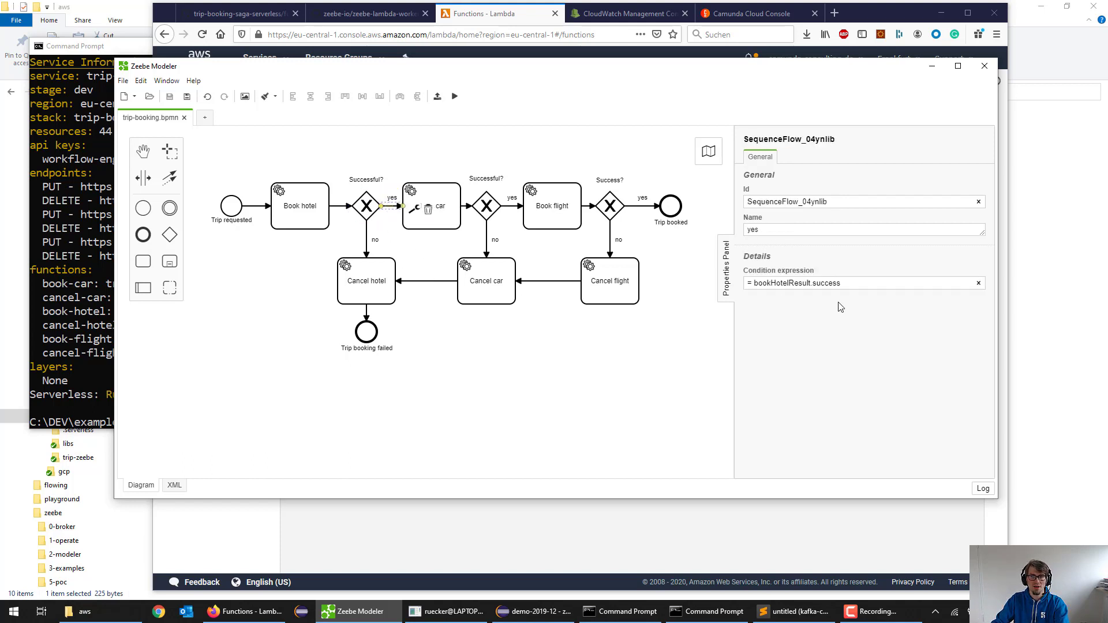
double_click(782, 282)
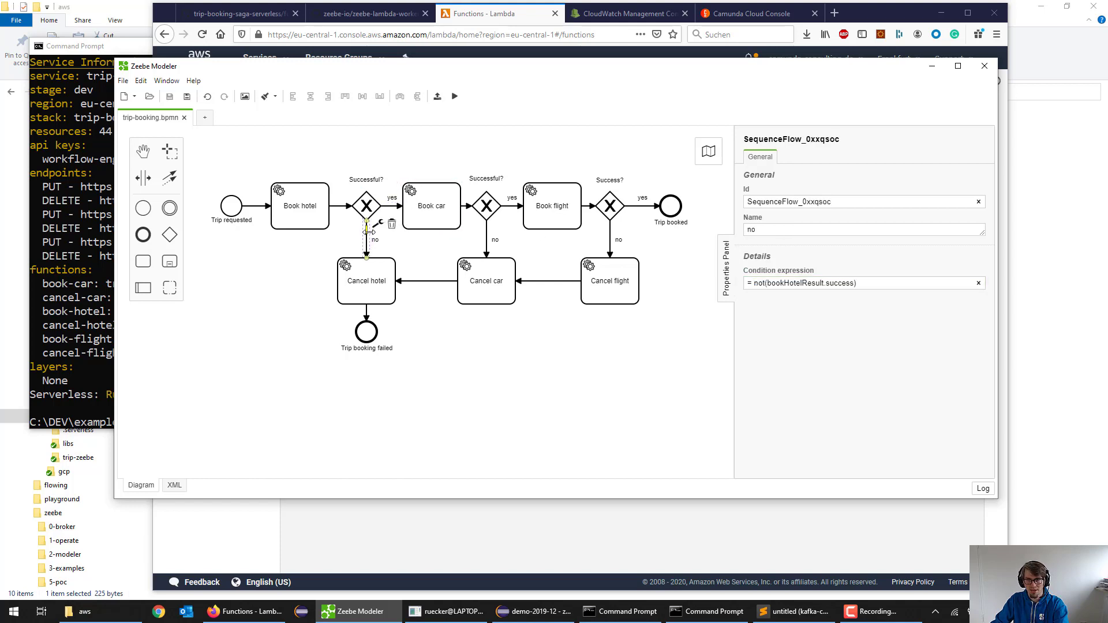
double_click(759, 283)
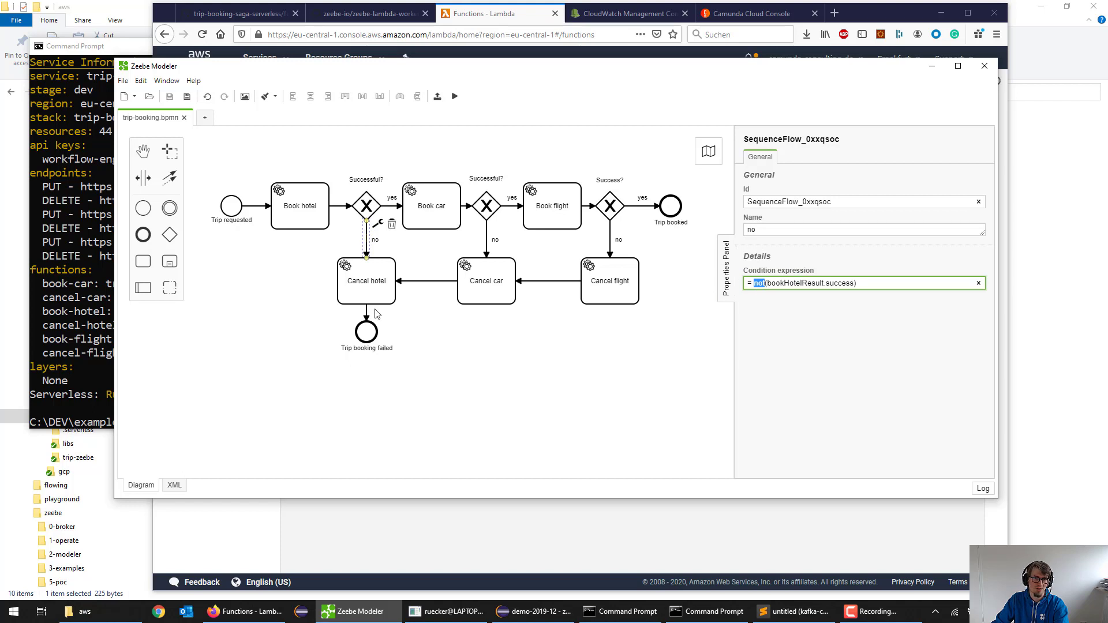
Select the Book car task and show its lambda task type and headers.
left_click(430, 206)
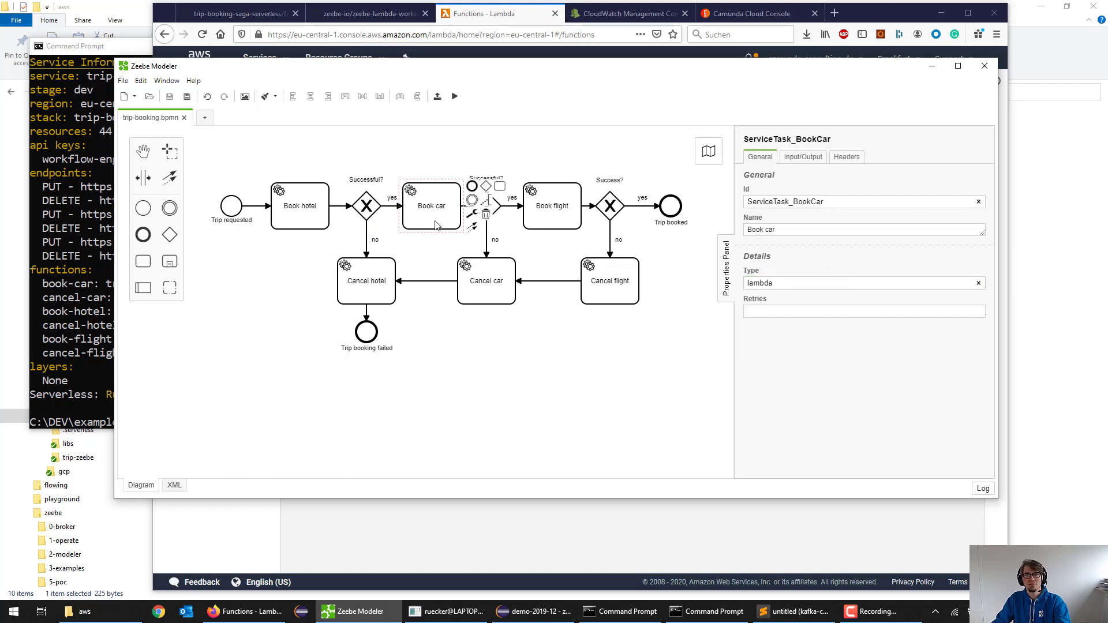
left_click(862, 282)
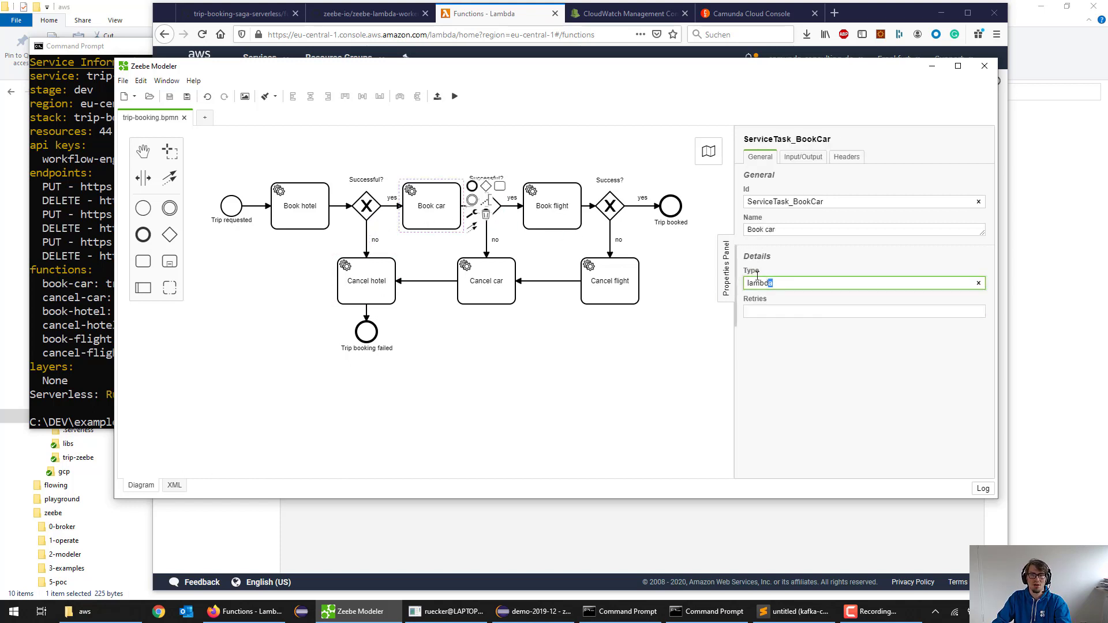
left_click(845, 155)
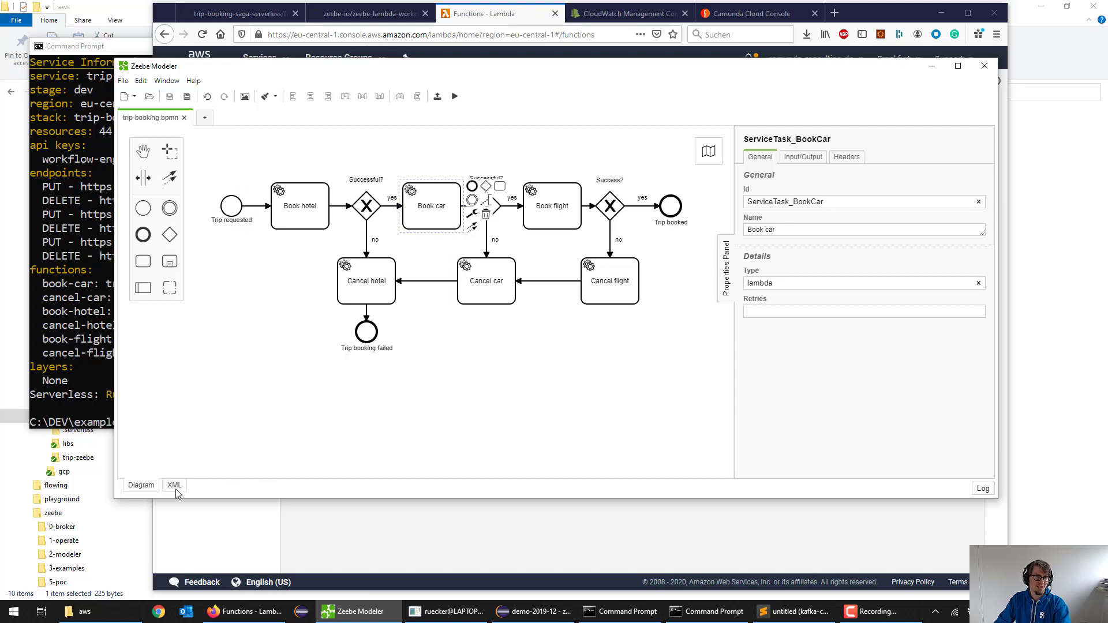
left_click(174, 486)
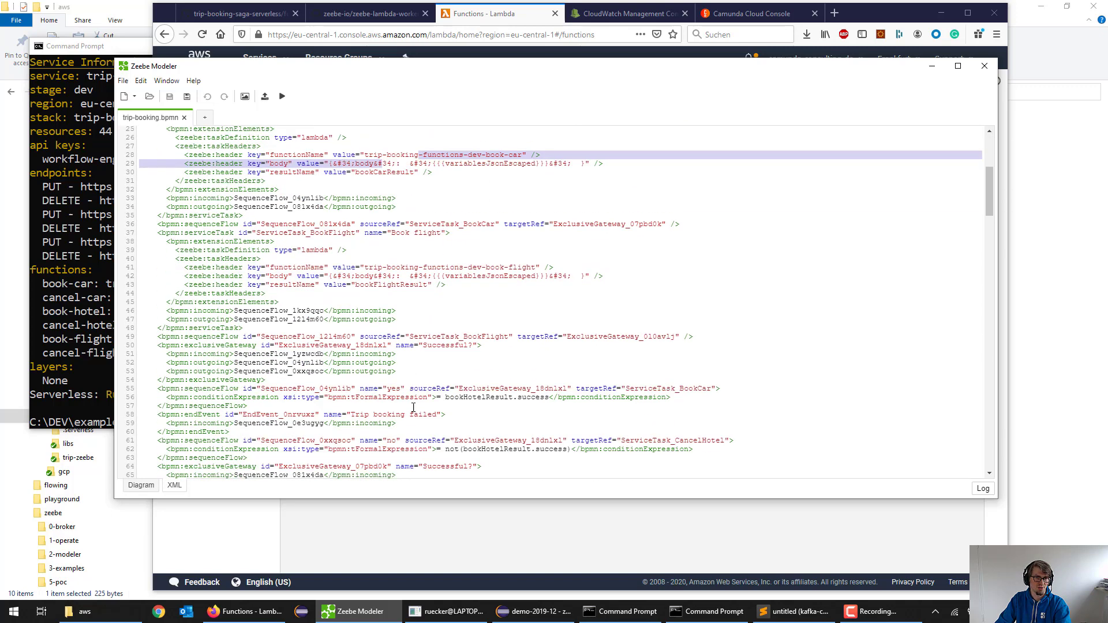
left_click(141, 484)
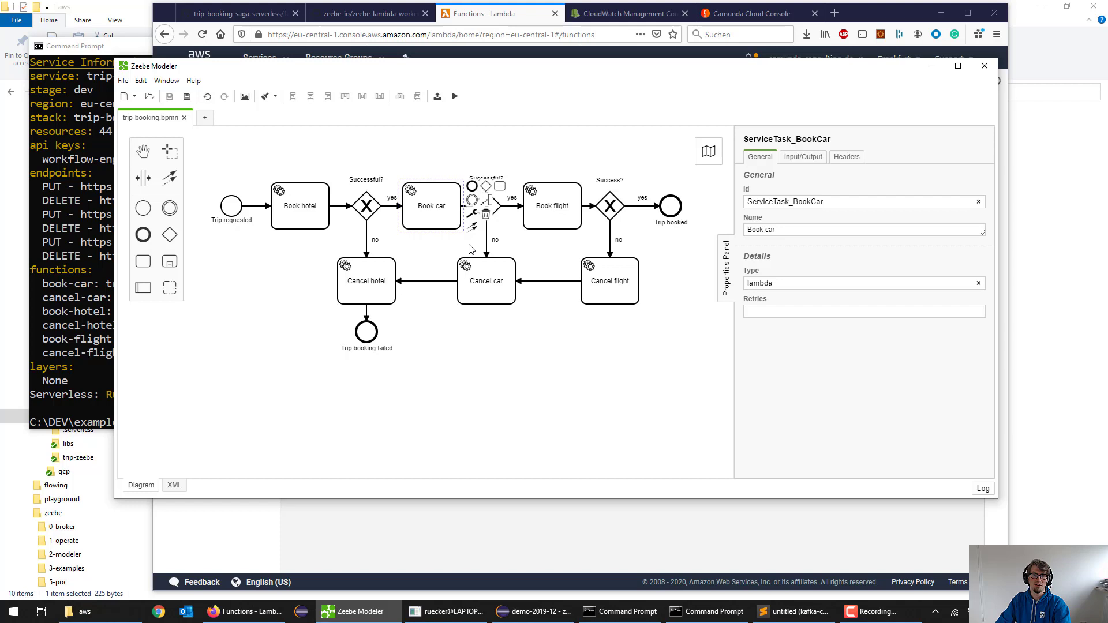
mouse_move(397, 234)
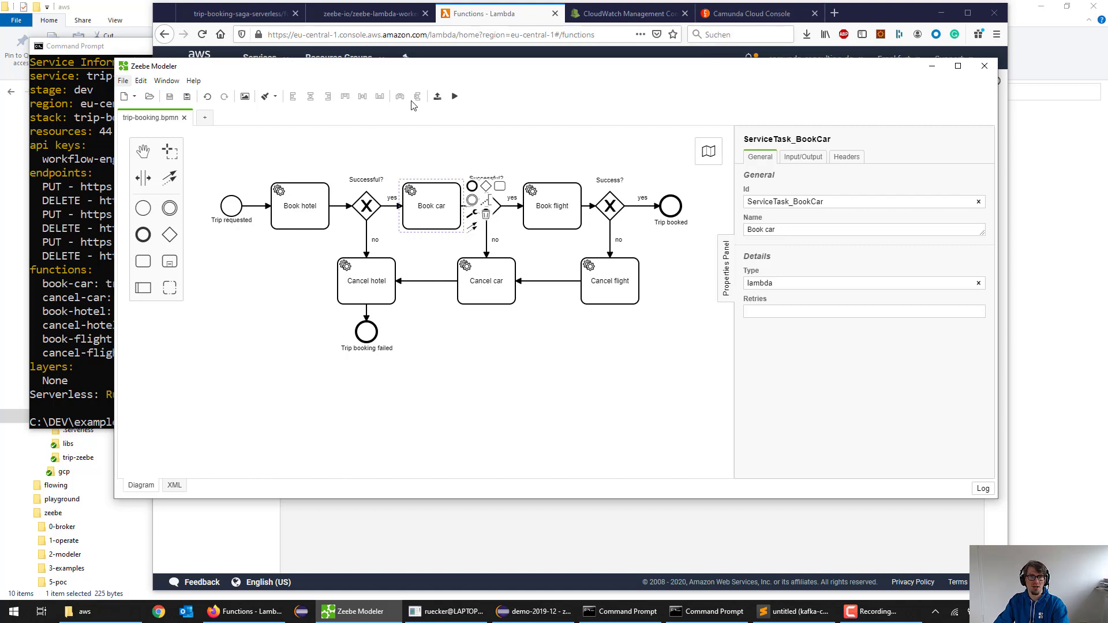
mouse_move(436, 96)
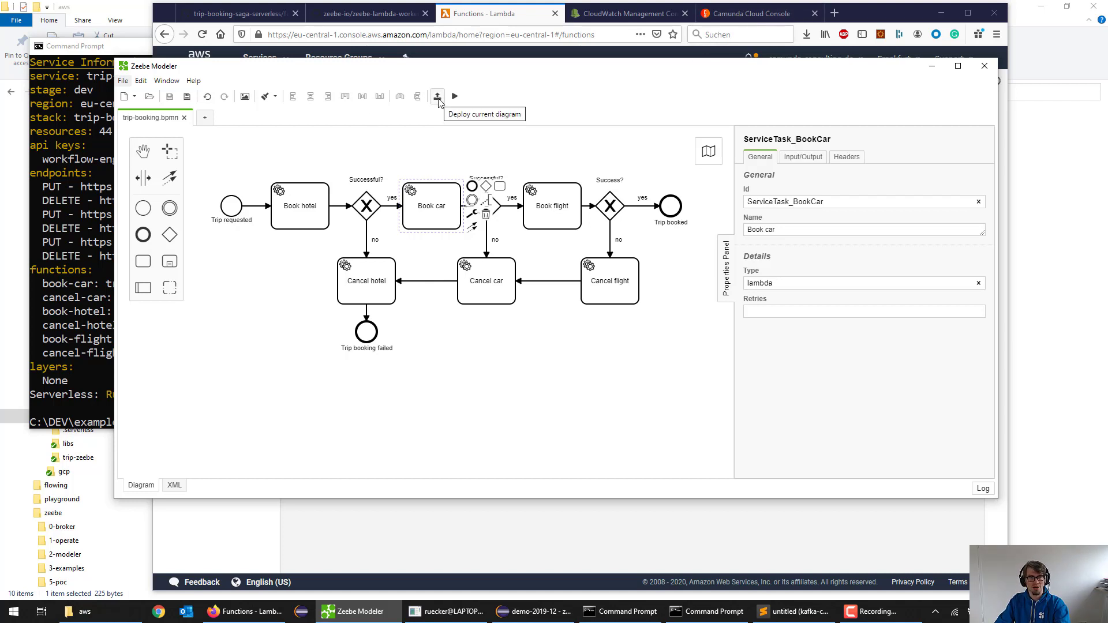
Start deploying the diagram to Camunda Cloud and focus the invalid Cluster ID field.
left_click(437, 96)
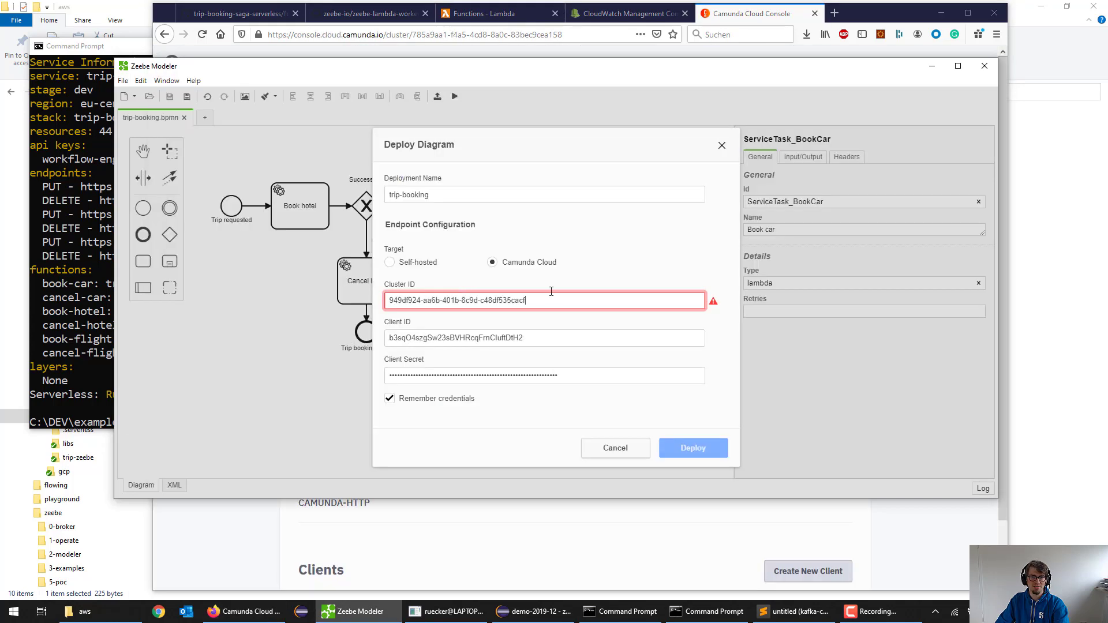
left_click(544, 338)
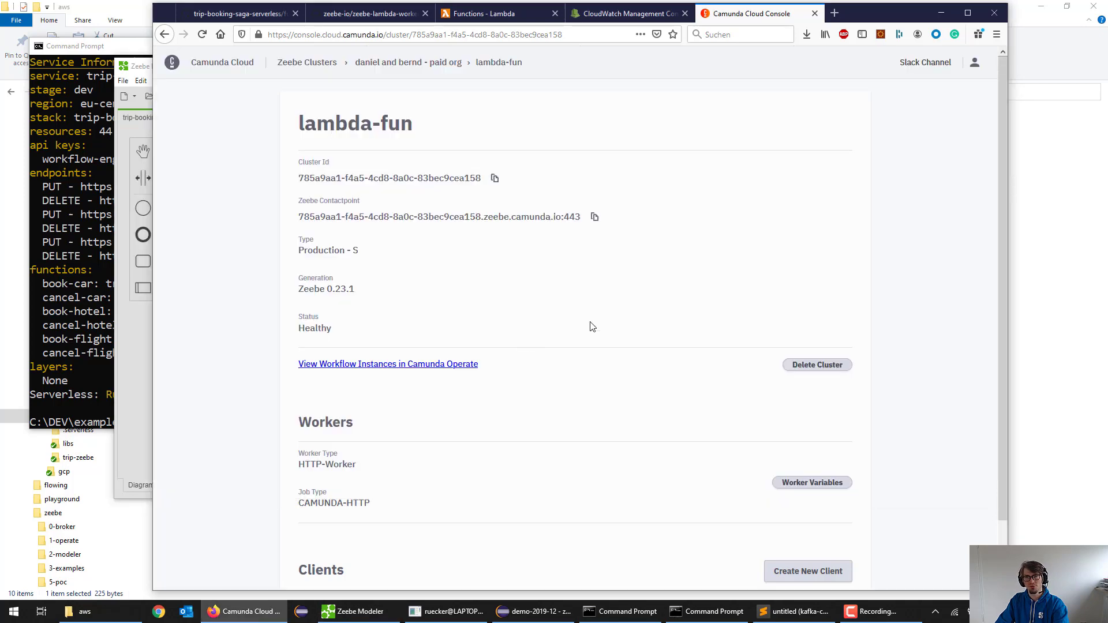
Create a new client named modeler for the lambda-fun cluster.
scroll("down", 3)
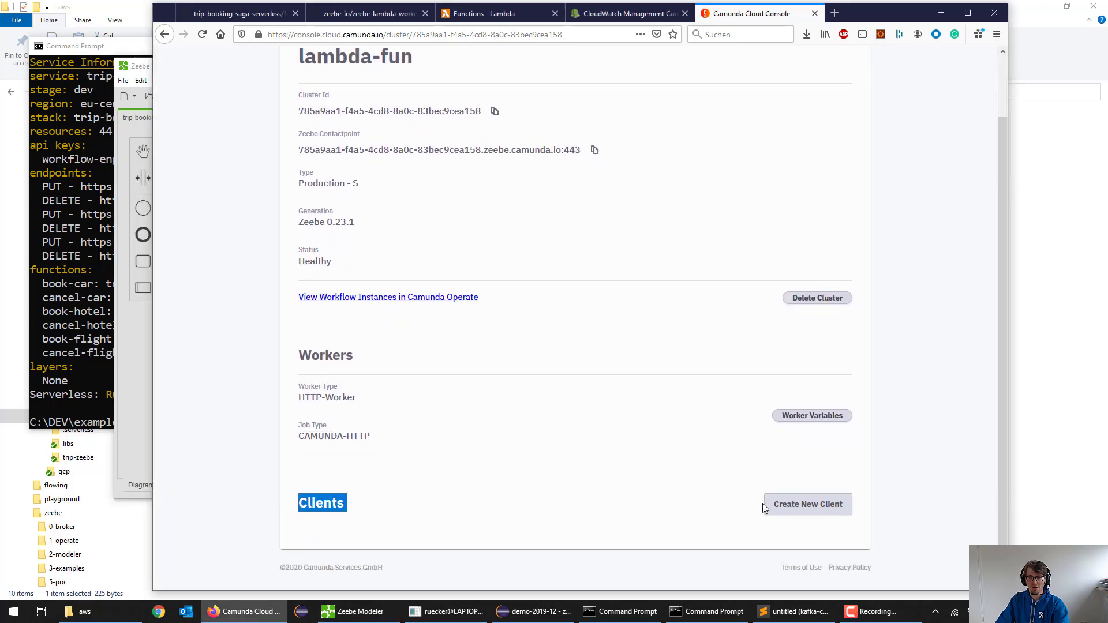
left_click(807, 504)
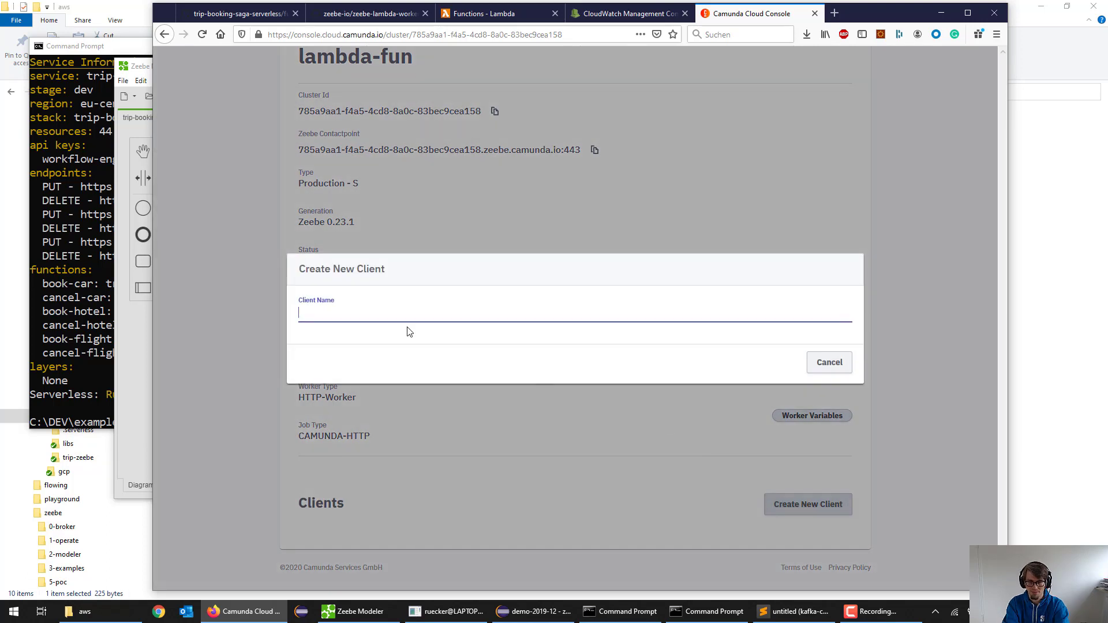
type("model")
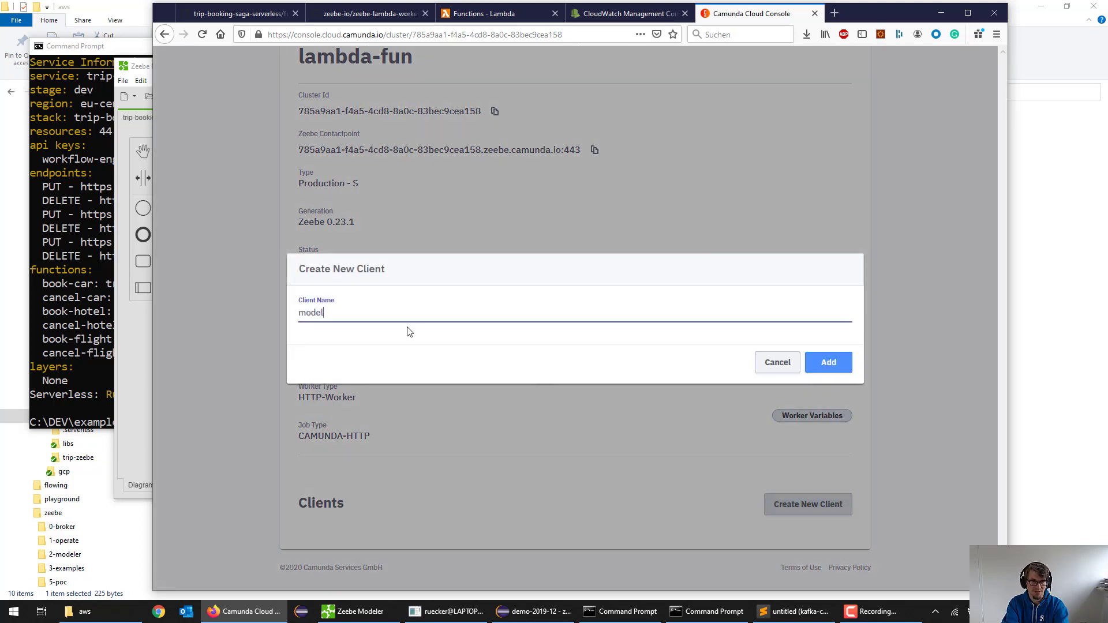
type("er")
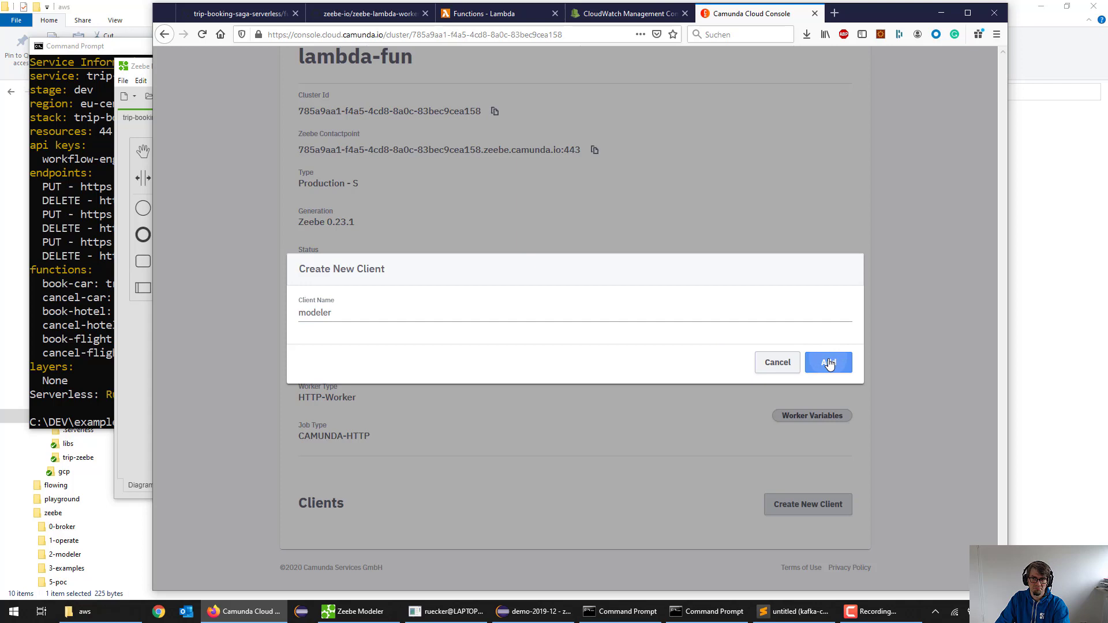
left_click(828, 362)
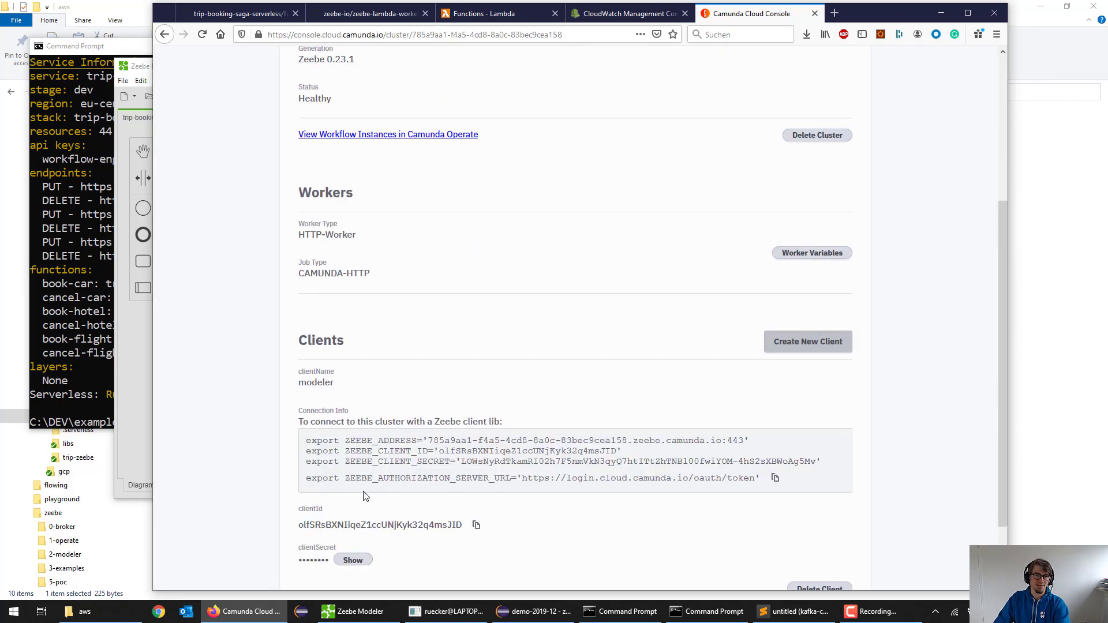
Reveal the modeler client's secret and deploy the trip-booking diagram with its credentials.
left_click(352, 611)
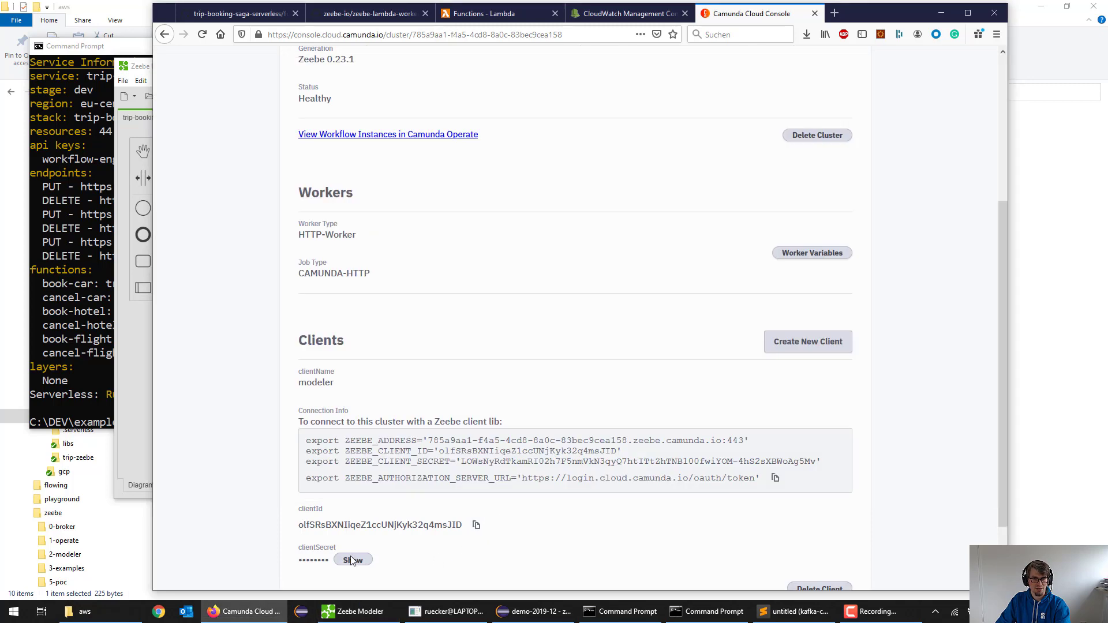
left_click(353, 560)
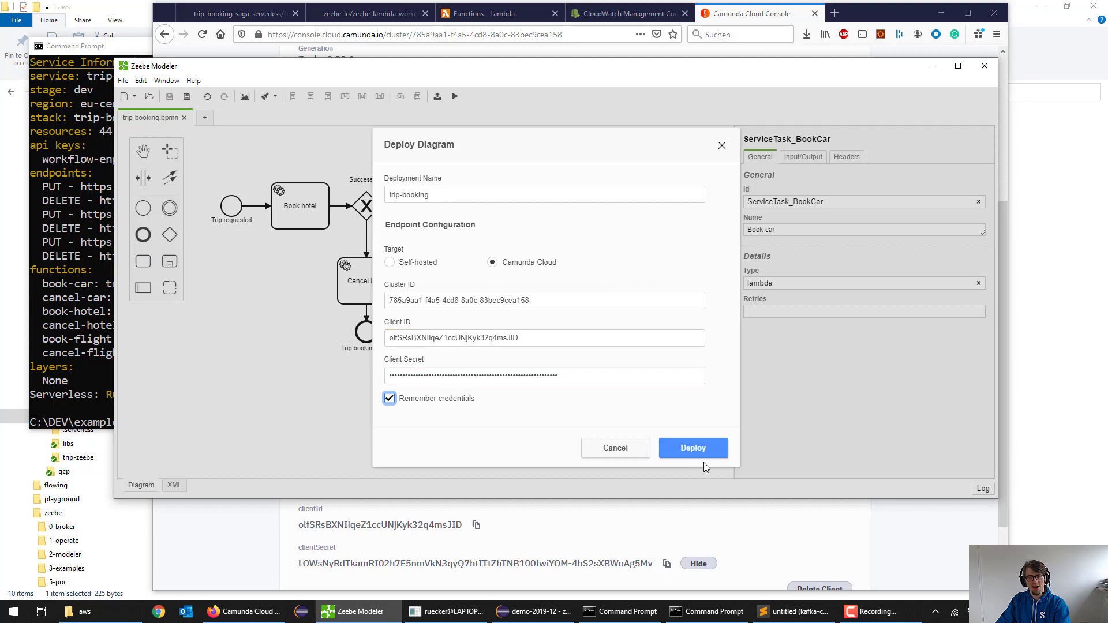
left_click(693, 448)
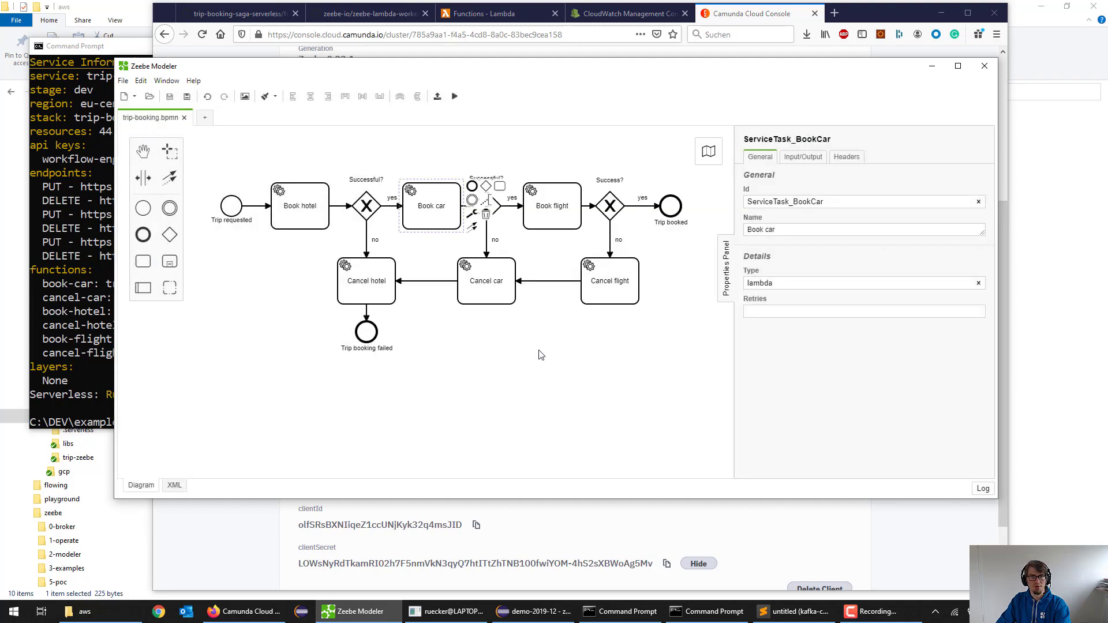
View the cluster's trip-booking workflow instances in Camunda Operate, then return to the diagram.
left_click(551, 205)
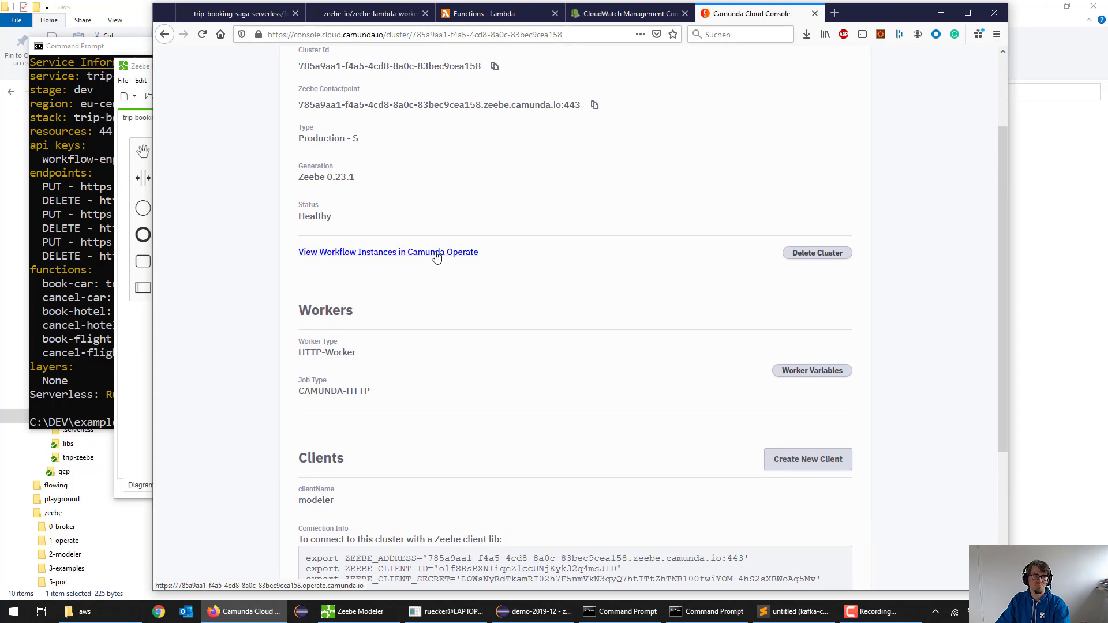
left_click(388, 252)
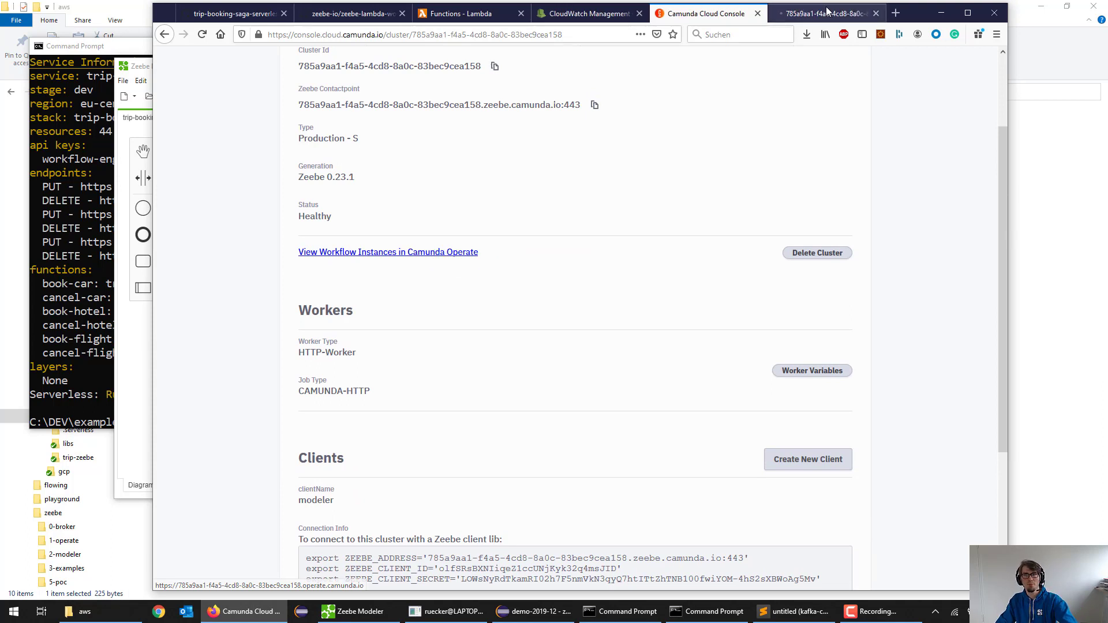
left_click(388, 251)
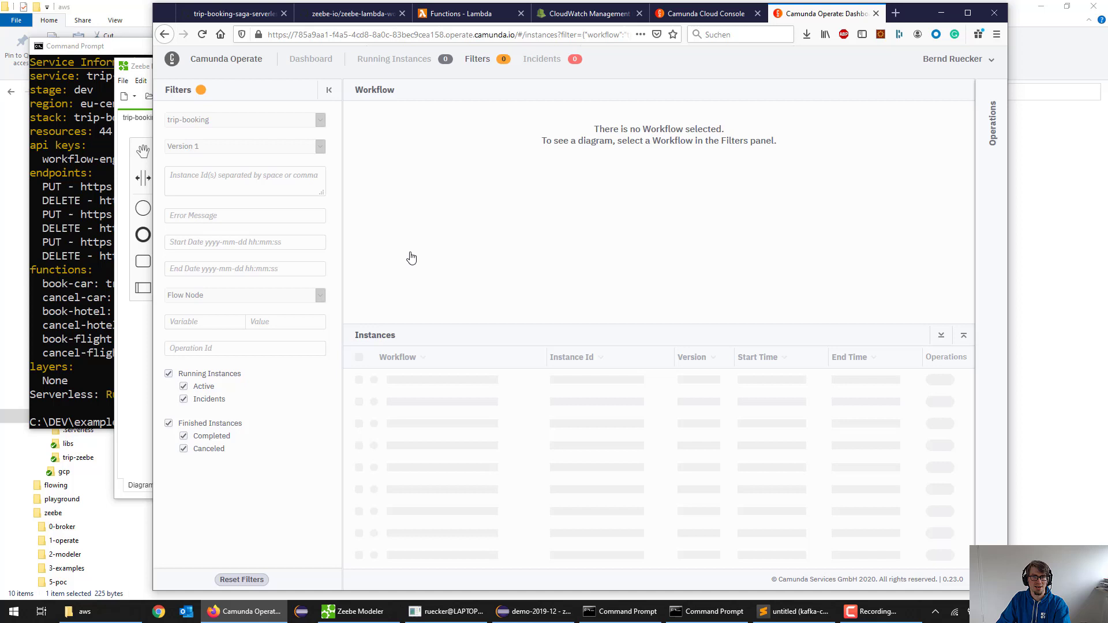
left_click(243, 118)
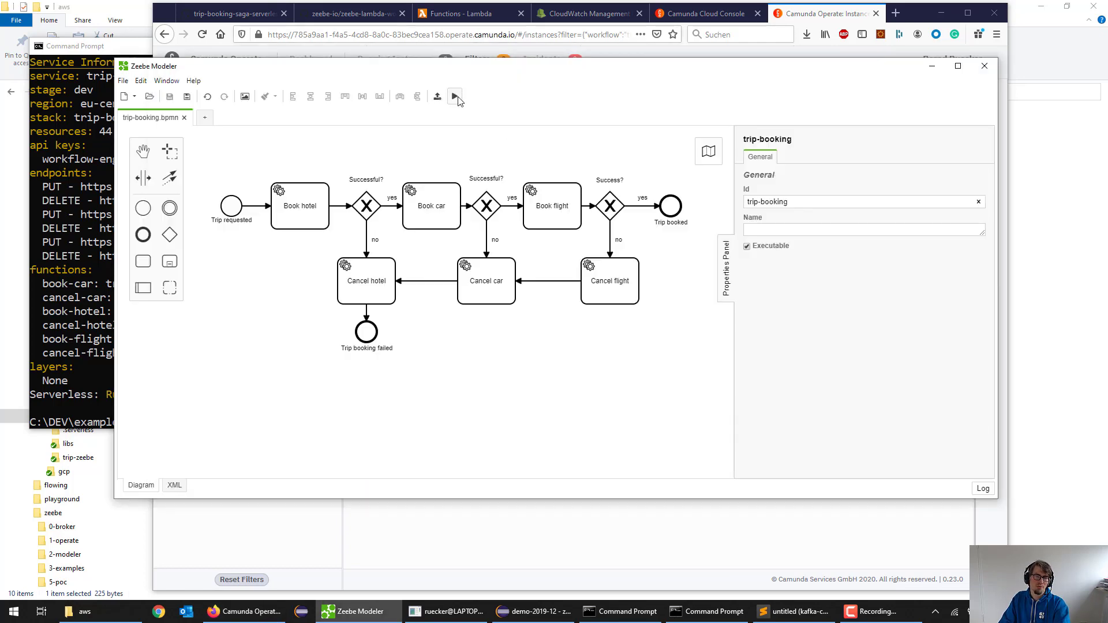
Start a new trip-booking process instance from Zeebe Modeler and dismiss the success notification.
left_click(454, 96)
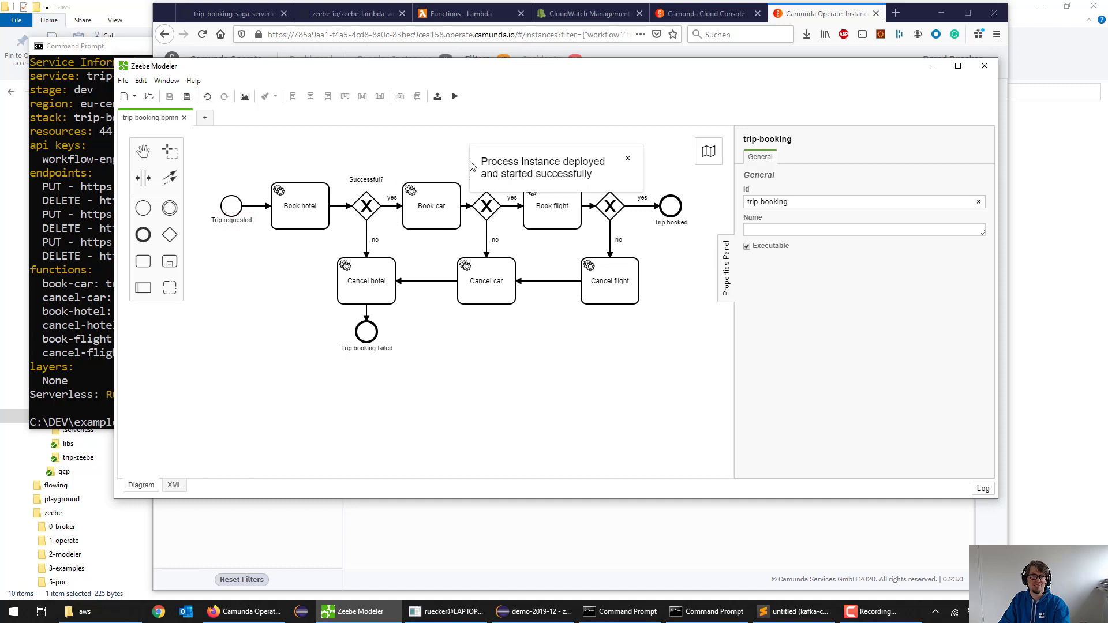
mouse_move(456, 172)
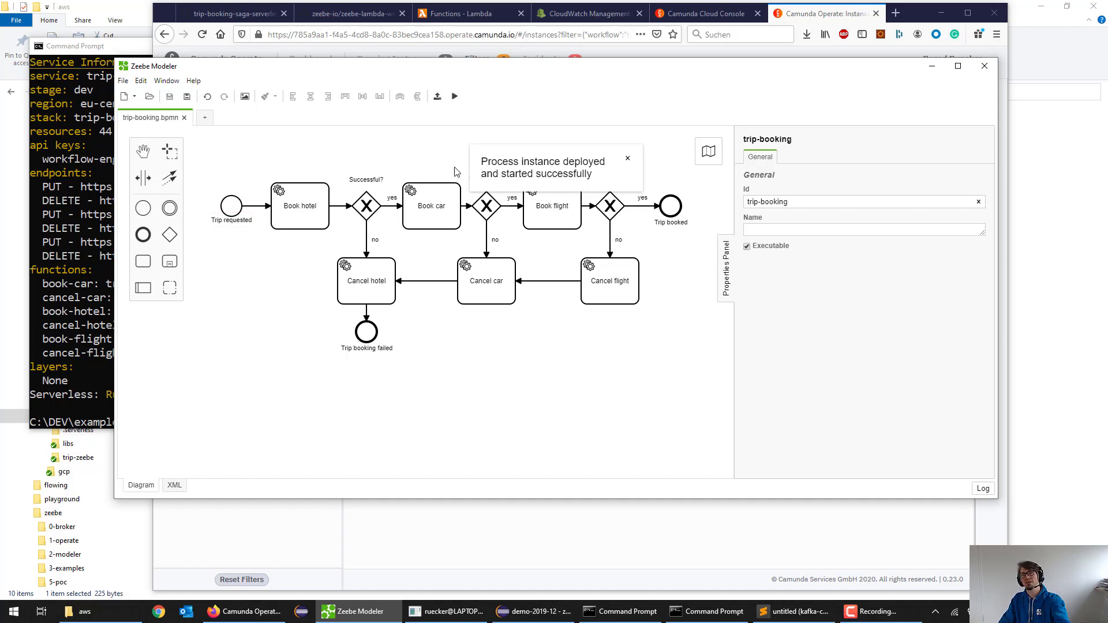
key("alt+tab")
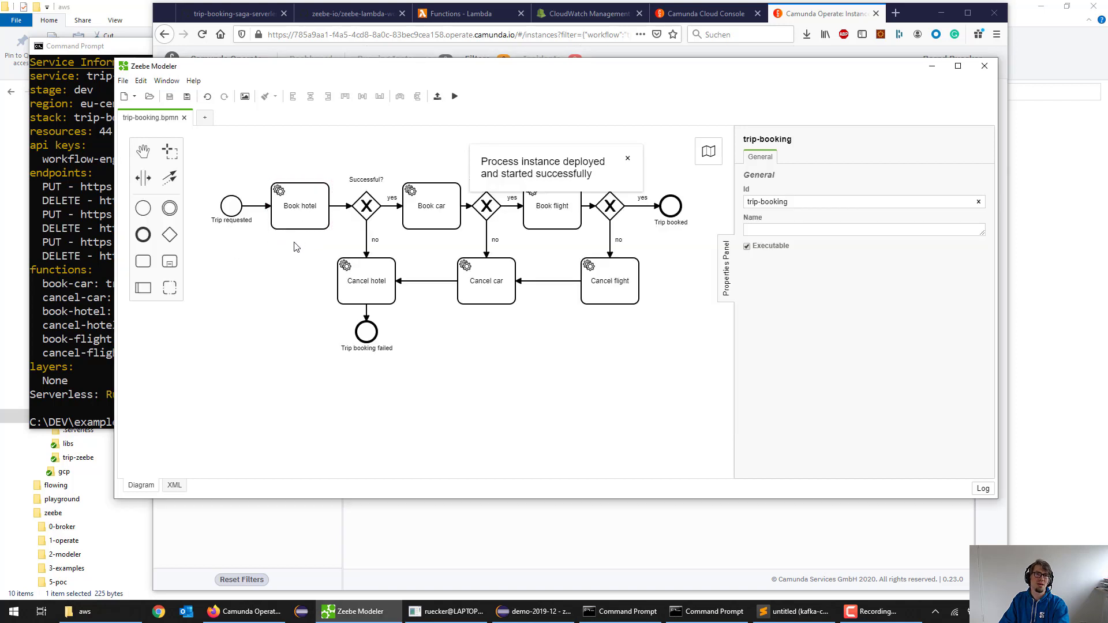
left_click(627, 158)
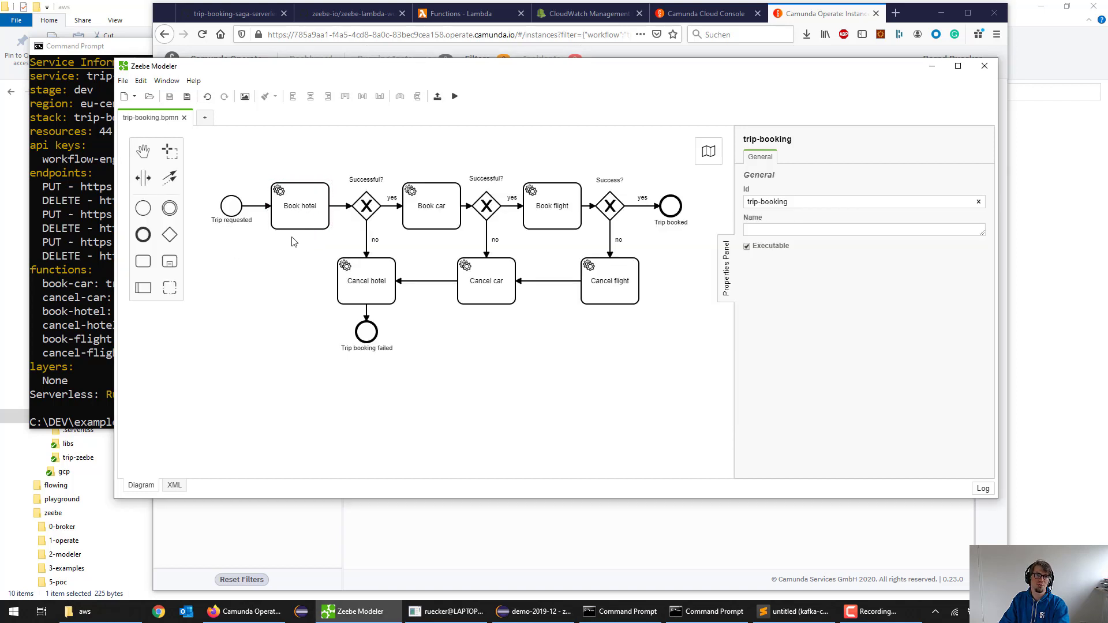
Switch to Camunda Operate, which now lists one running trip-booking instance.
left_click(298, 205)
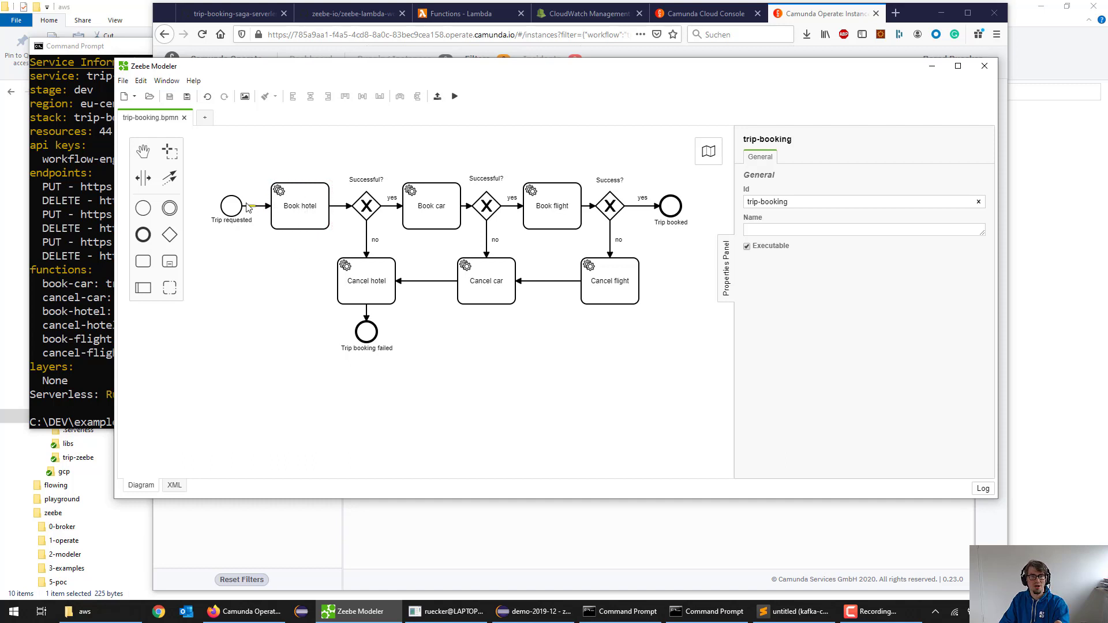
mouse_move(596, 196)
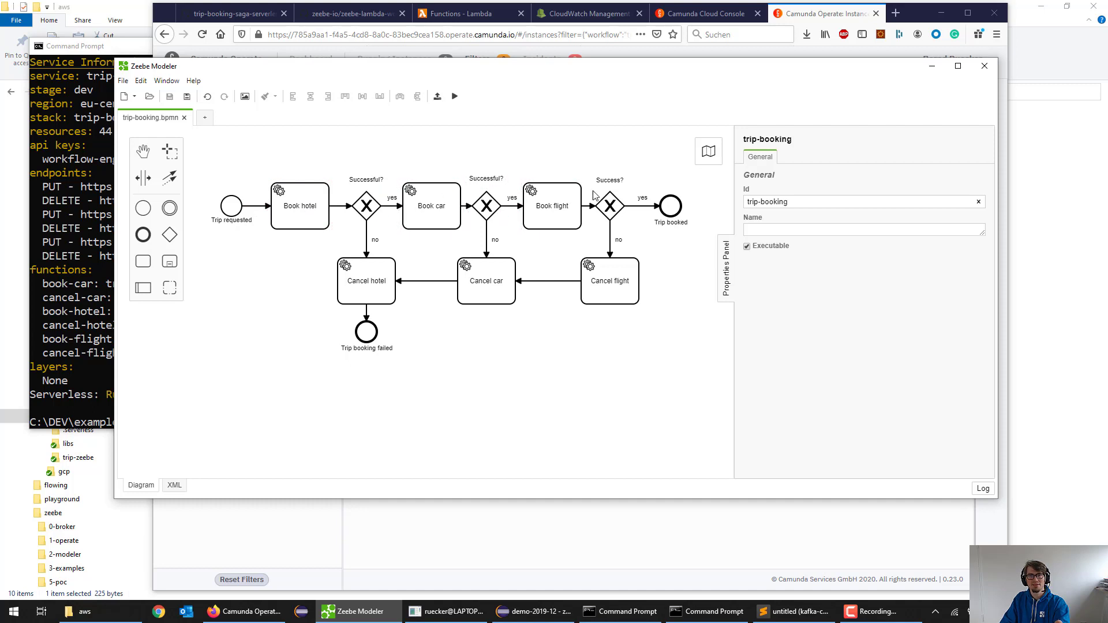
left_click(551, 206)
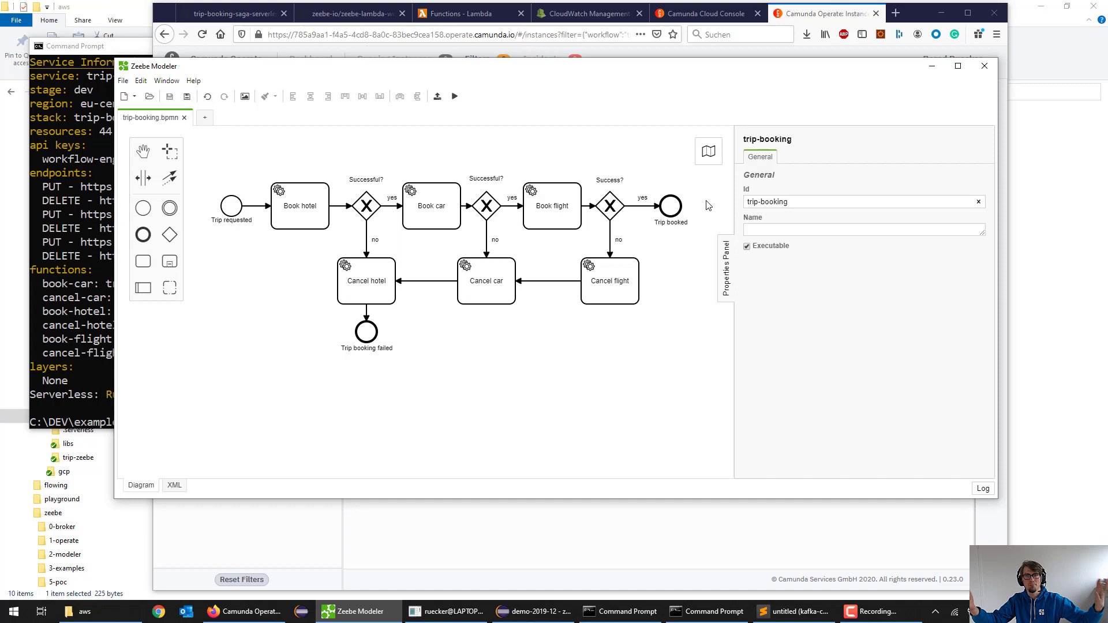
mouse_move(762, 90)
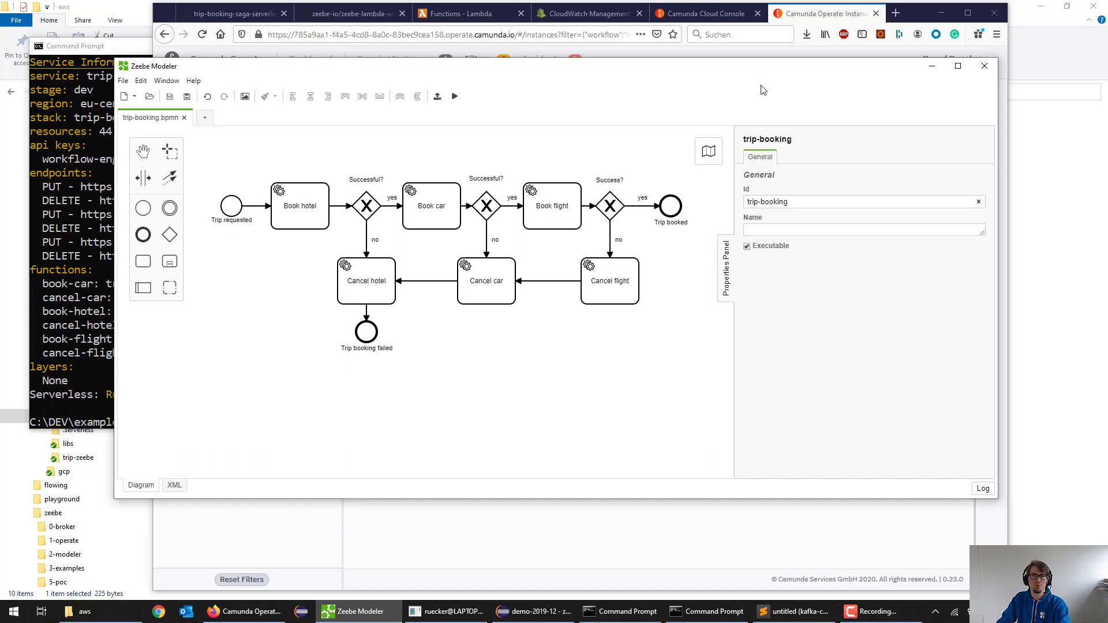
left_click(243, 612)
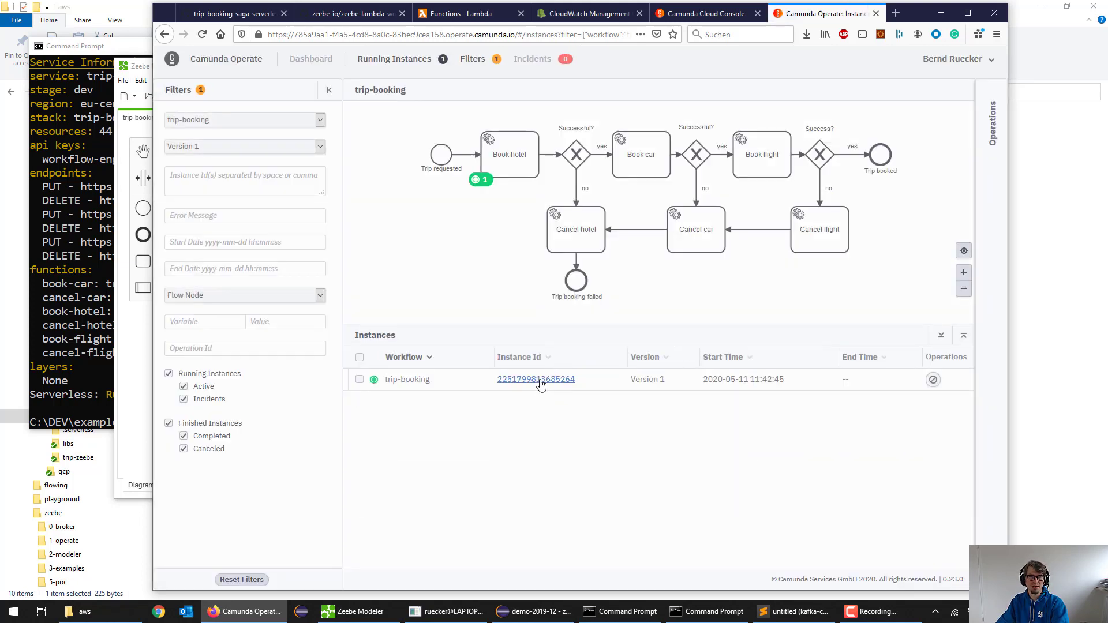
left_click(535, 379)
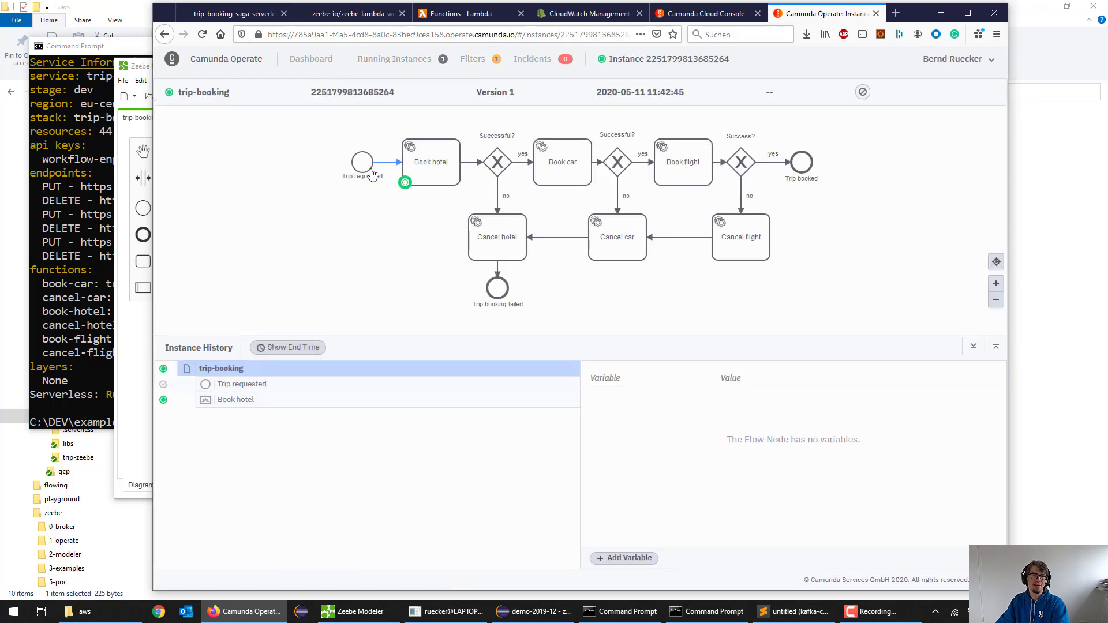
left_click(431, 161)
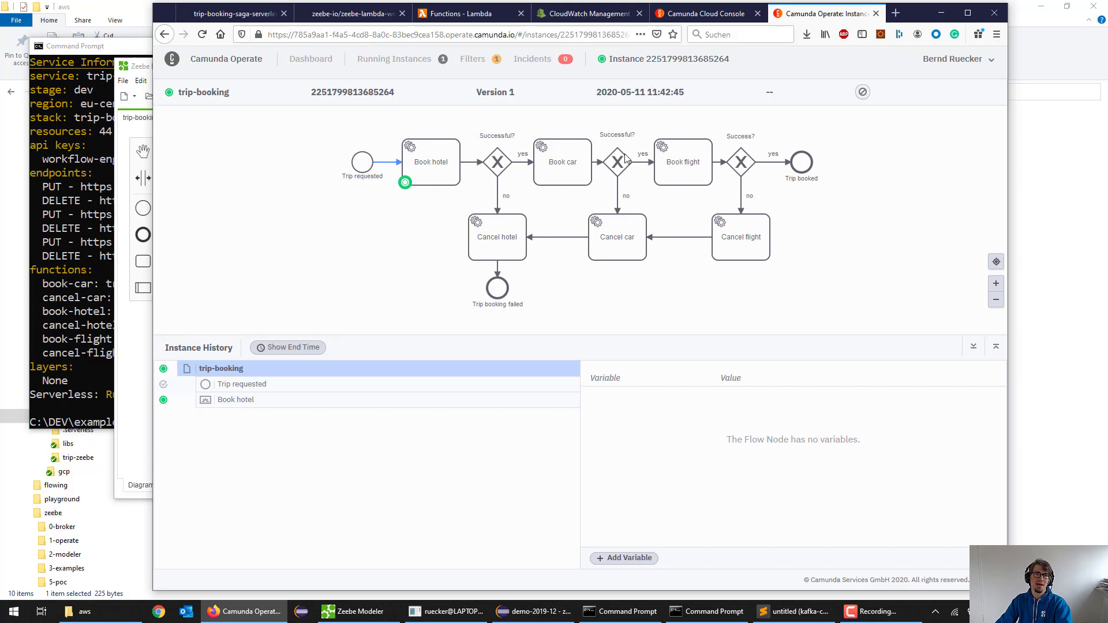
mouse_move(499, 128)
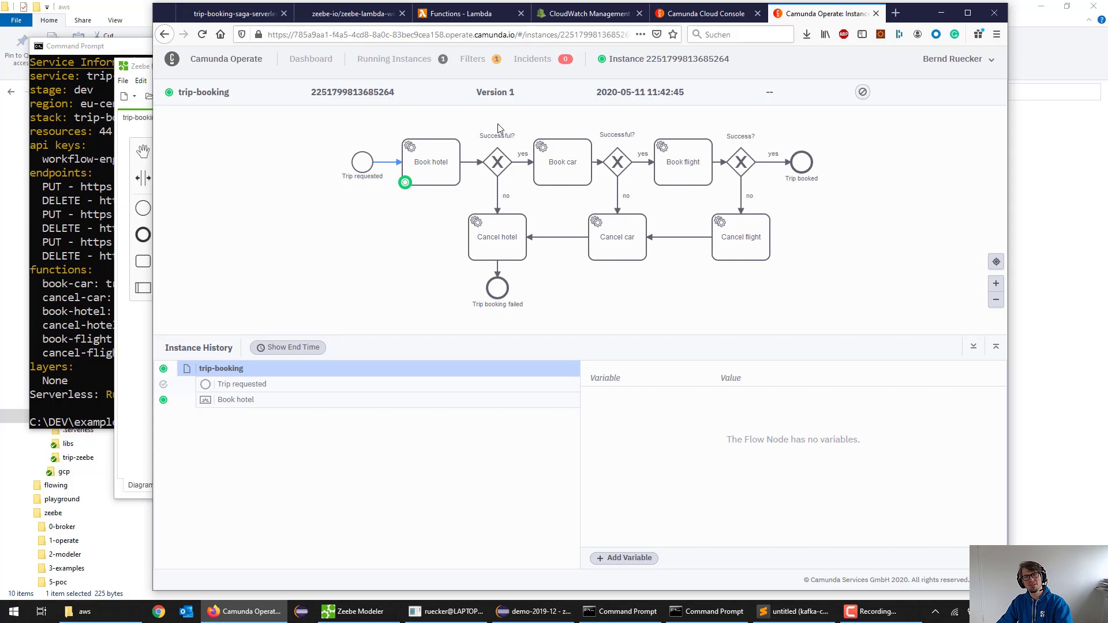
left_click(349, 13)
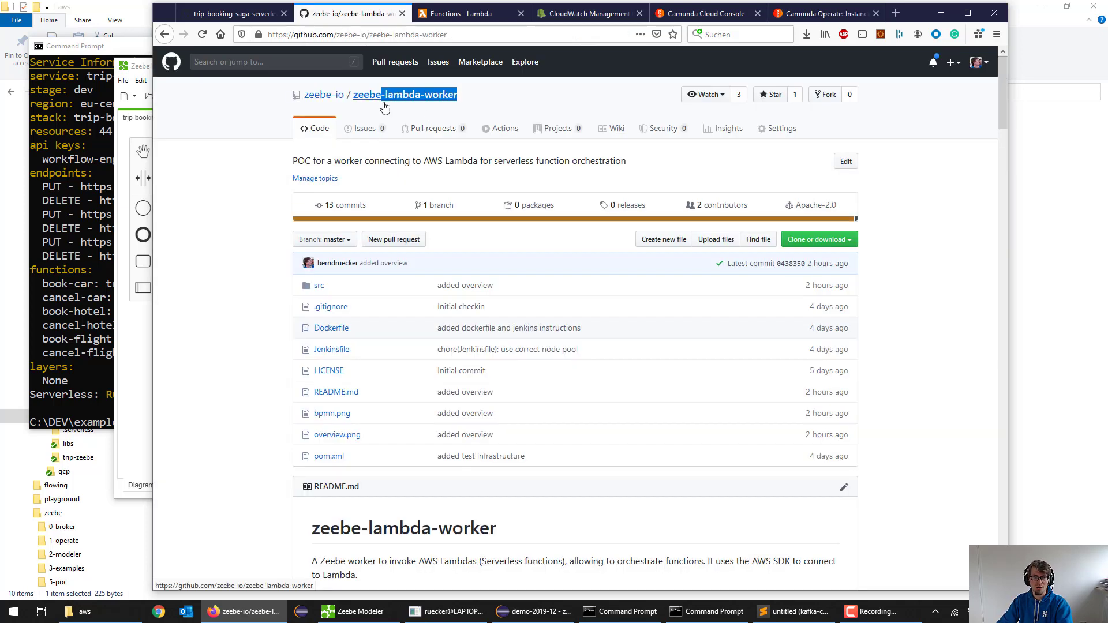
Scroll the zeebe-lambda-worker README past its architecture diagram toward the service task example.
scroll("down", 3)
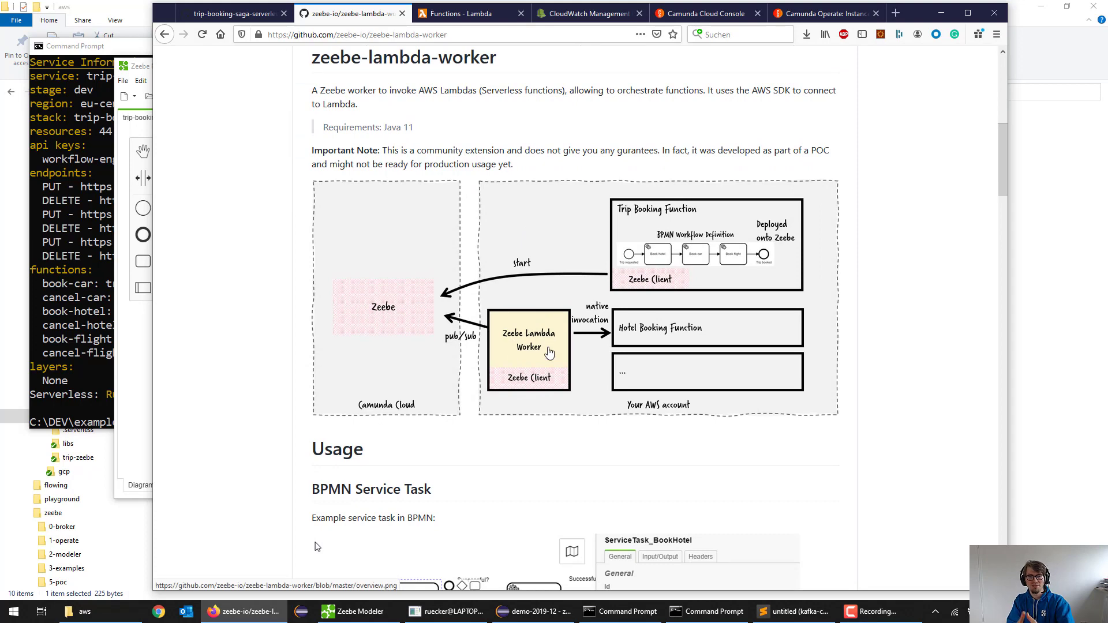
mouse_move(529, 352)
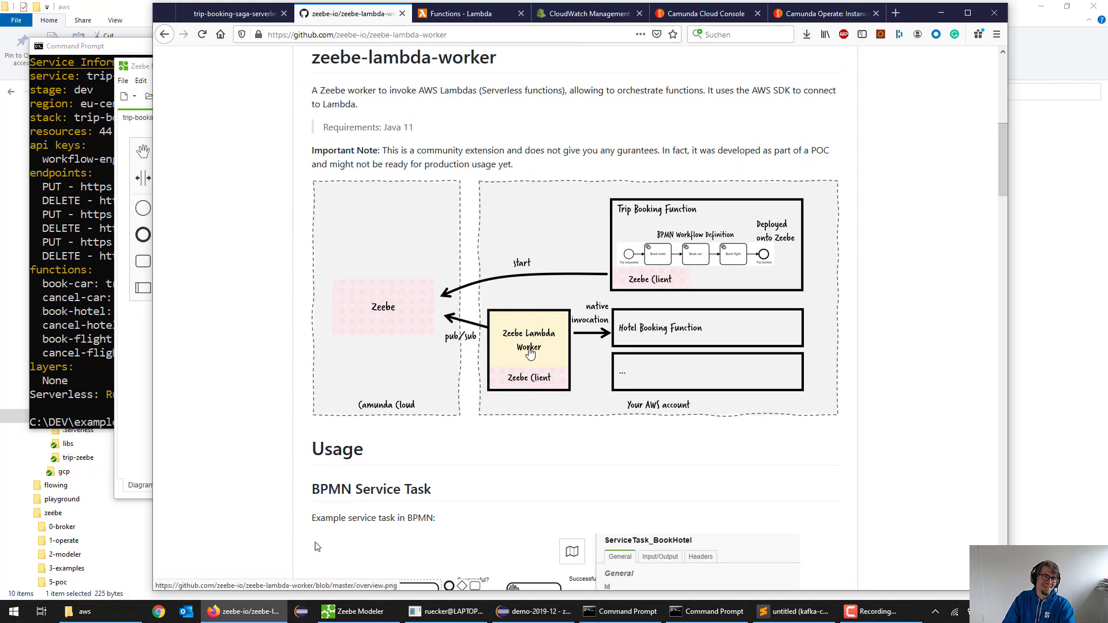
mouse_move(400, 310)
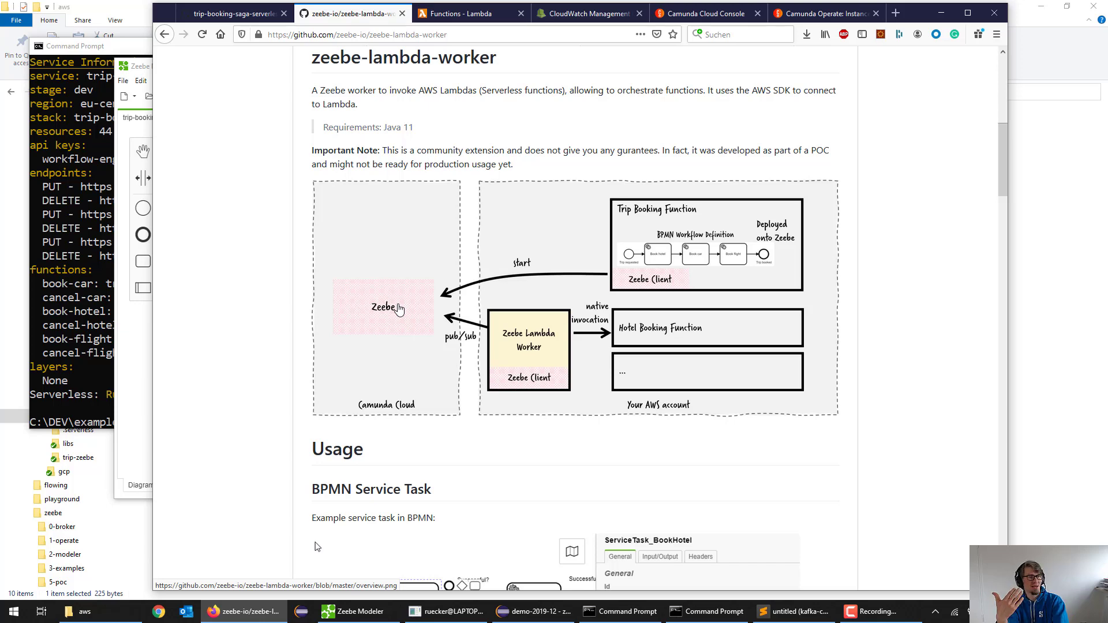
left_click(351, 611)
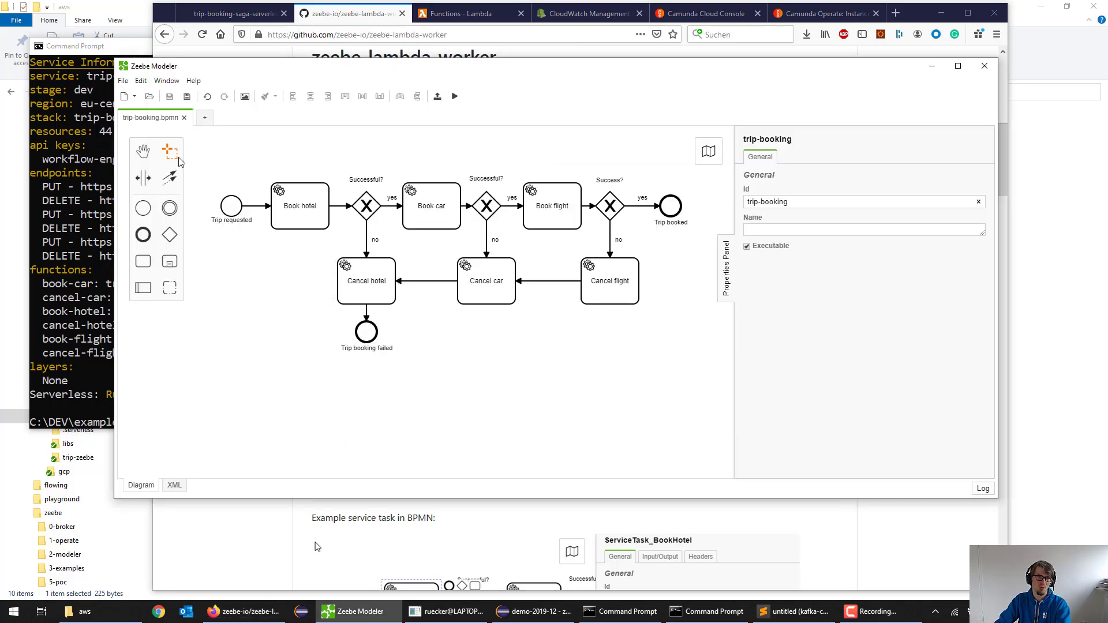
left_click(299, 206)
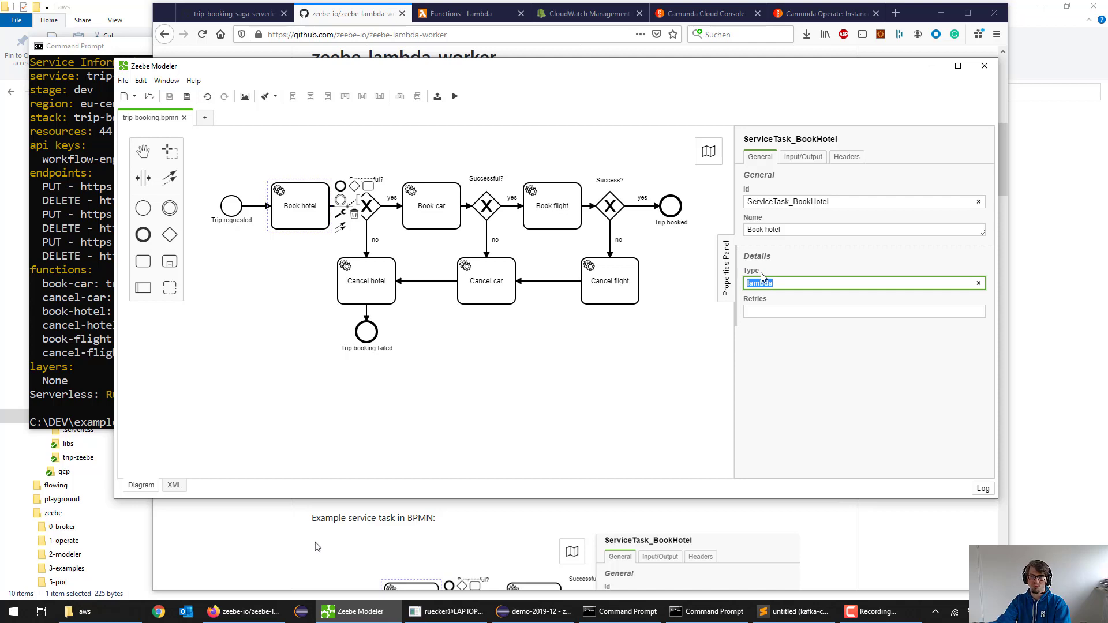
key("alt+tab")
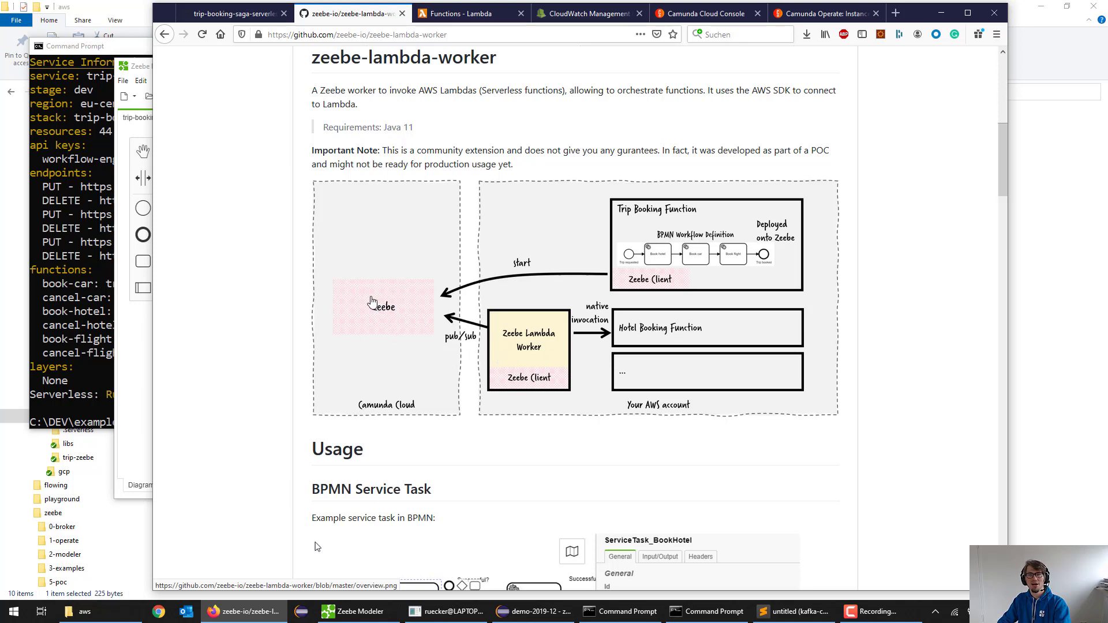
mouse_move(516, 351)
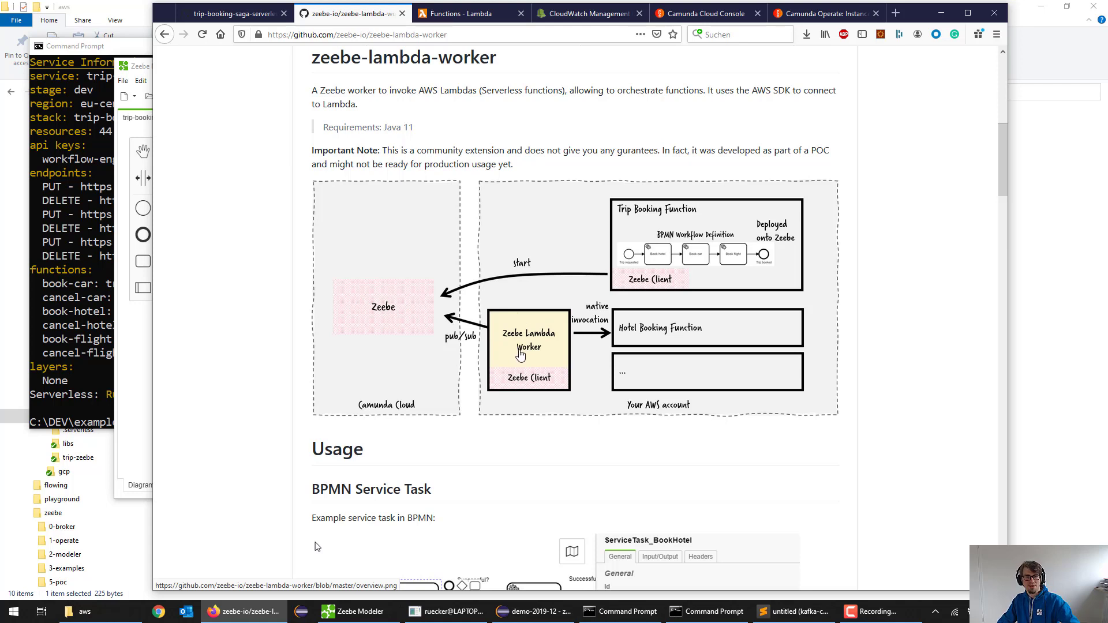
mouse_move(722, 346)
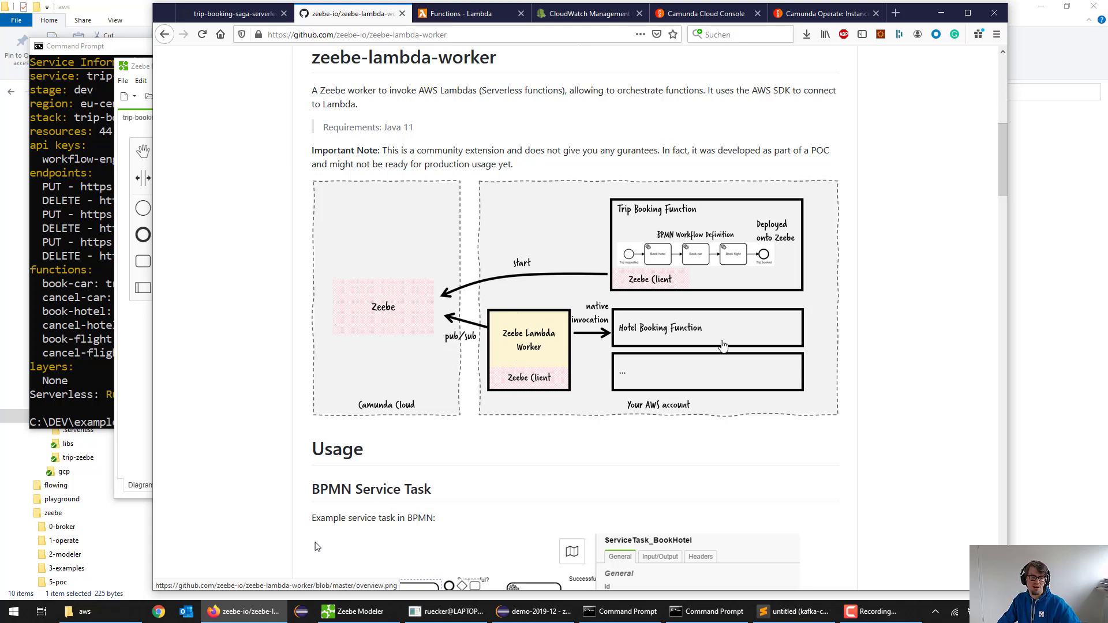
mouse_move(553, 346)
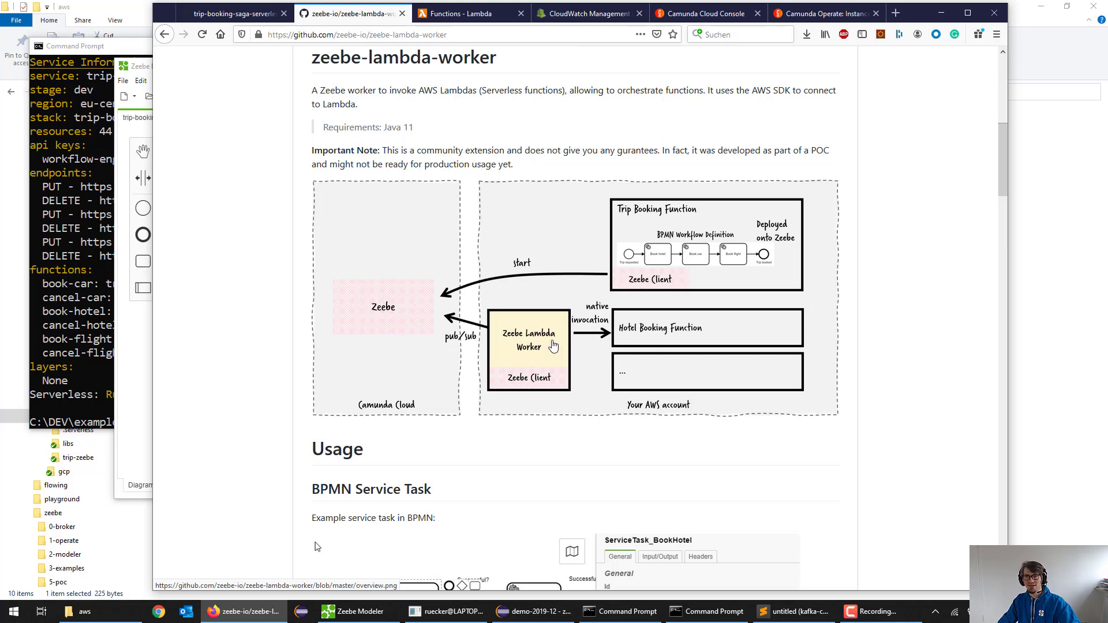
mouse_move(610, 343)
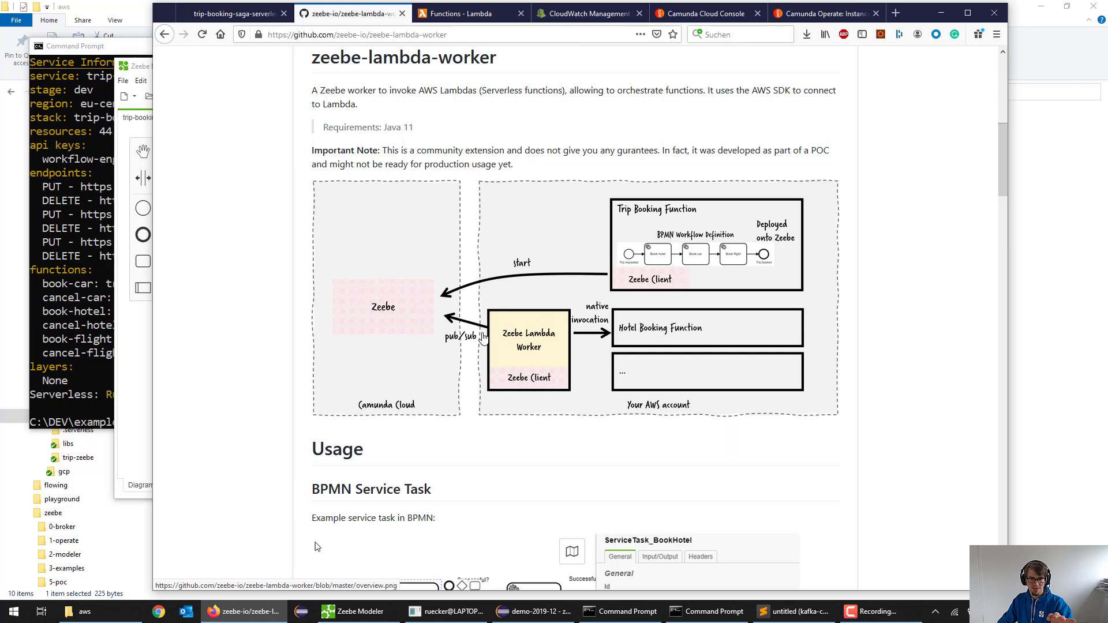
mouse_move(520, 326)
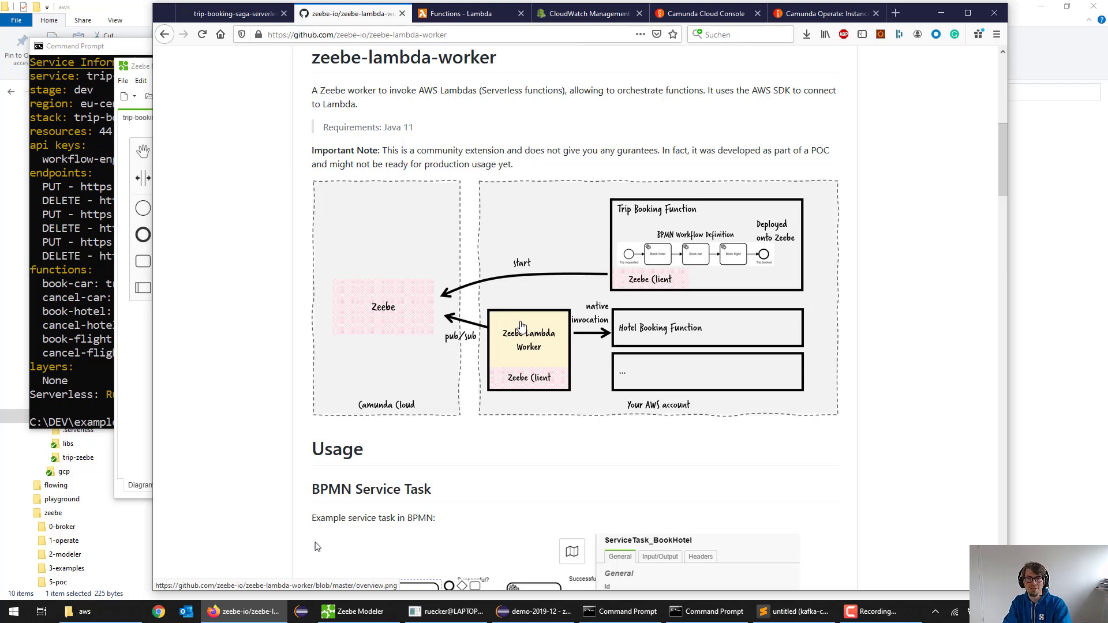
mouse_move(516, 341)
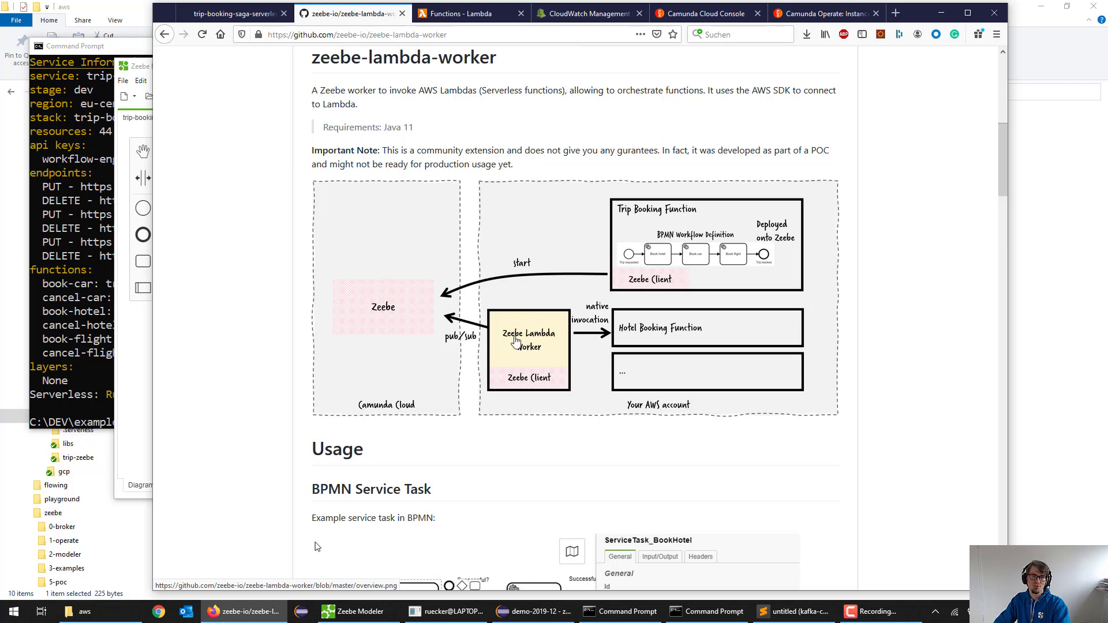
mouse_move(575, 416)
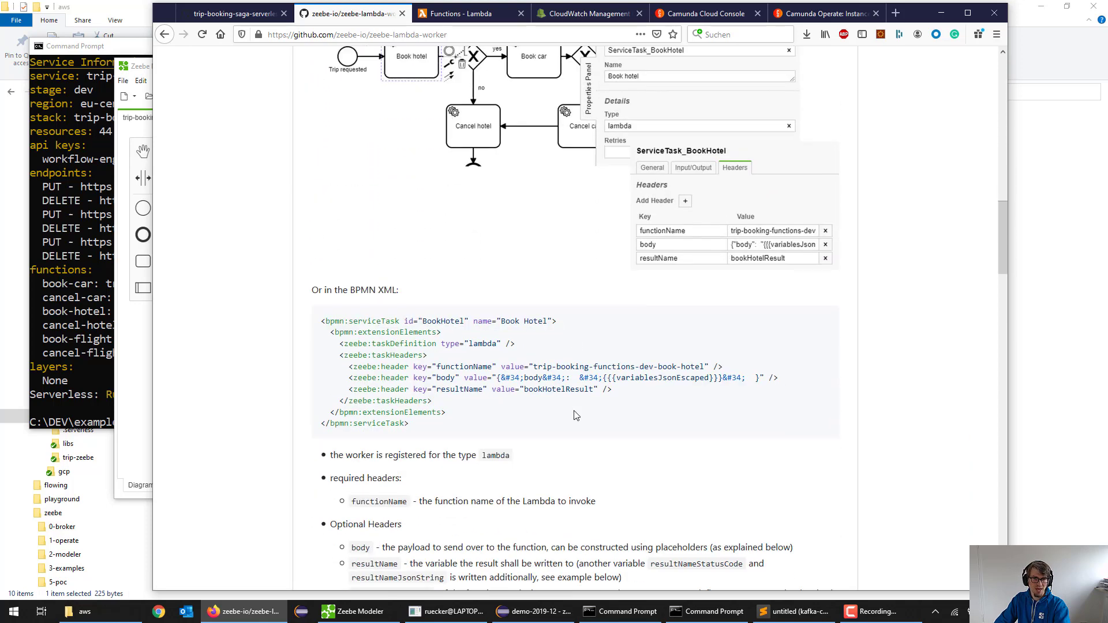
Bring the README's Docker section into view with the docker run command using camunda.env and aws.env.
scroll("down", 3)
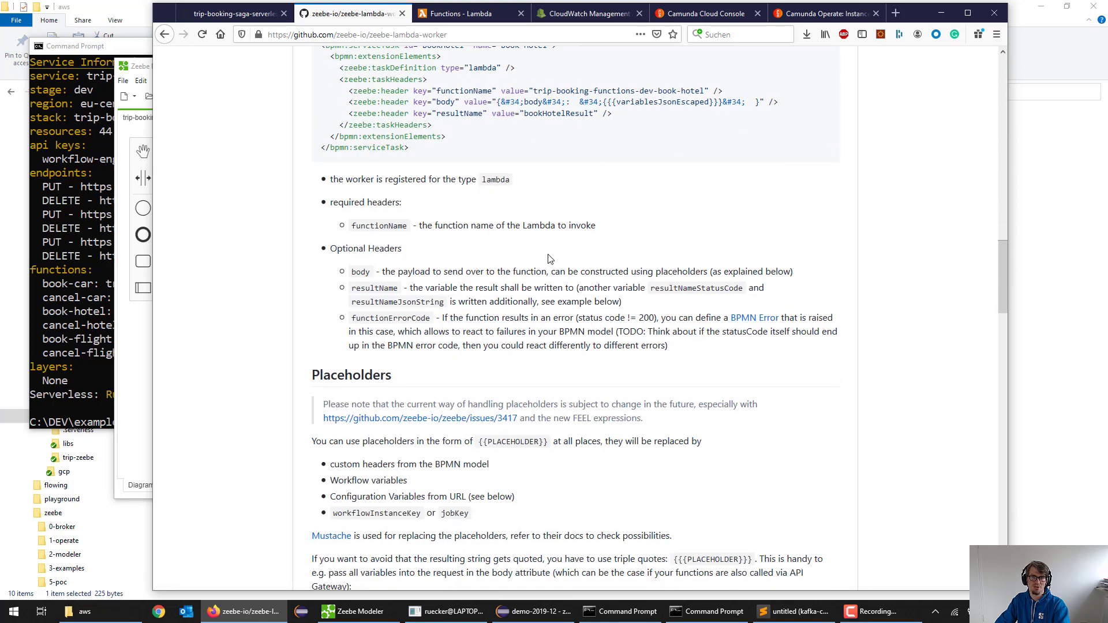
scroll("down", 3)
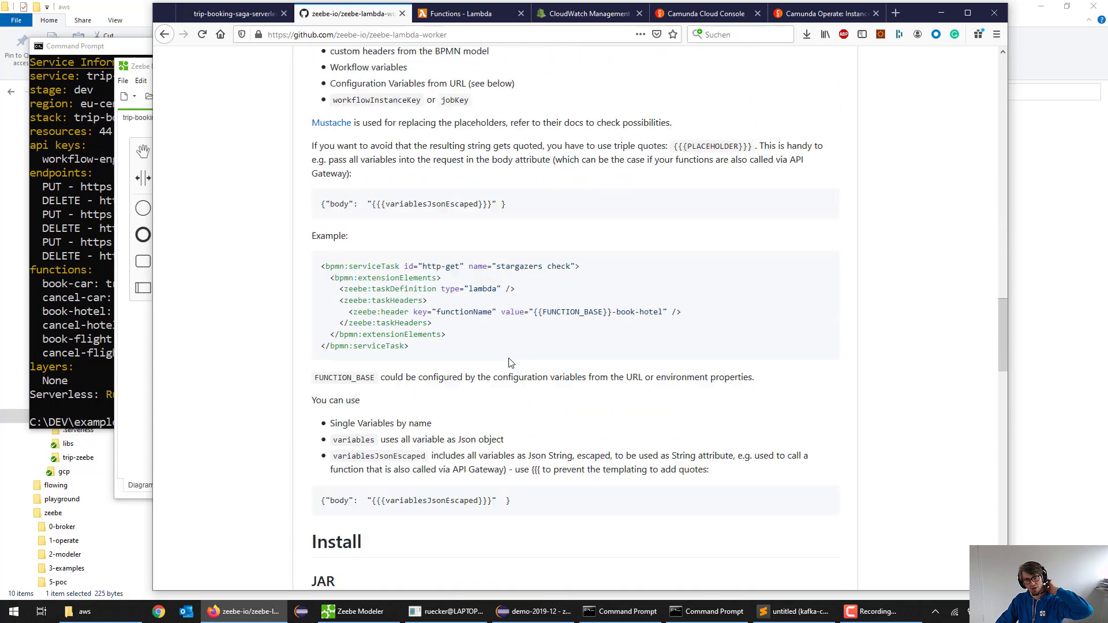
scroll("down", 3)
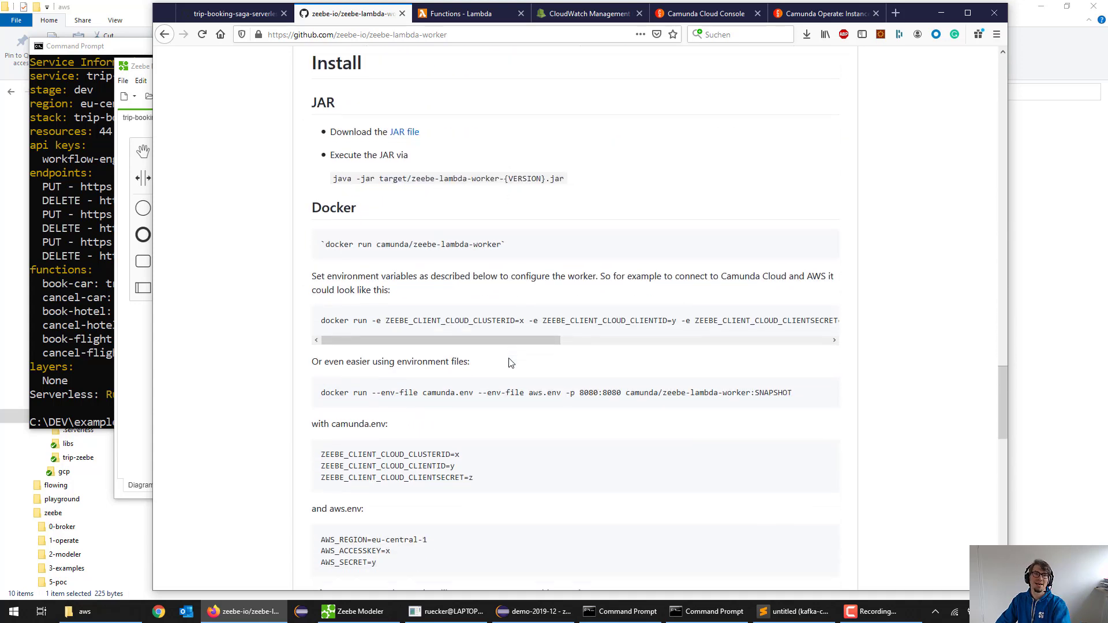
scroll("down", 3)
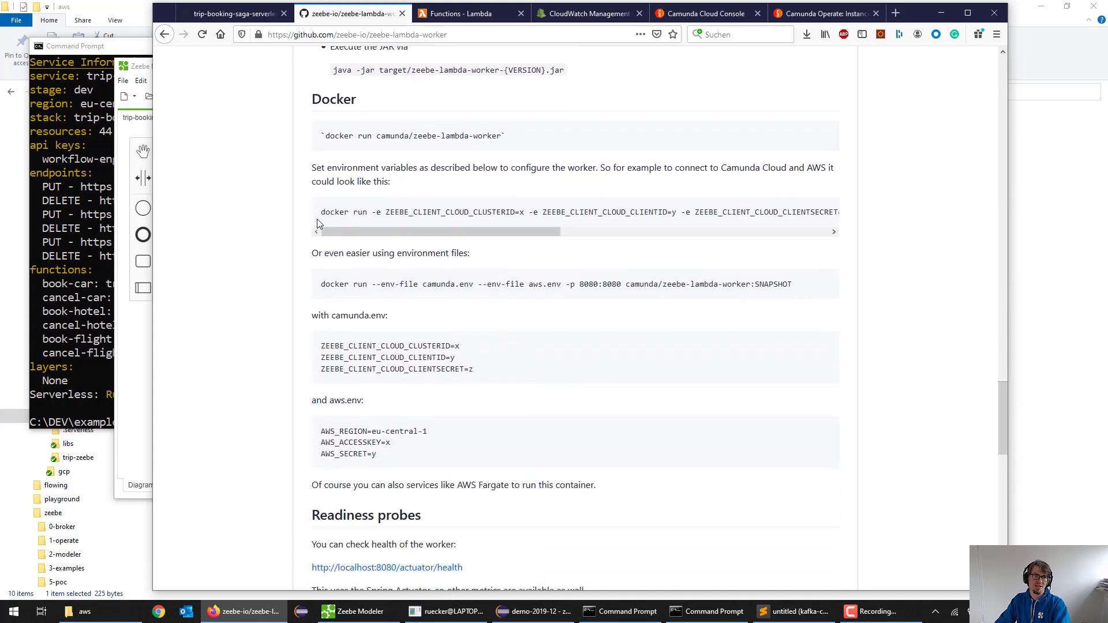
scroll("down", 3)
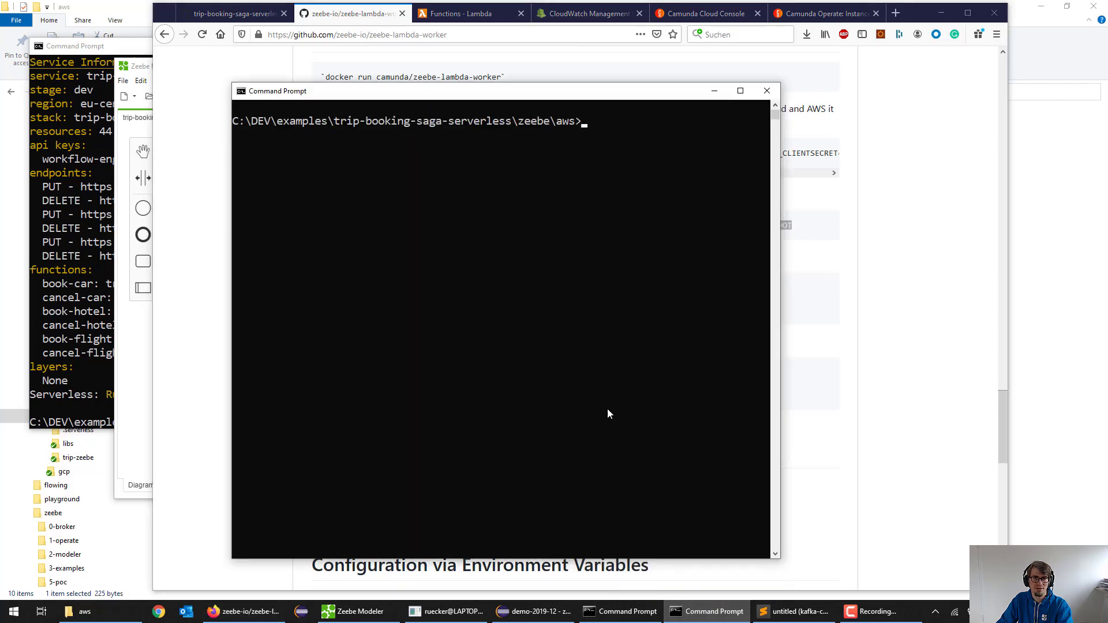
type("docker run --env-file camunda.env --env-file aws.env -p 8080:8080 camunda/zeebe-lambda-worker:SNAPSHOT")
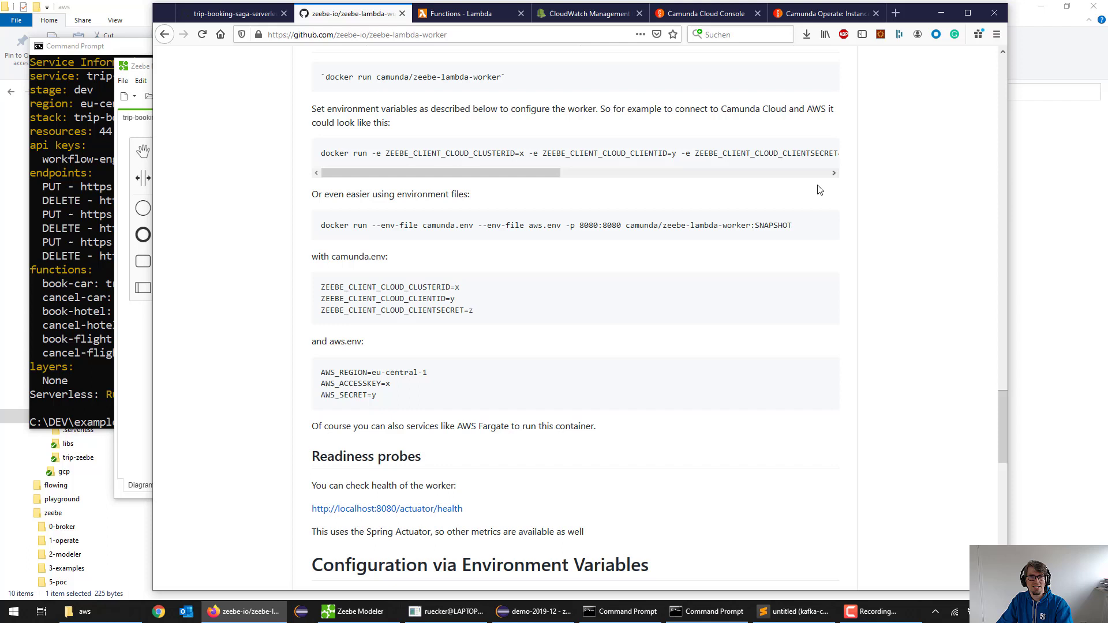
Highlight the camunda.env variable lines and cluster id name, then go to the zeebe aws folder.
left_click_drag(320, 287, 473, 310)
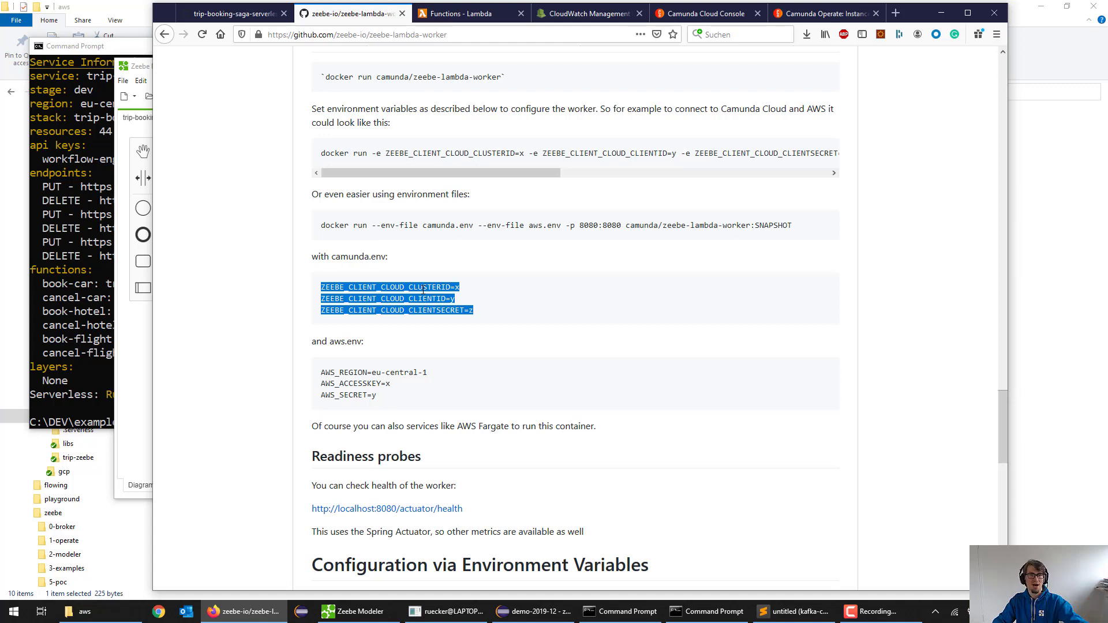
left_click(473, 214)
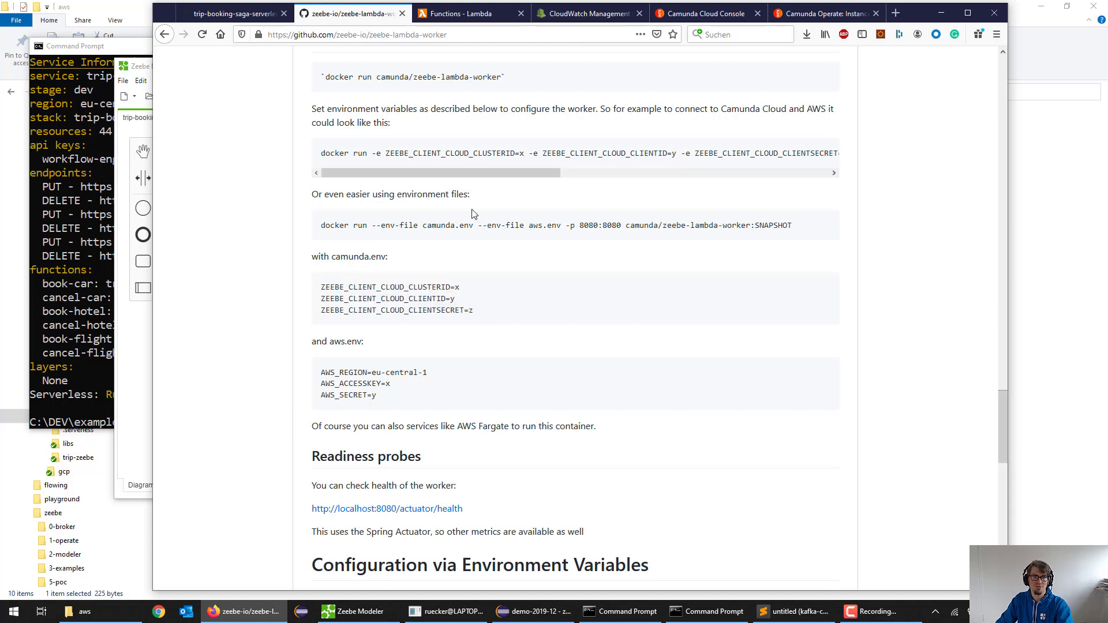
left_click_drag(347, 287, 427, 287)
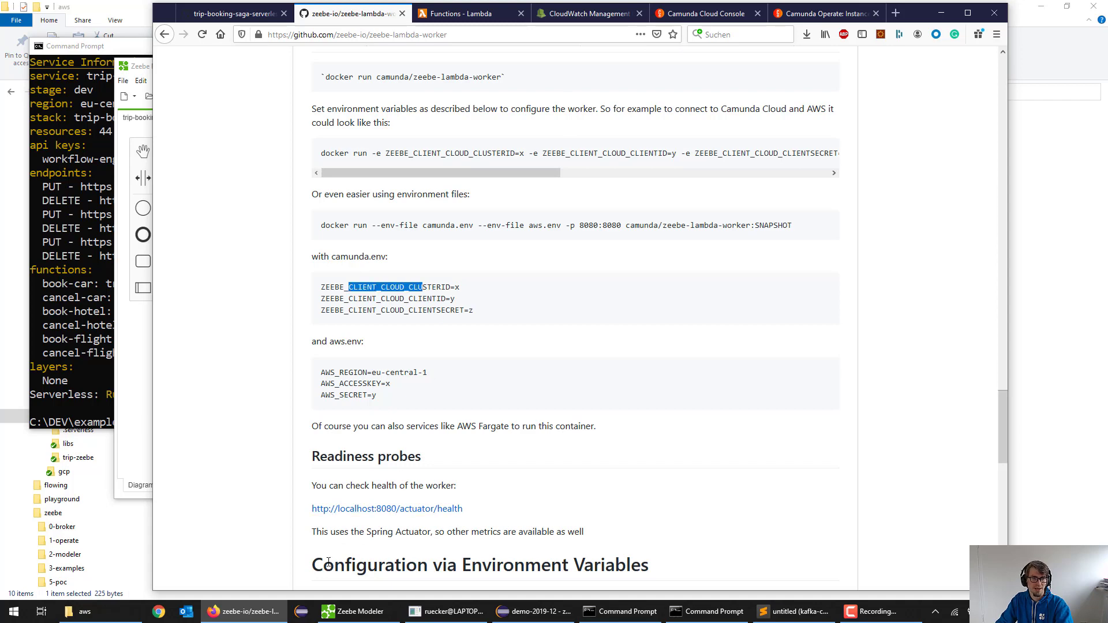
left_click(83, 612)
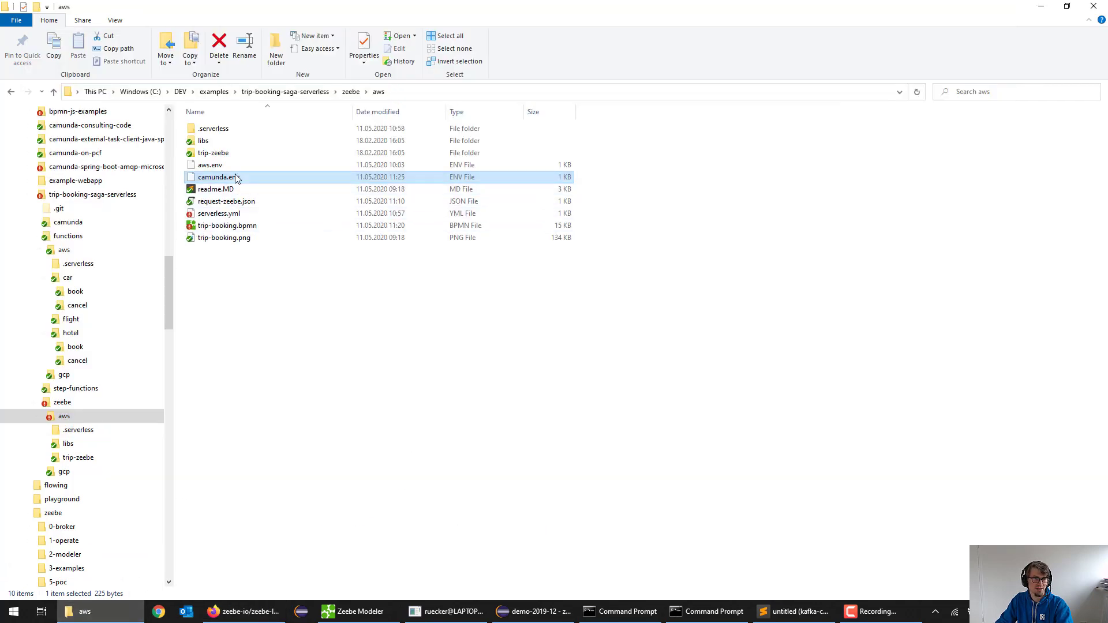
Open camunda.env from the zeebe aws folder and return to the Camunda Cloud cluster page.
double_click(218, 177)
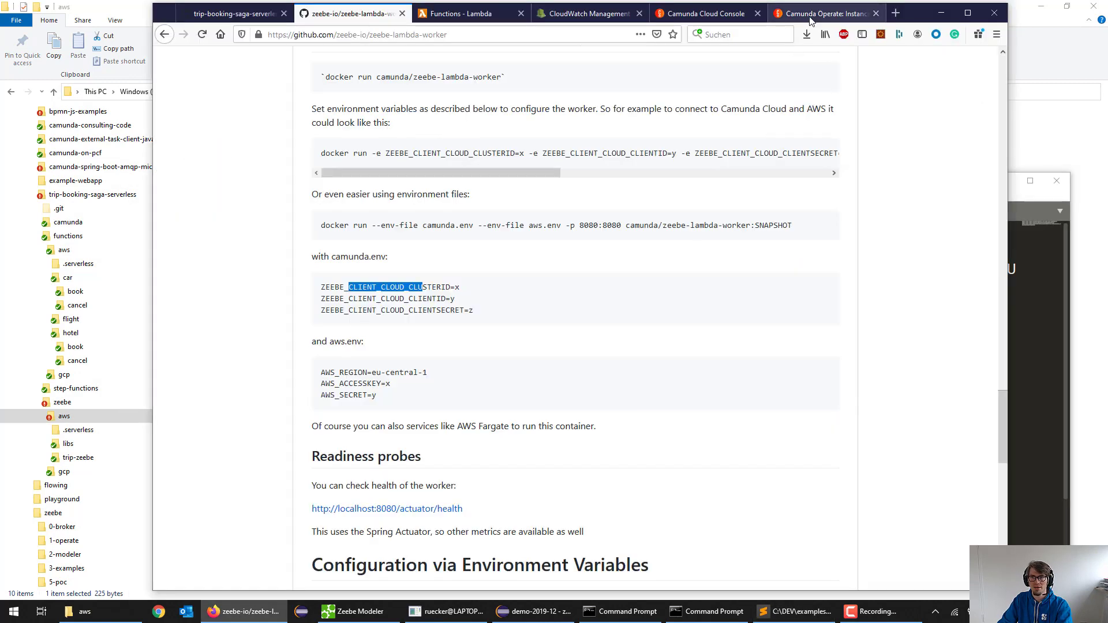
left_click(702, 13)
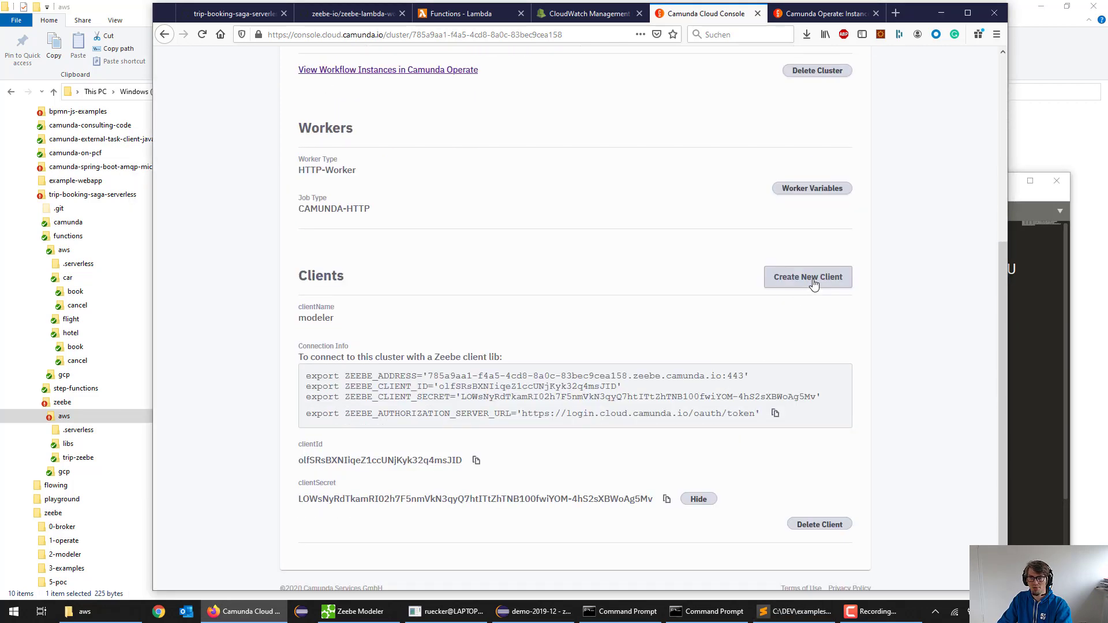
Create a new cluster client named lambda-worker in Camunda Cloud Console.
left_click(806, 276)
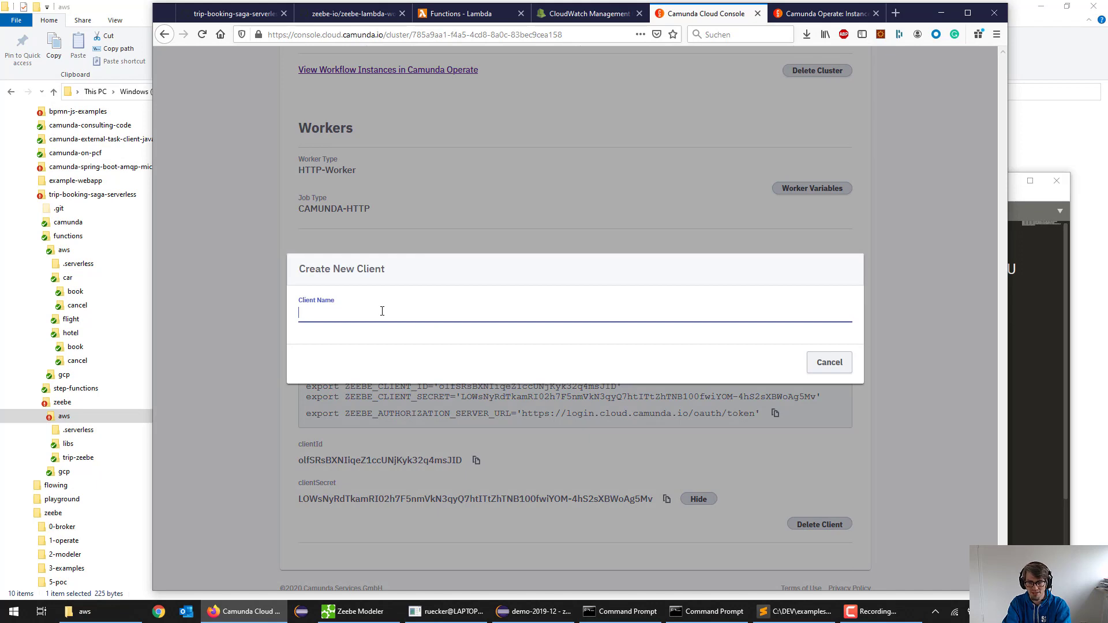
type("lambda-worker")
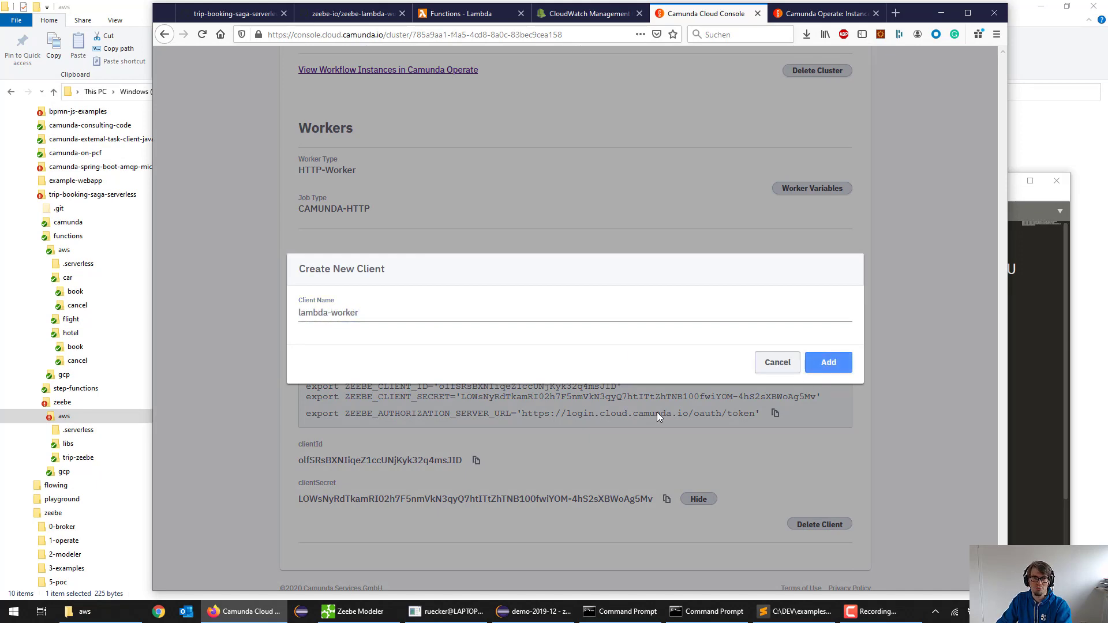
left_click(827, 362)
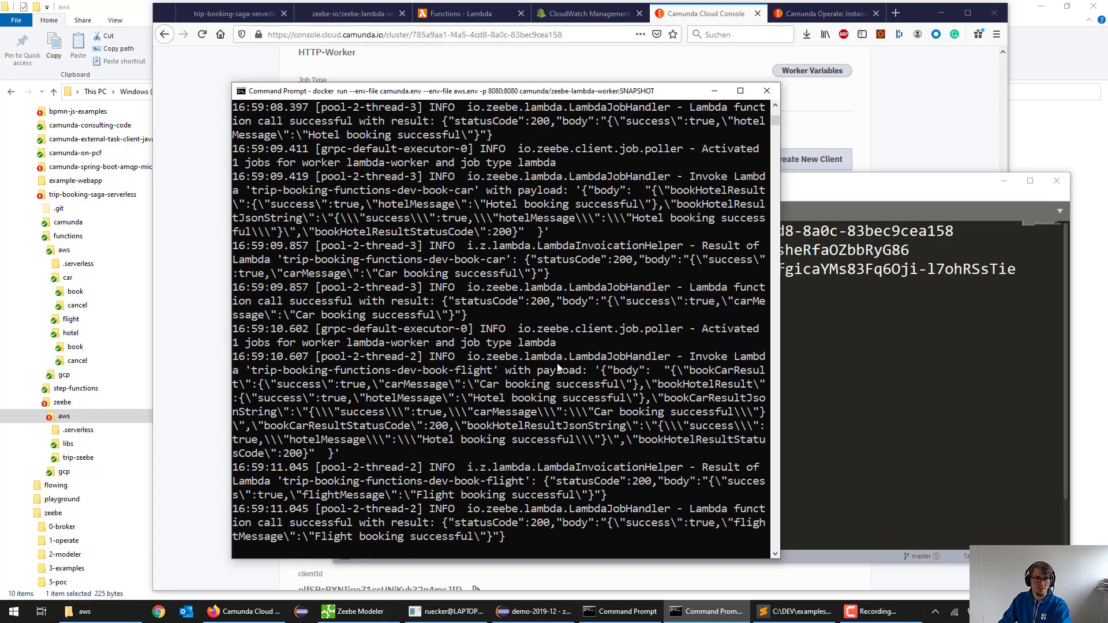
double_click(738, 357)
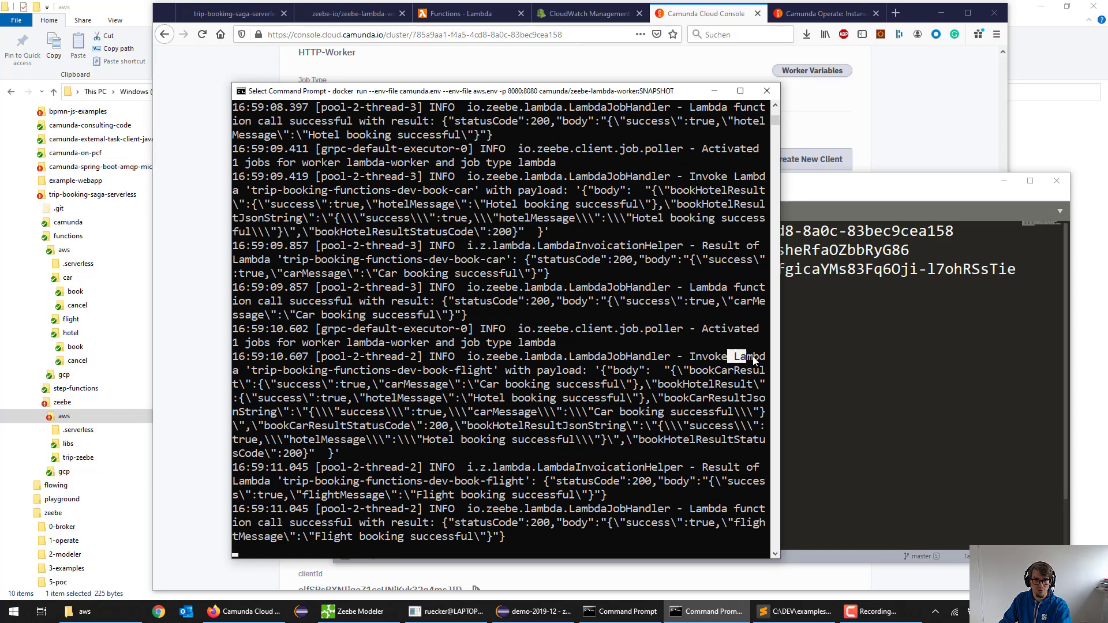
double_click(459, 369)
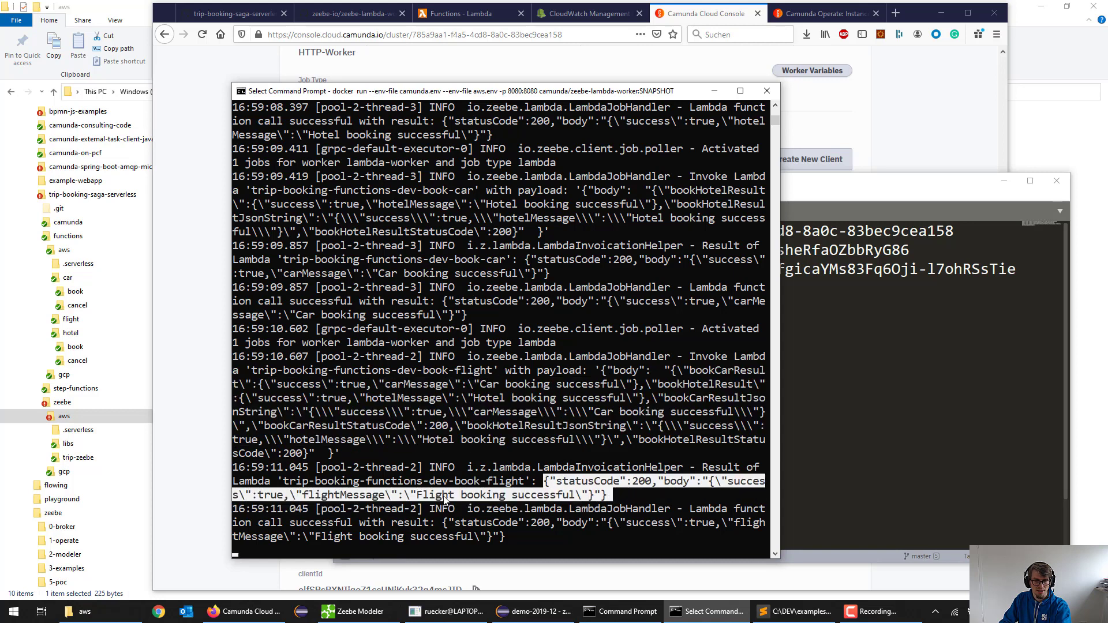
mouse_move(657, 483)
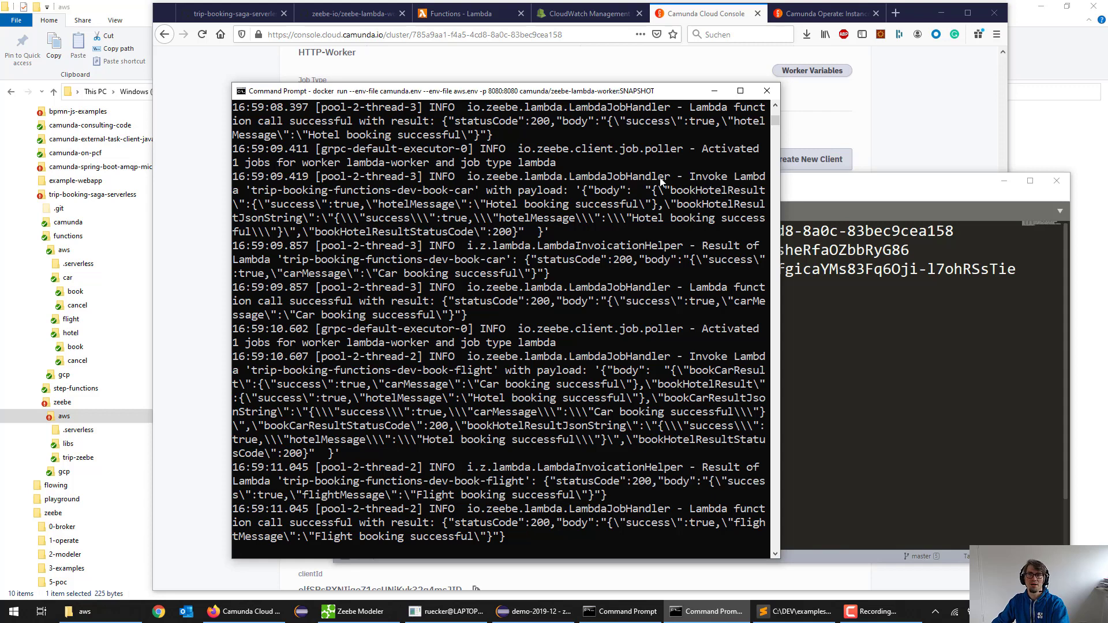
left_click(821, 13)
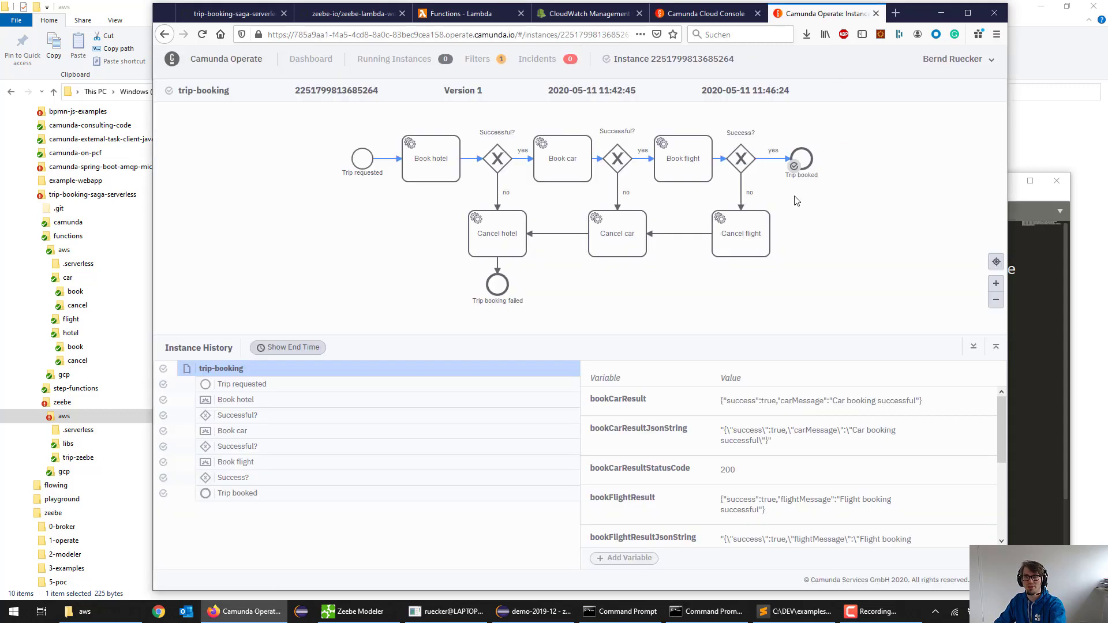
mouse_move(797, 176)
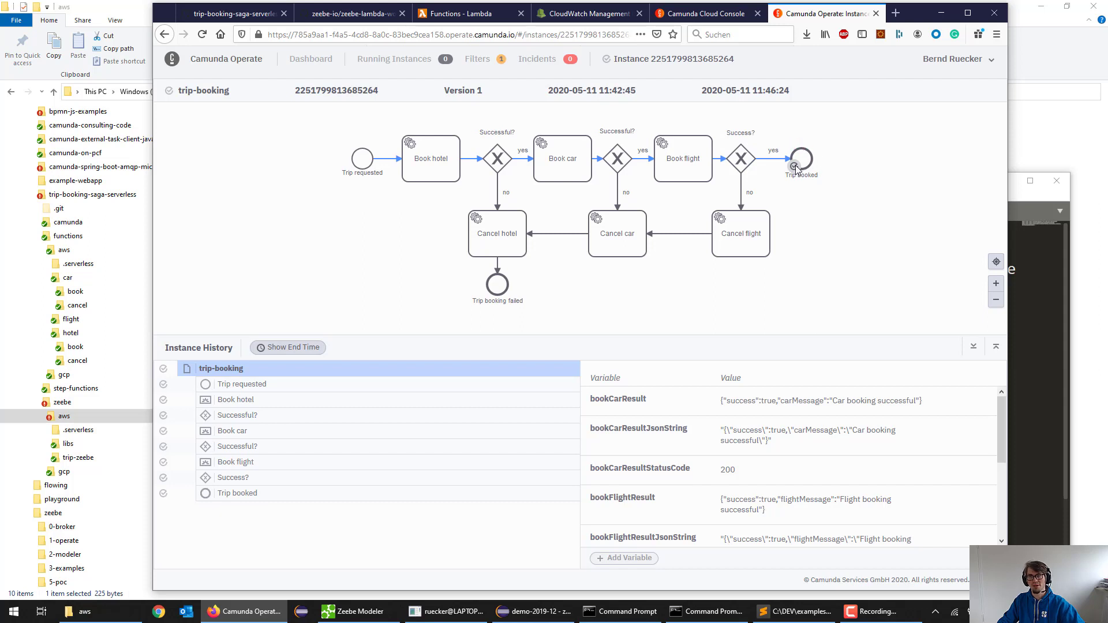
mouse_move(791, 173)
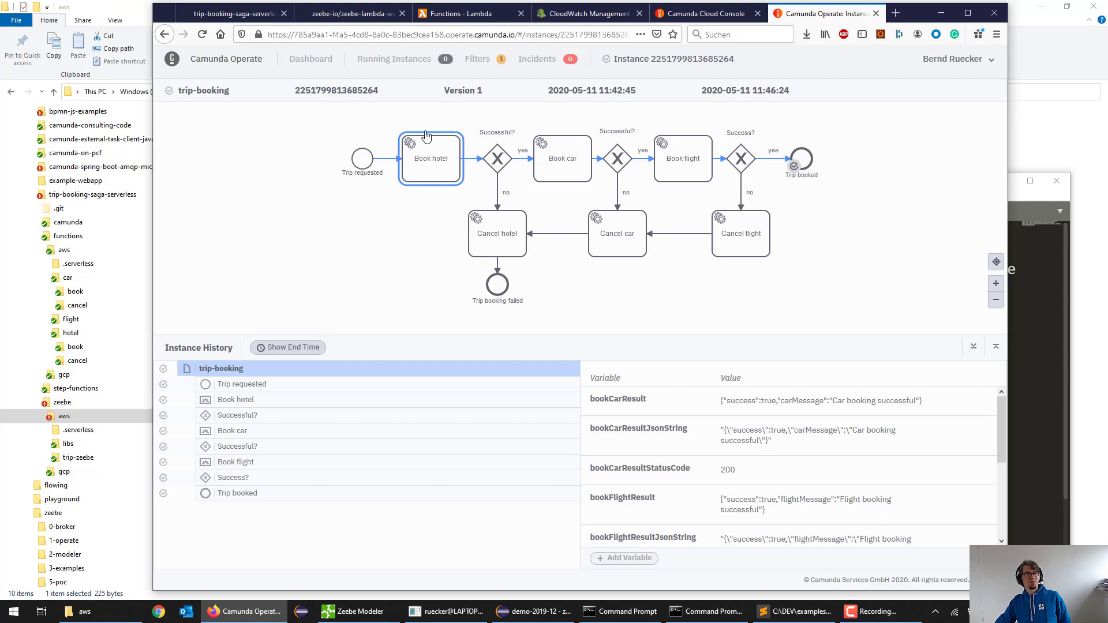
mouse_move(413, 172)
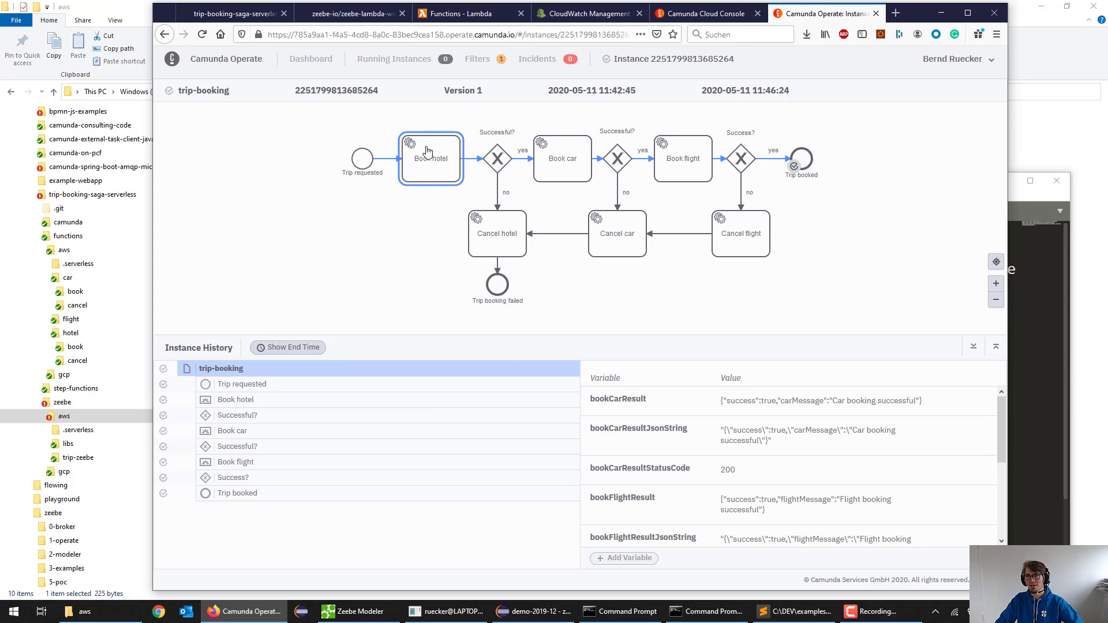
mouse_move(440, 162)
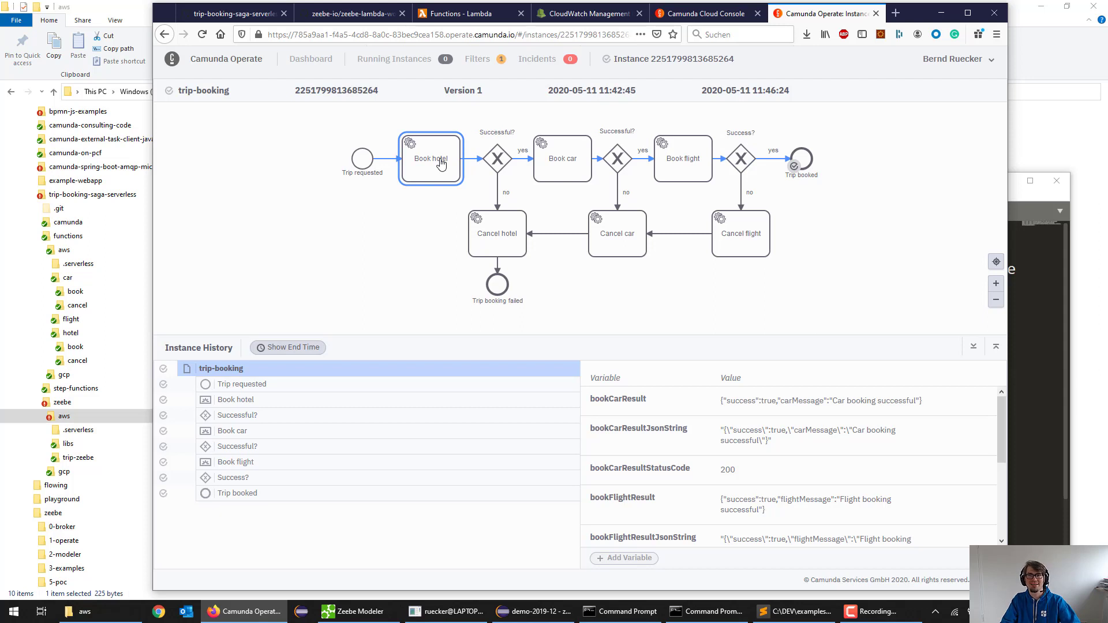
mouse_move(419, 178)
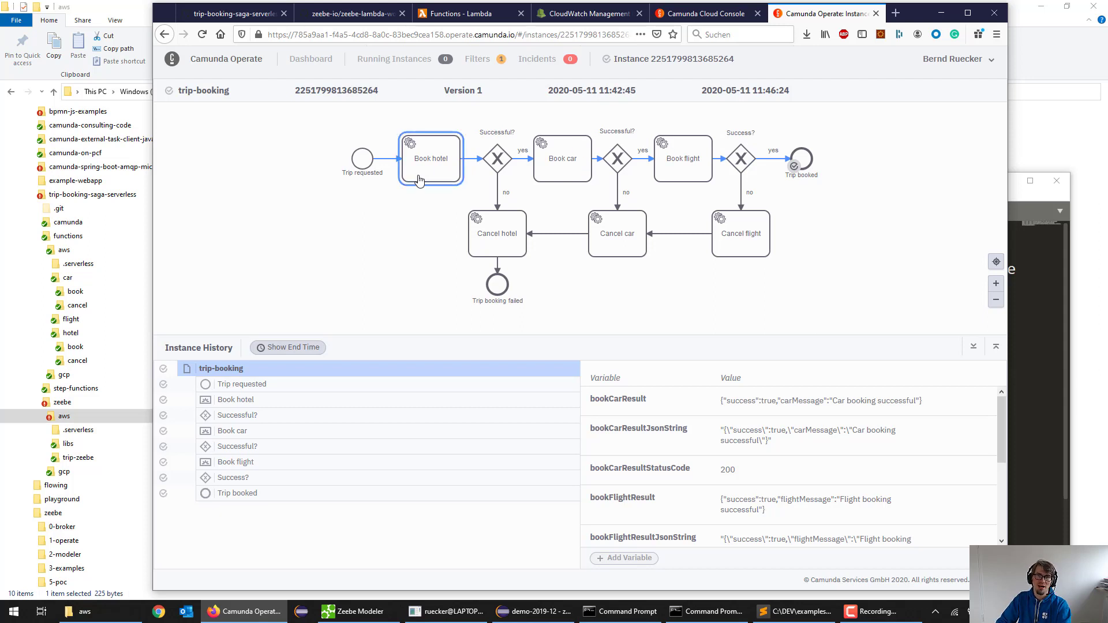
mouse_move(424, 157)
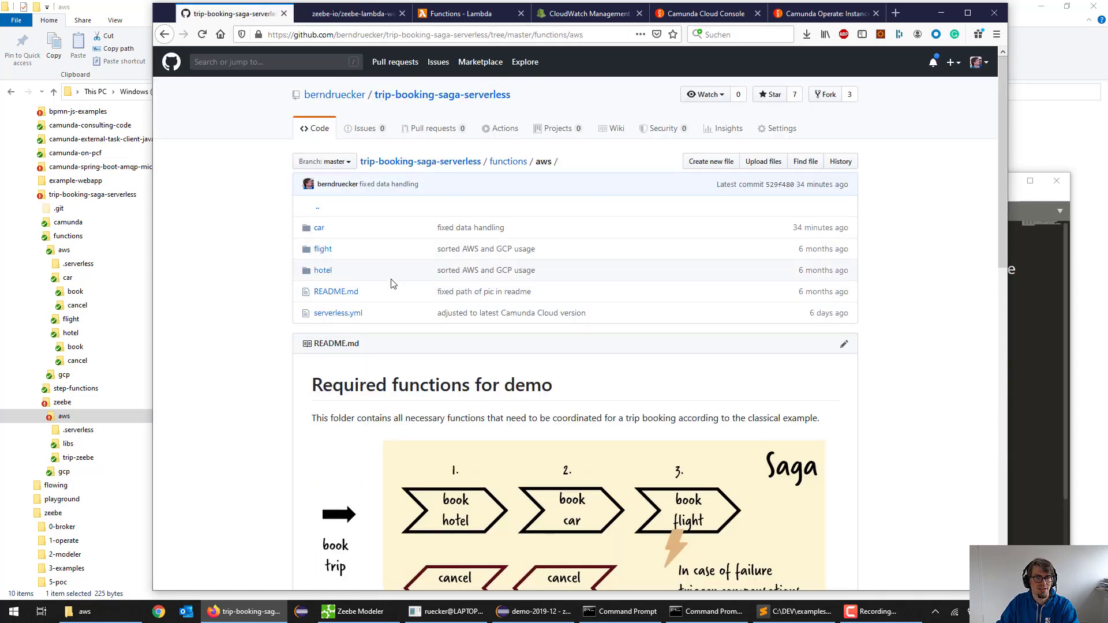
Clear the terminal with cls and bring up the trip-booking-saga-serverless repository root on GitHub.
scroll("down", 3)
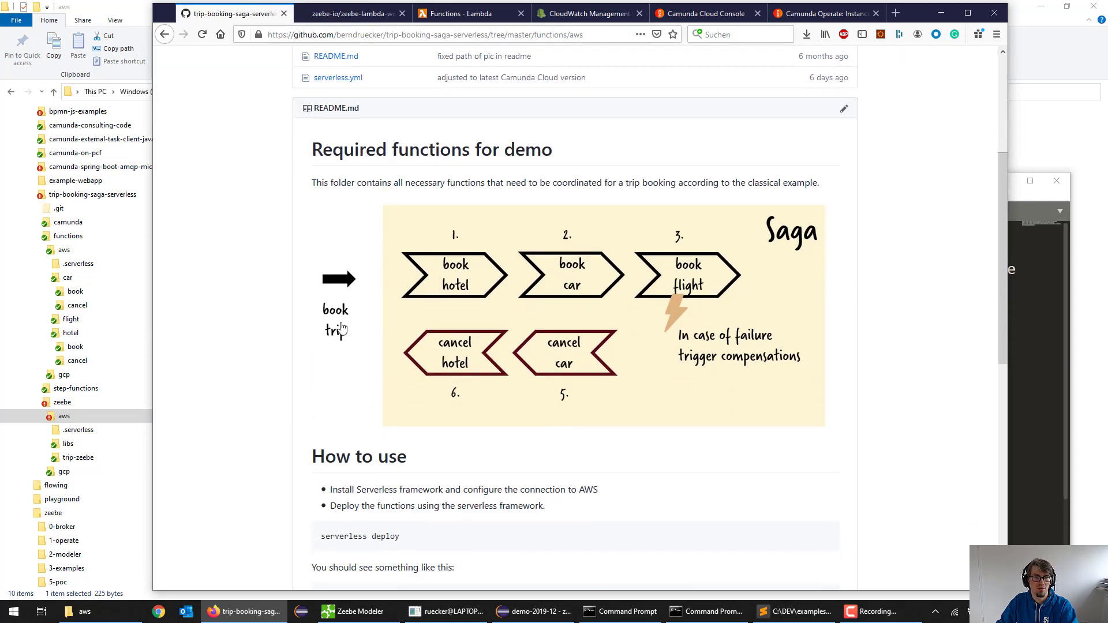
mouse_move(341, 326)
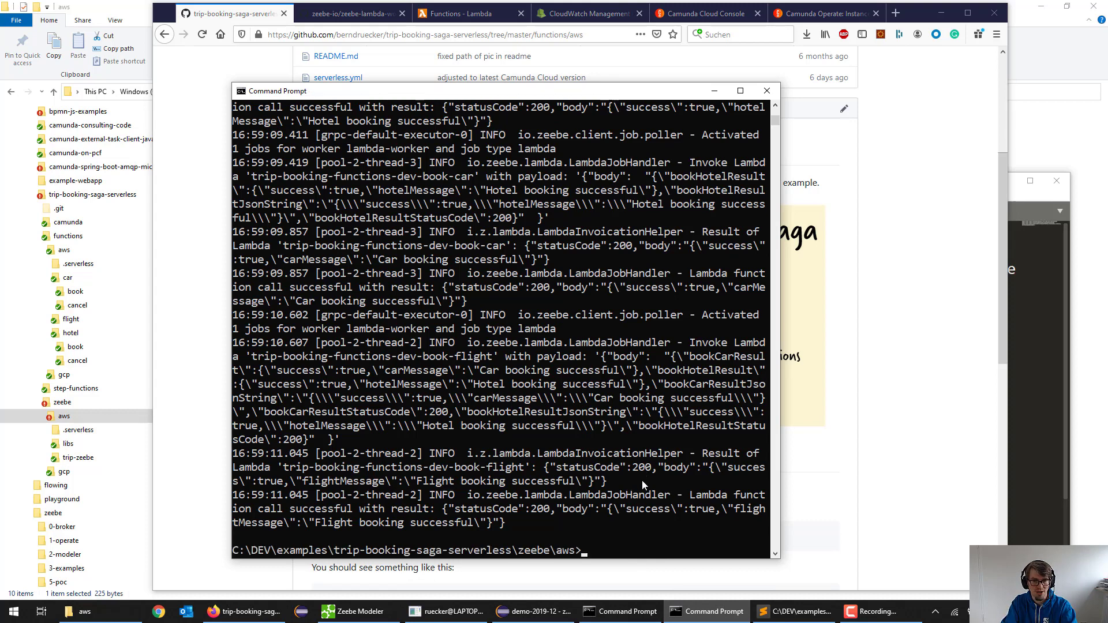
type("cls")
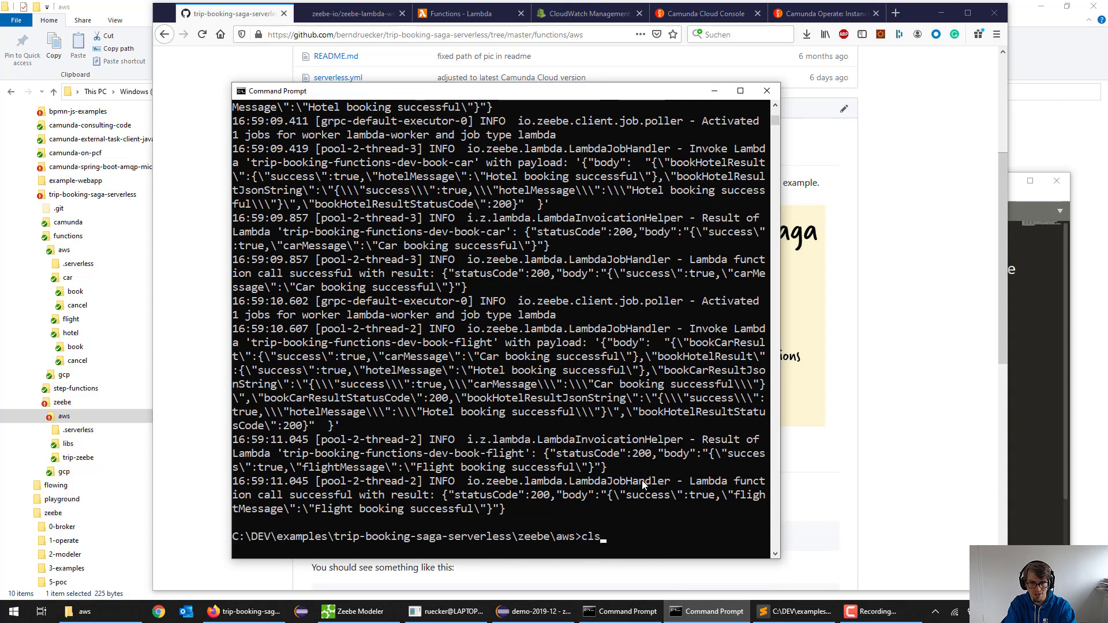
type("serverless re")
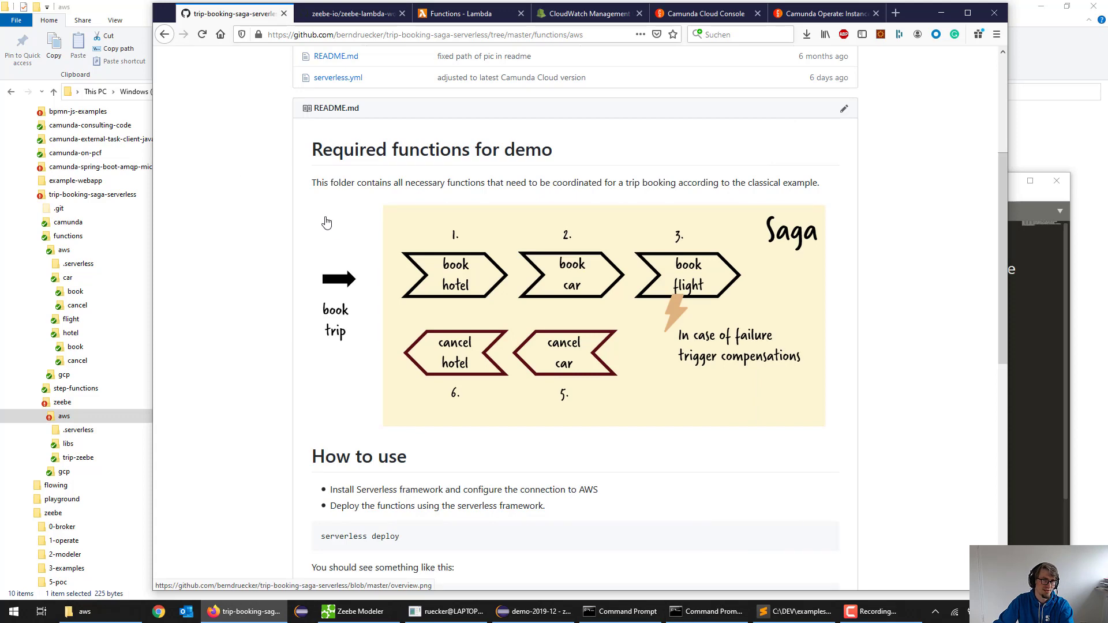
mouse_move(338, 286)
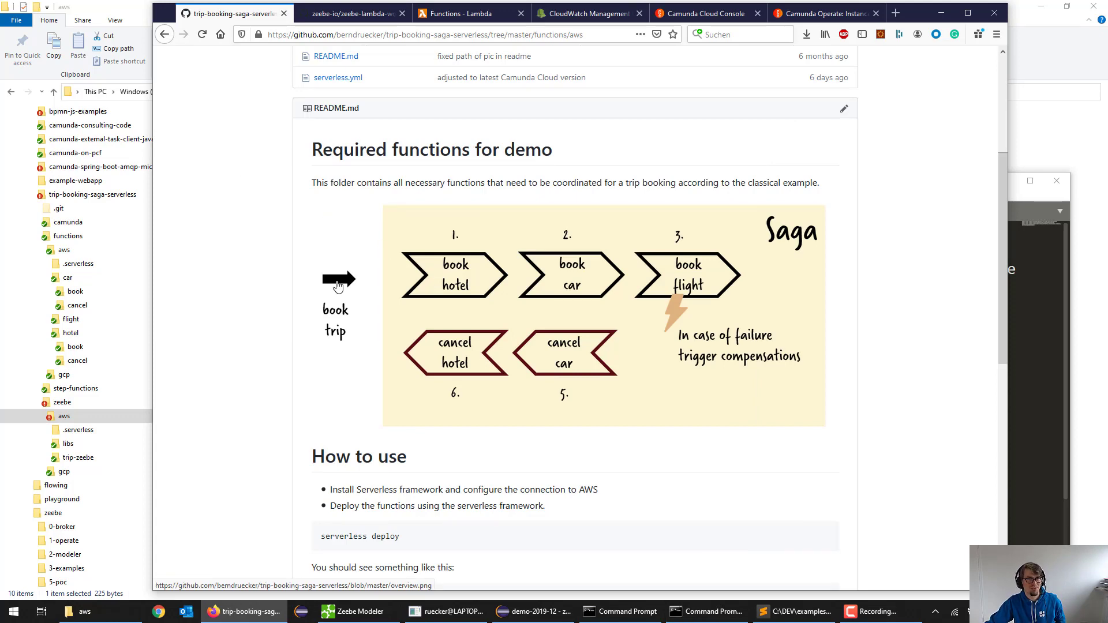
scroll("up", 3)
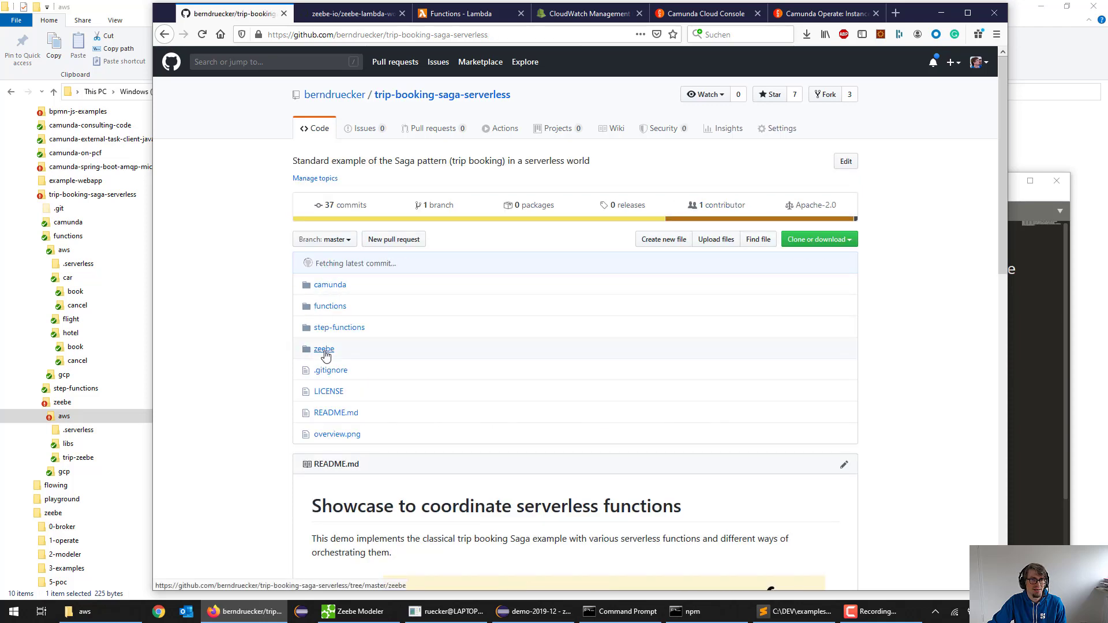
Navigate zeebe > aws > trip-zeebe and open the index.js handler source.
left_click(323, 348)
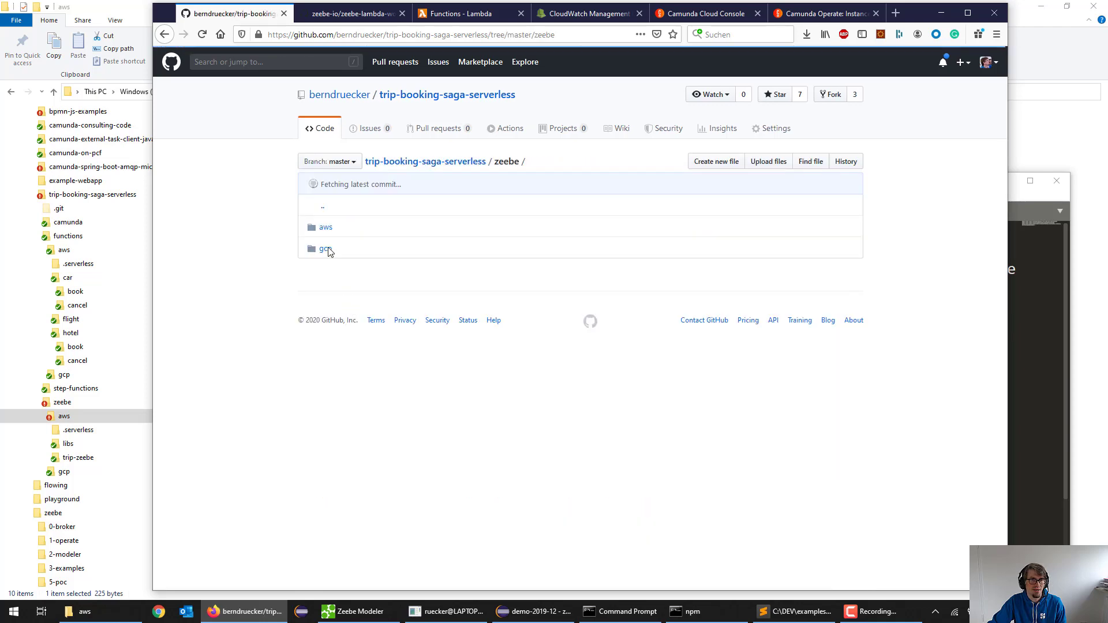
left_click(325, 228)
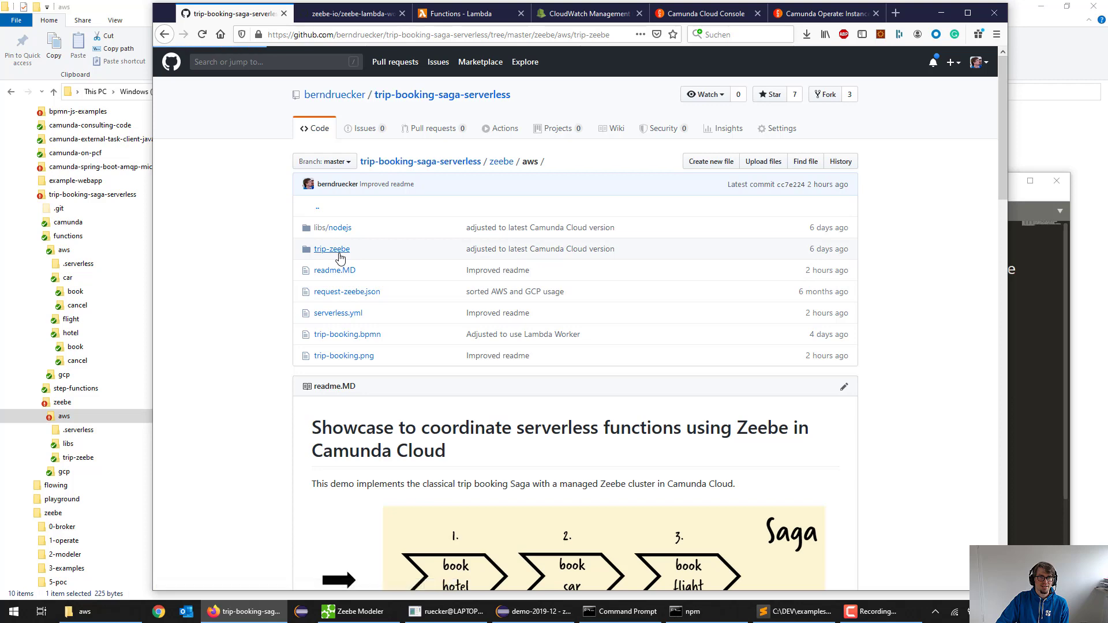
left_click(331, 249)
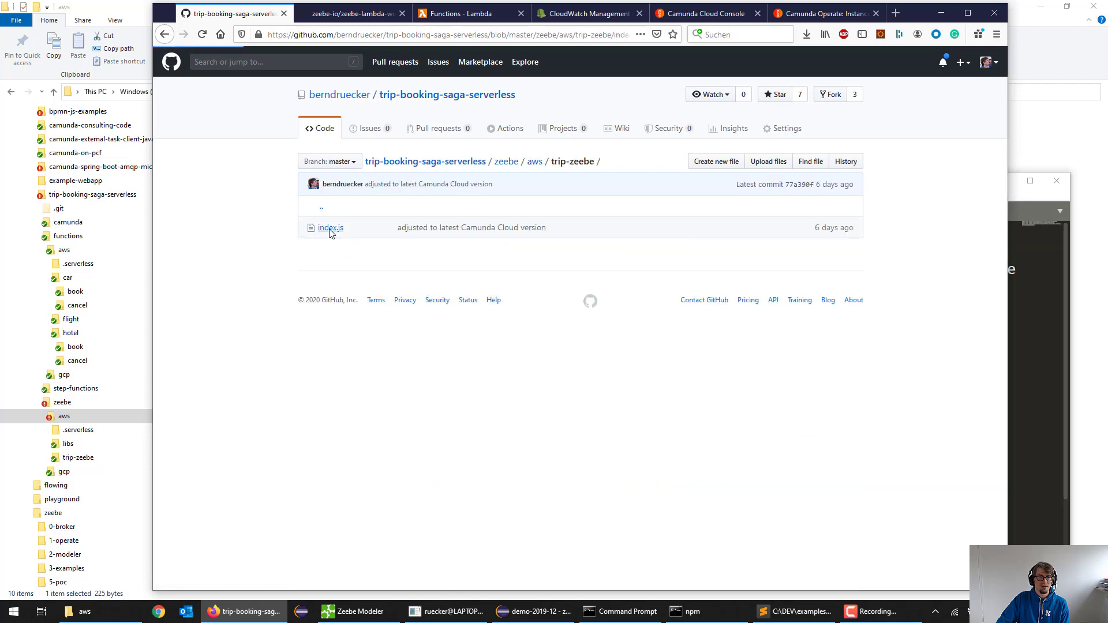
left_click(330, 227)
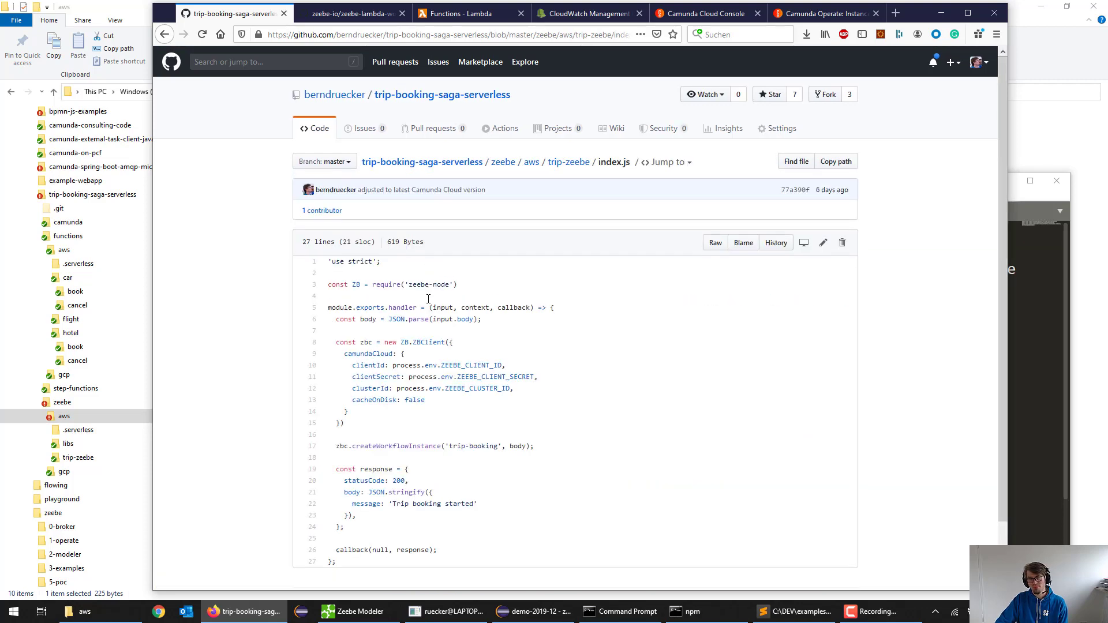
Highlight the zeebe-node import, request body parsing and ZEEBE_CLIENT_ID environment variable.
scroll("down", 3)
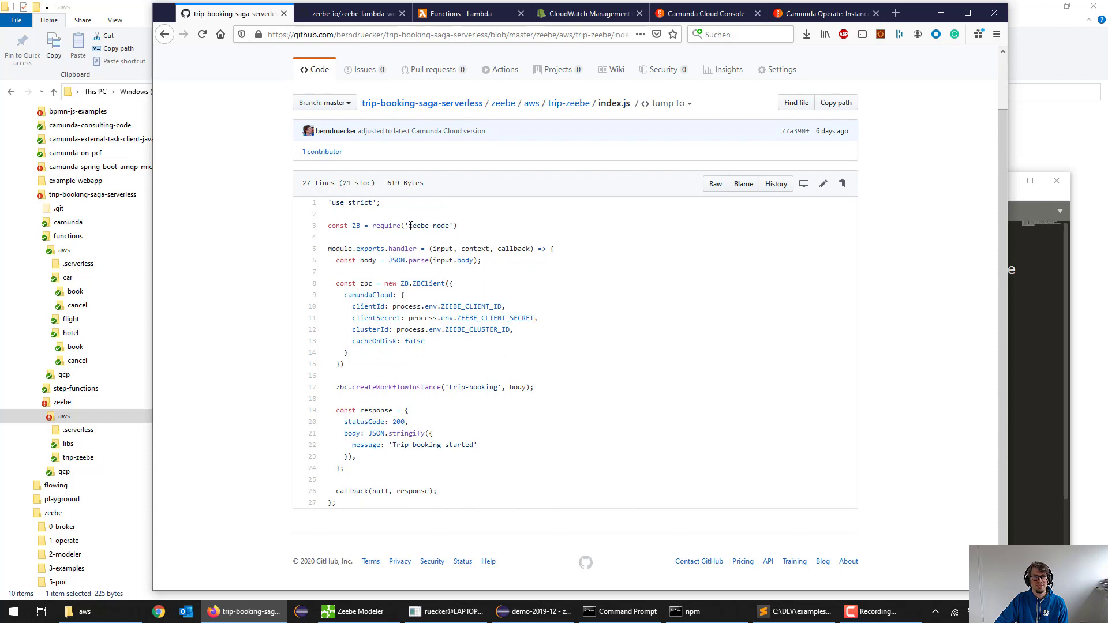
double_click(430, 225)
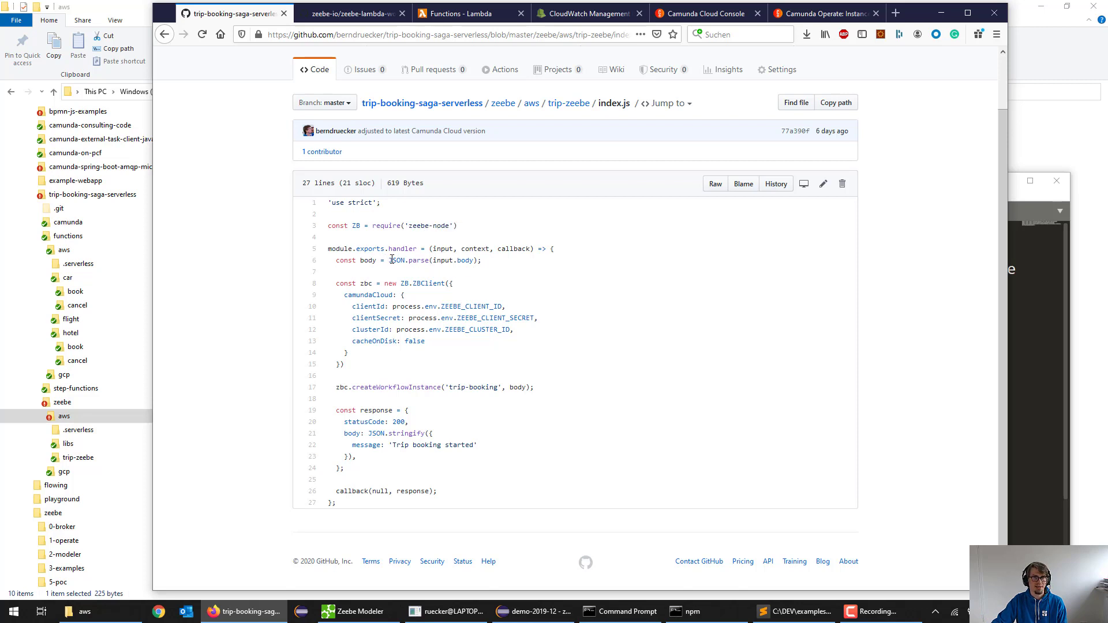
double_click(427, 260)
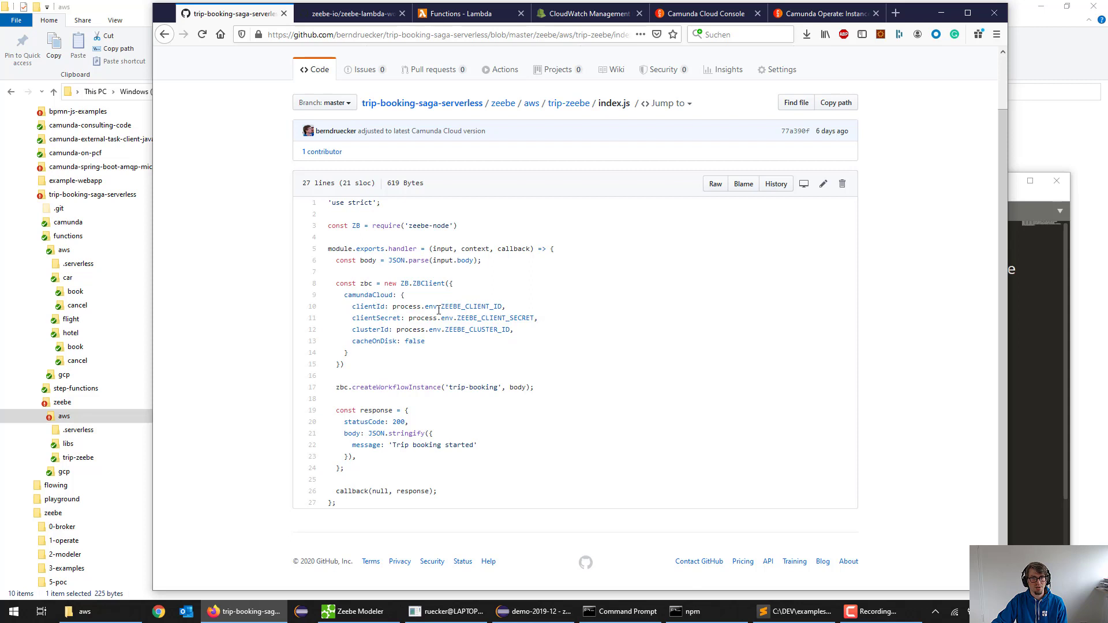
double_click(470, 305)
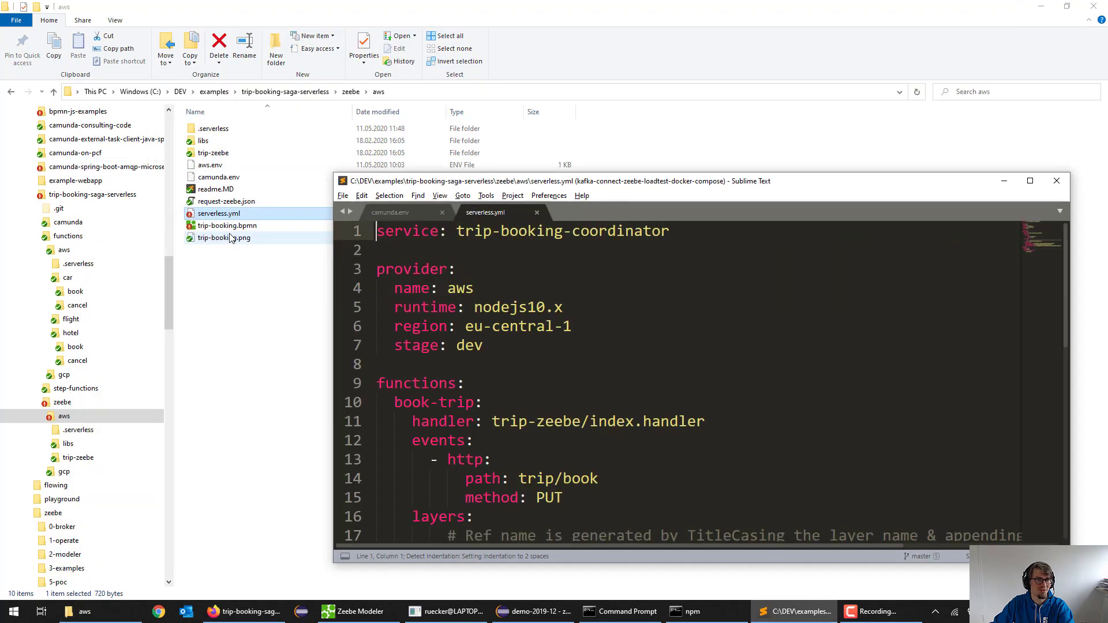
scroll("down", 3)
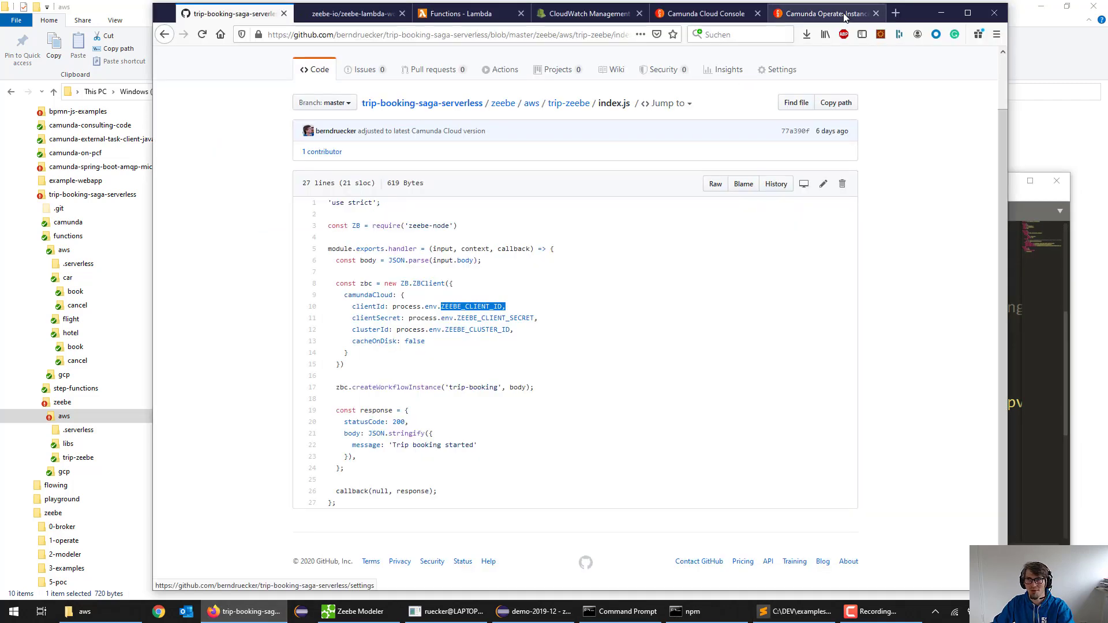
Create a new cluster client named function in Camunda Cloud Console.
left_click(703, 13)
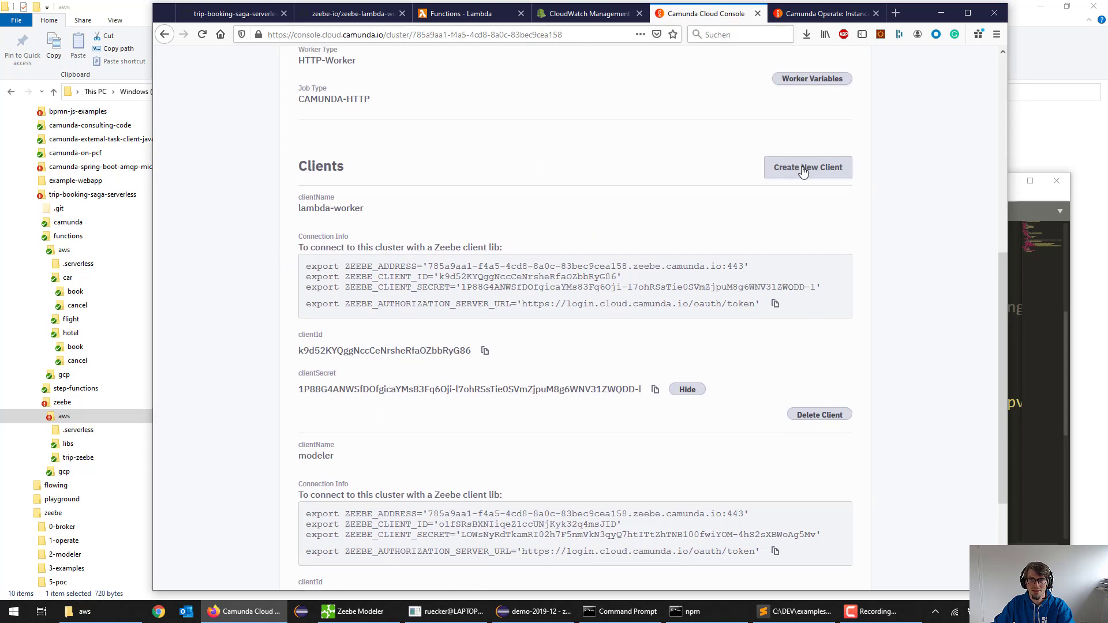
left_click(806, 167)
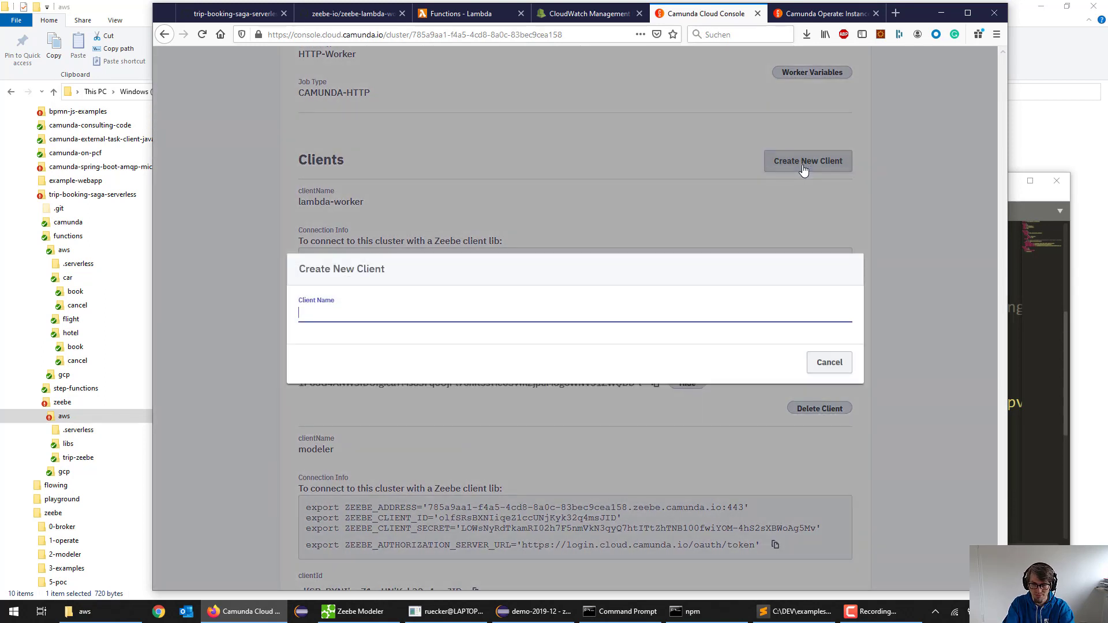
type("function")
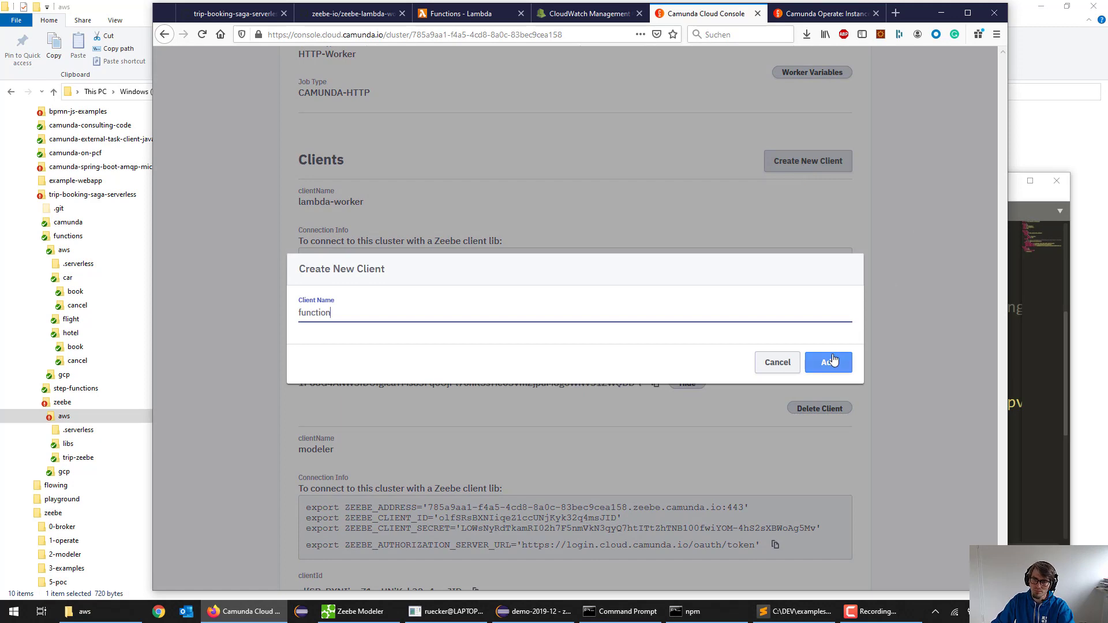
left_click(827, 361)
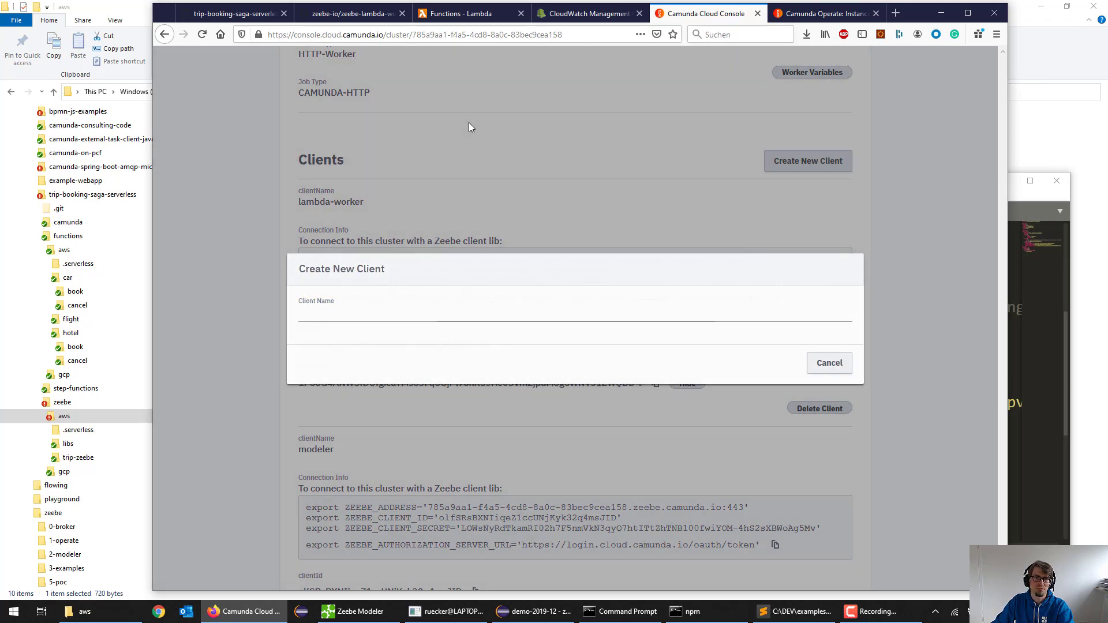
left_click(829, 362)
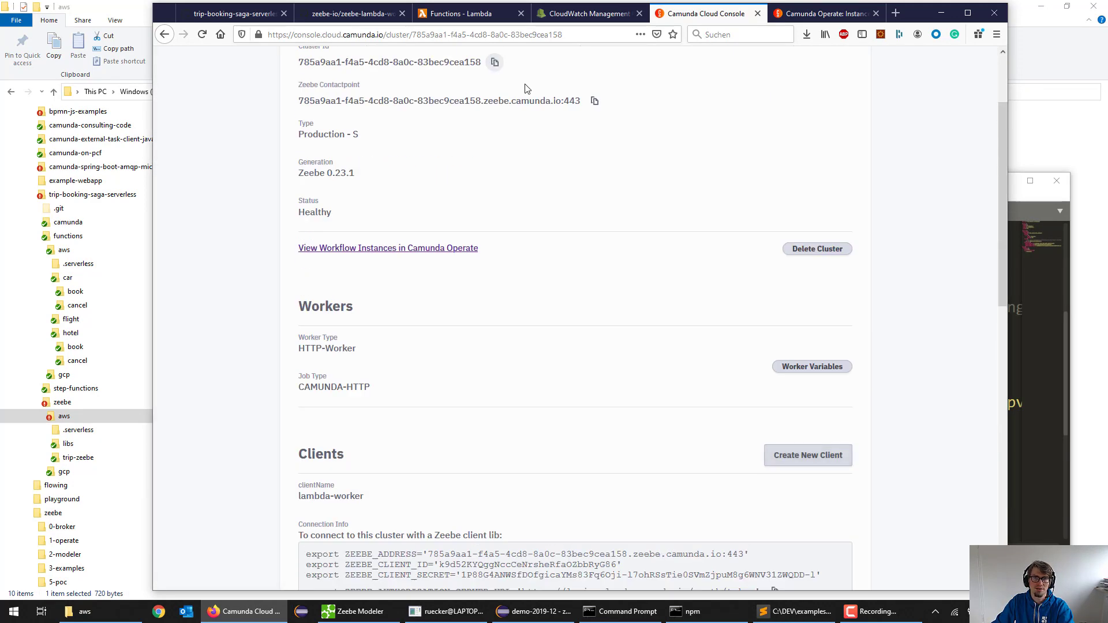
Scroll to the new function client and reveal its clientSecret.
left_click(794, 611)
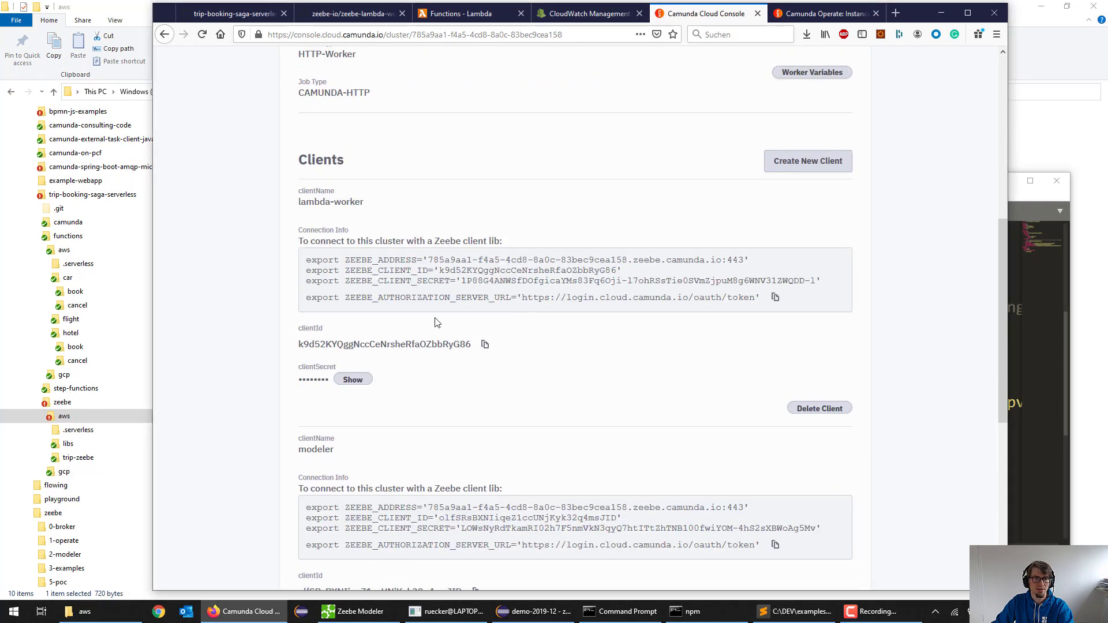
scroll("down", 3)
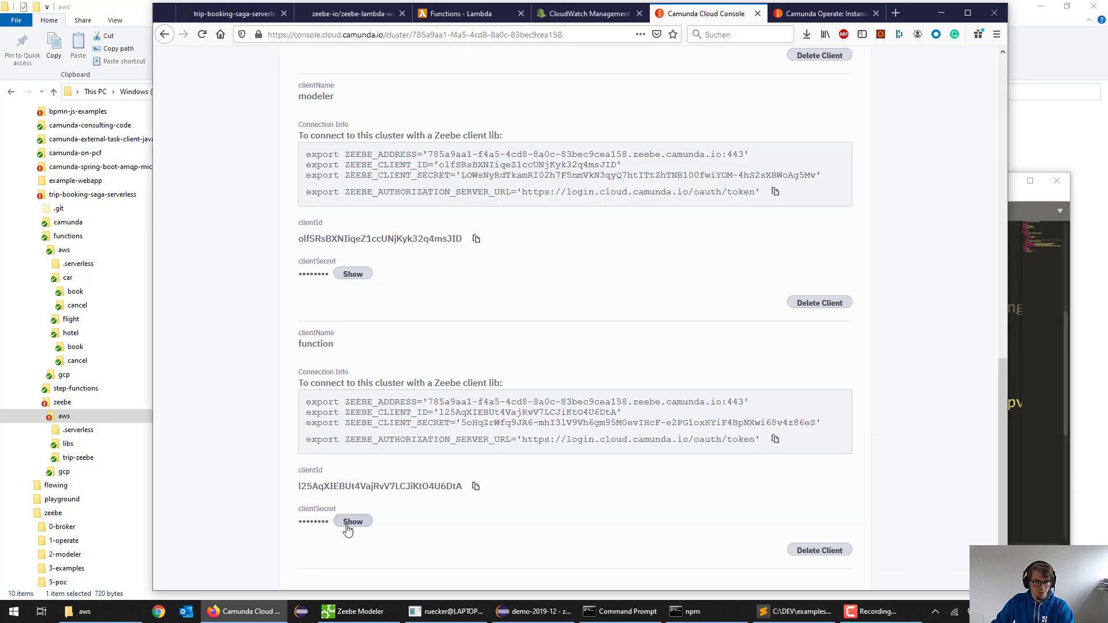
left_click(353, 521)
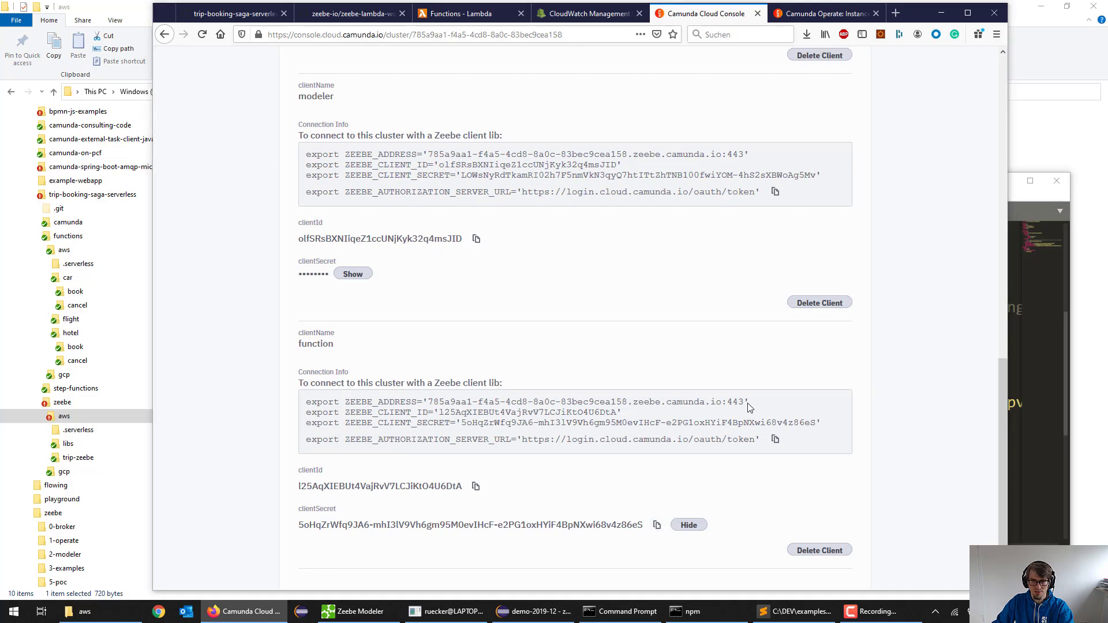
left_click(793, 611)
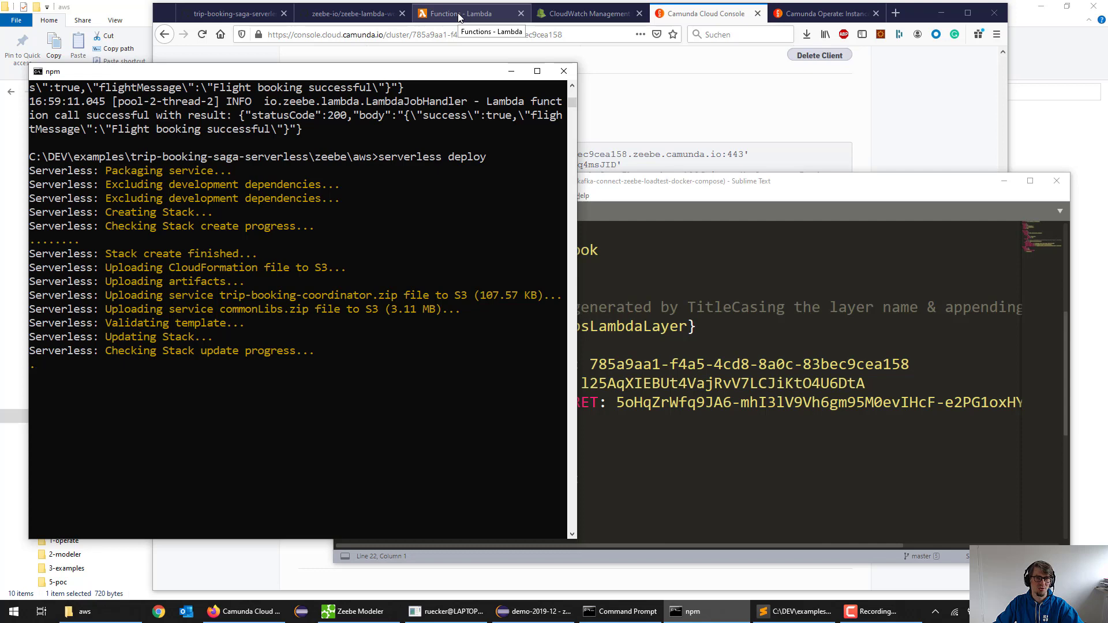
mouse_move(516, 33)
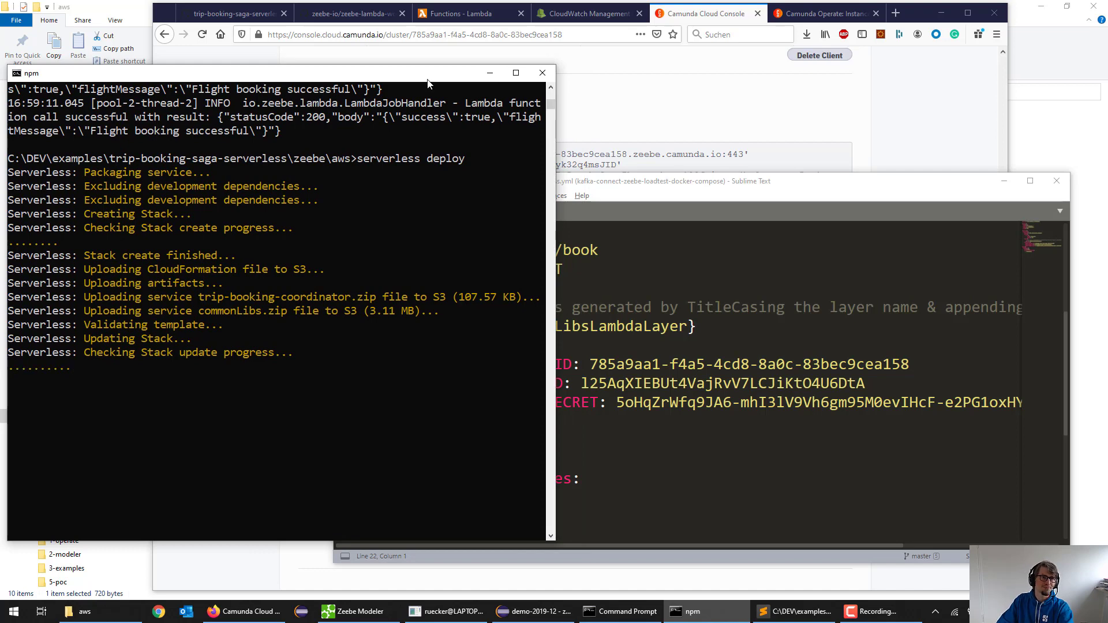
Bring GitHub's index.js with the client ID, secret and cluster ID lines back to front during deploy.
left_click(234, 12)
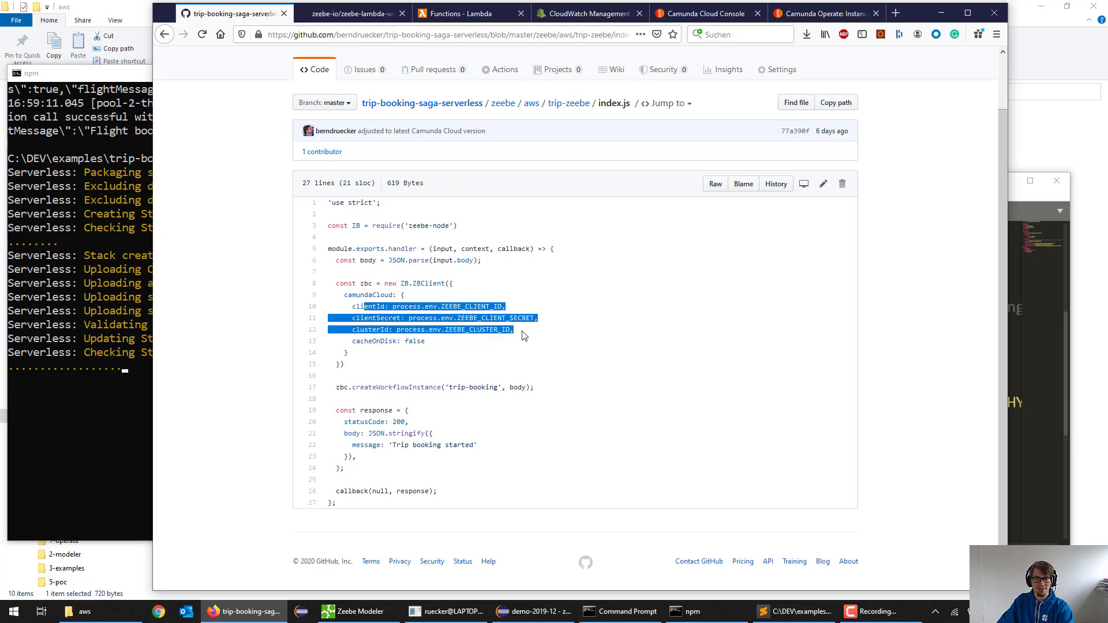
mouse_move(419, 363)
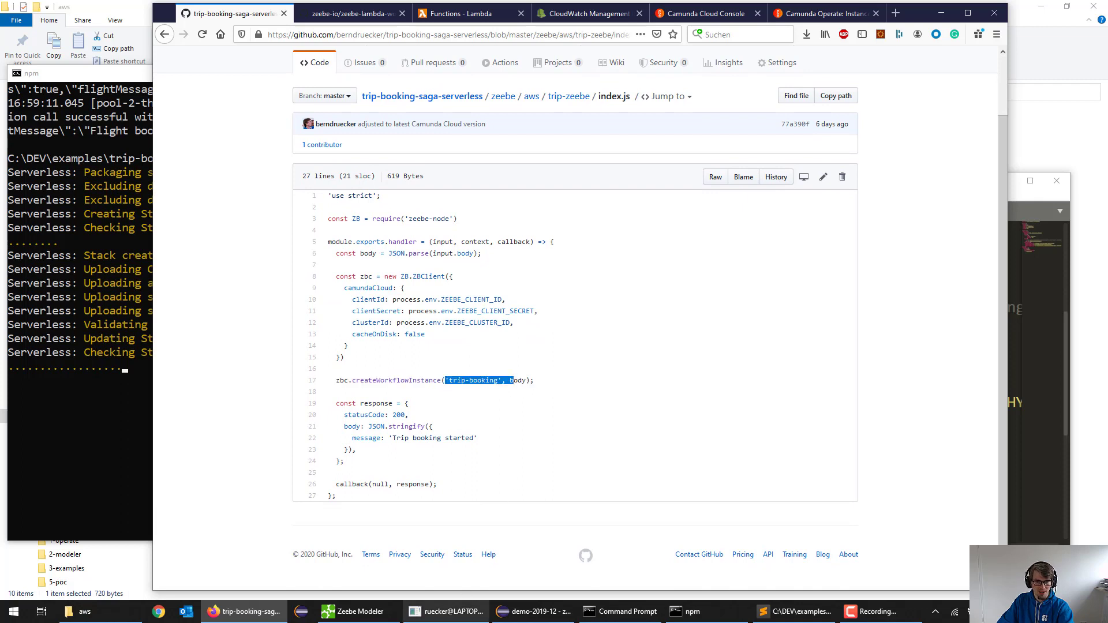
left_click(352, 612)
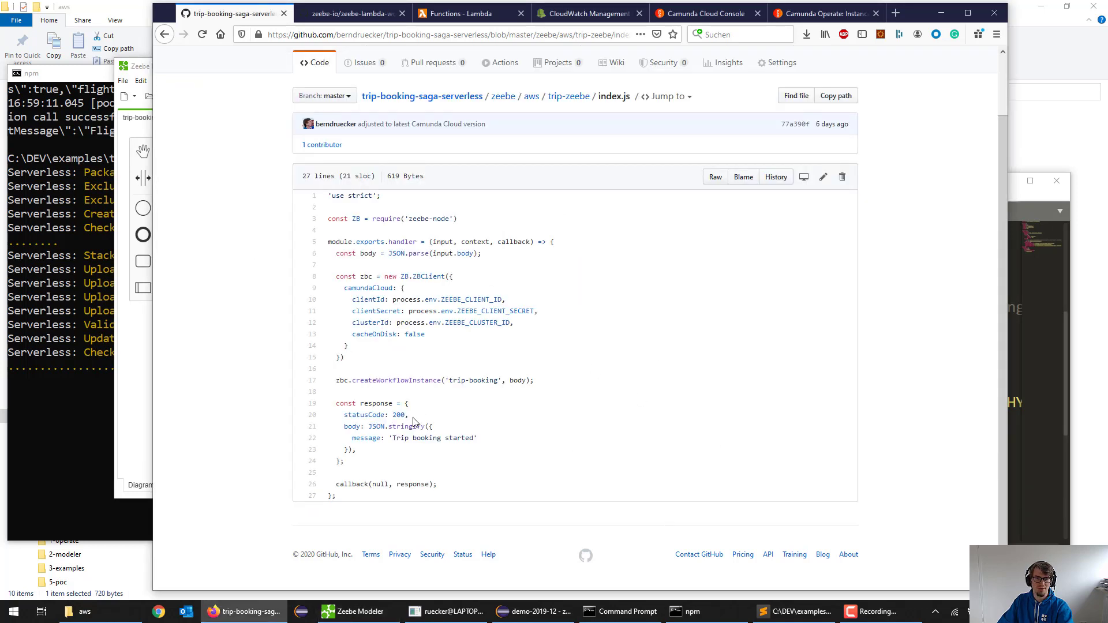
double_click(517, 380)
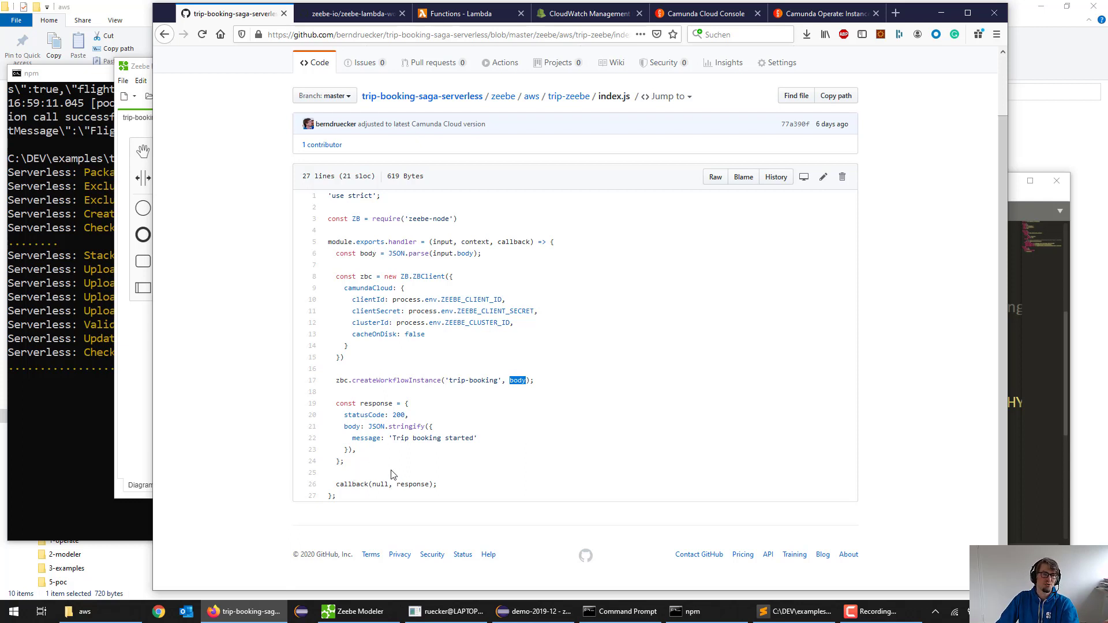
mouse_move(495, 483)
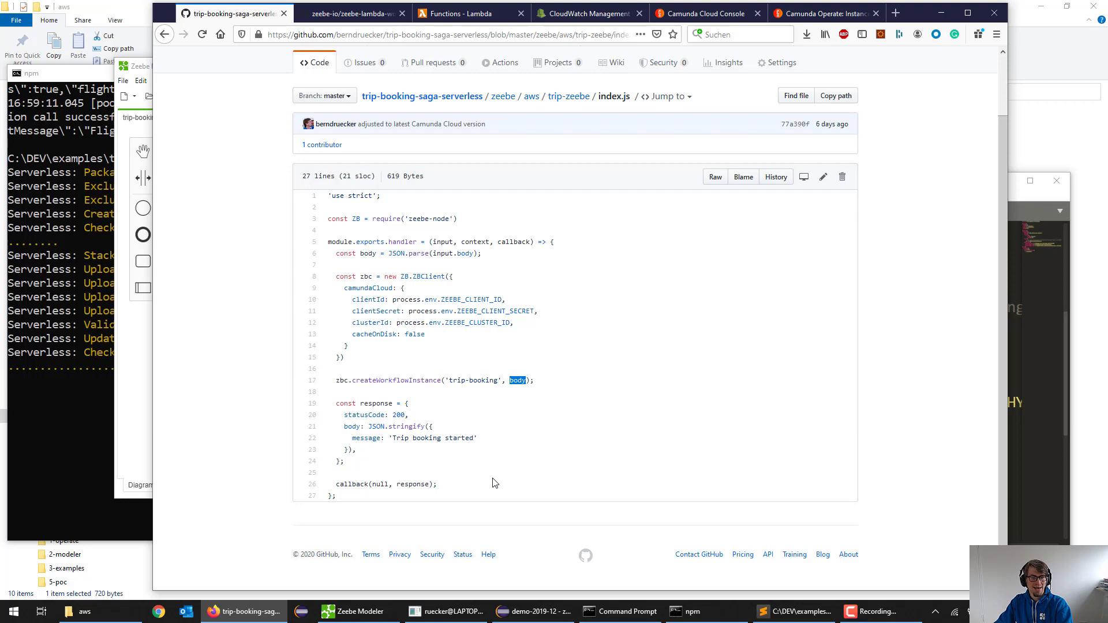
left_click(68, 612)
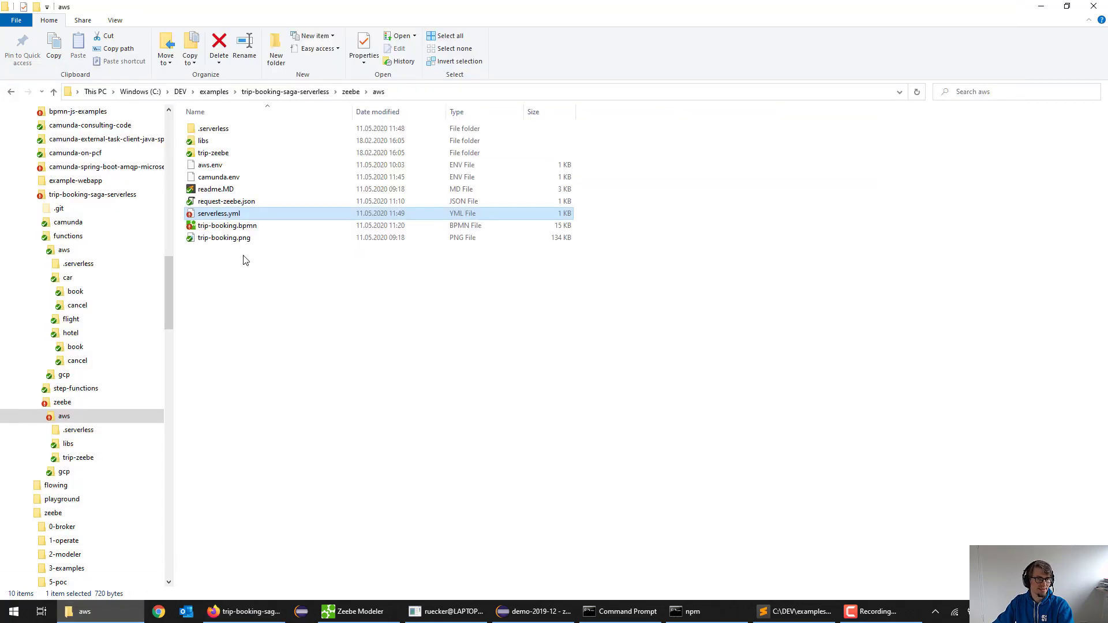
Look at request-zeebe.json, then go back up through trip-zeebe to the repository's aws folder.
left_click(226, 200)
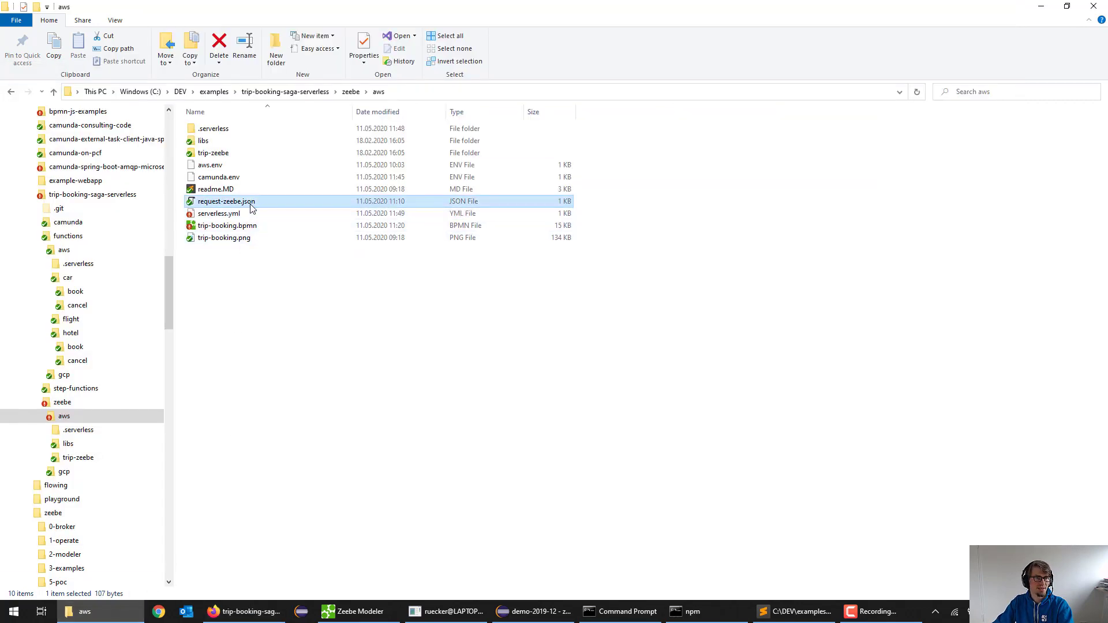
double_click(226, 201)
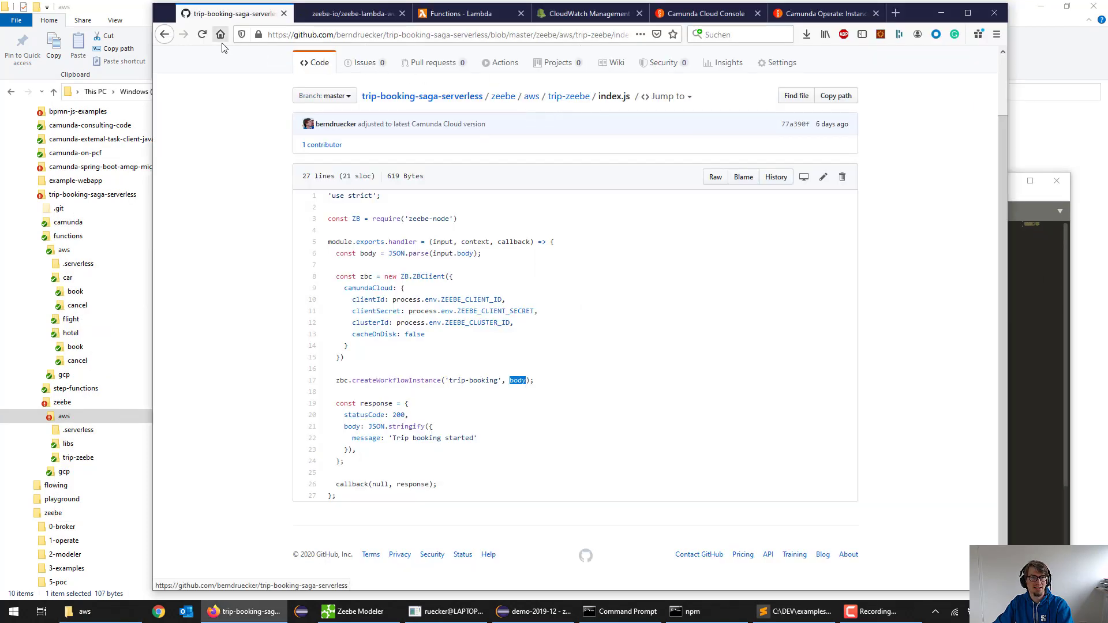
left_click(165, 34)
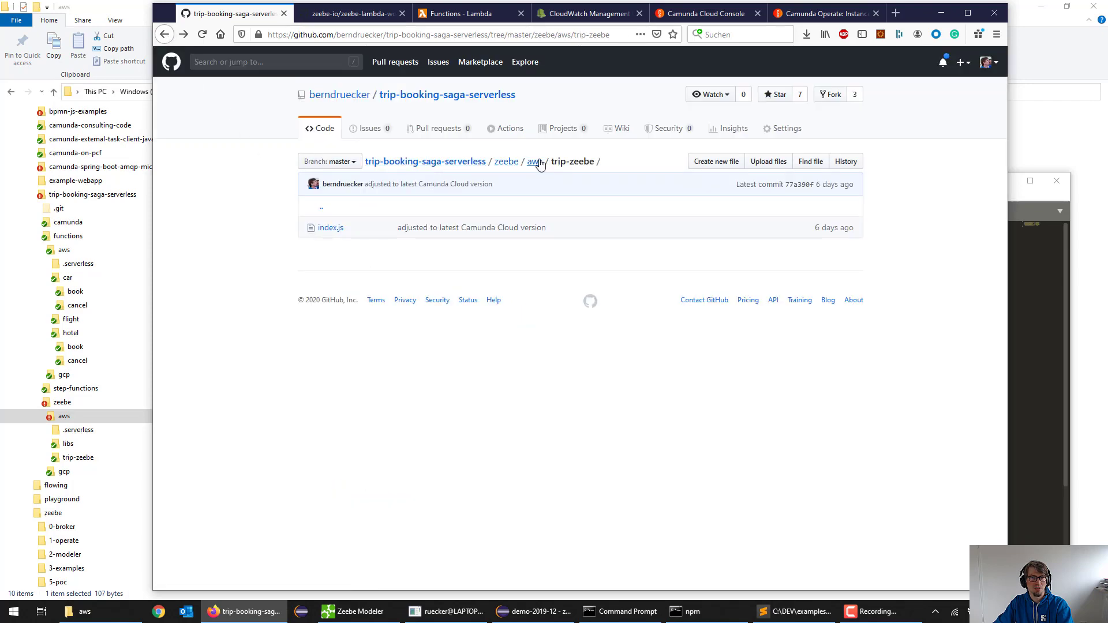
left_click(533, 161)
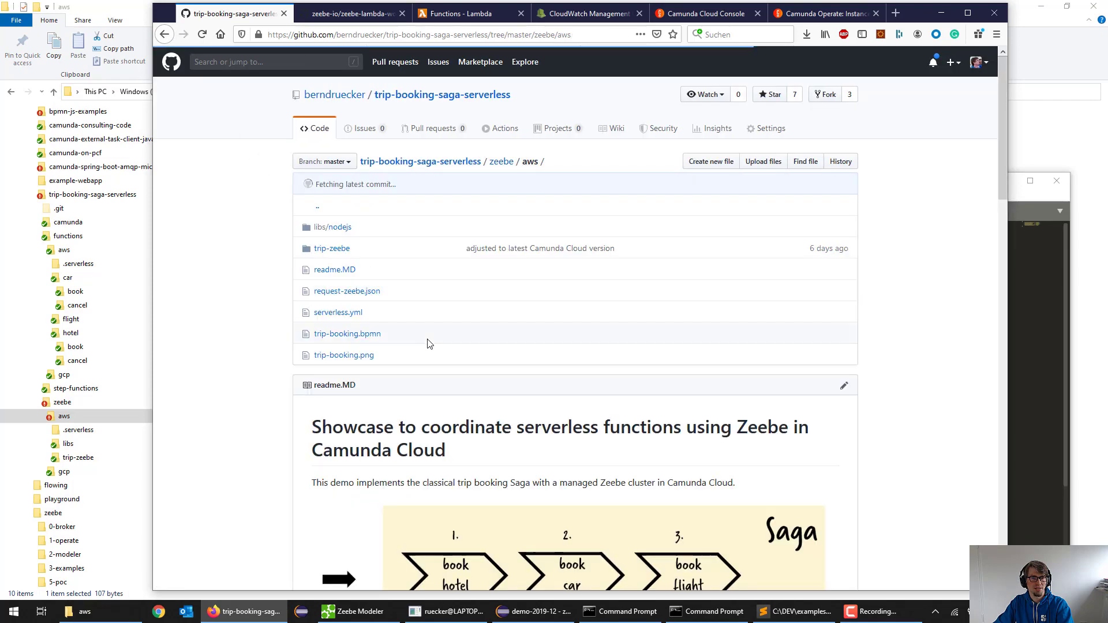
Select the README's curl command using request-zeebe.json and return to the deployment window.
scroll("down", 3)
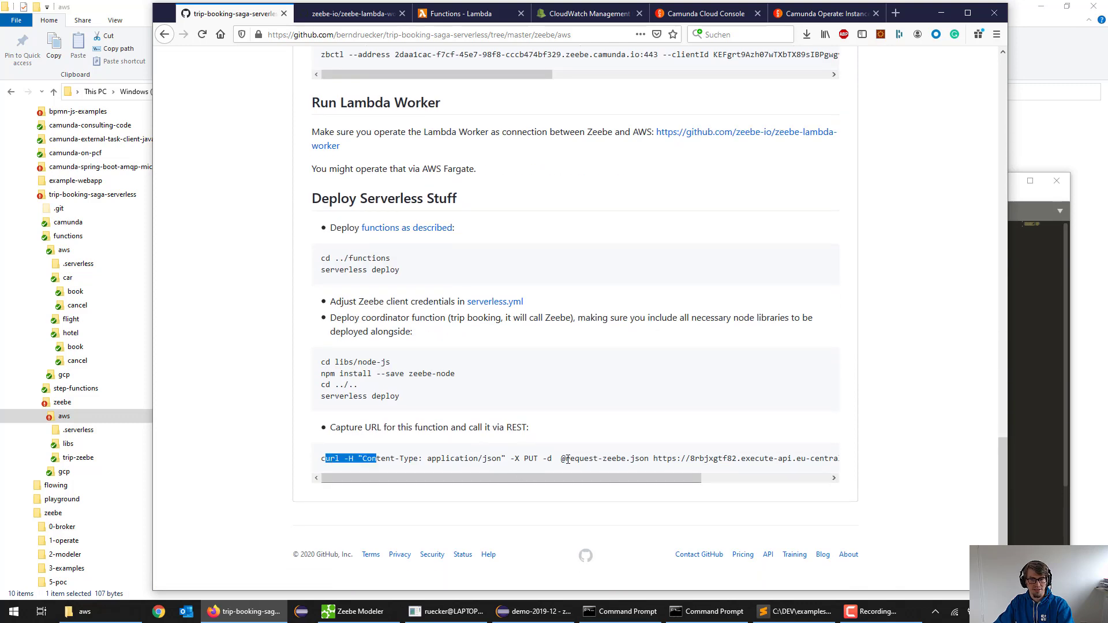
left_click_drag(509, 477, 753, 478)
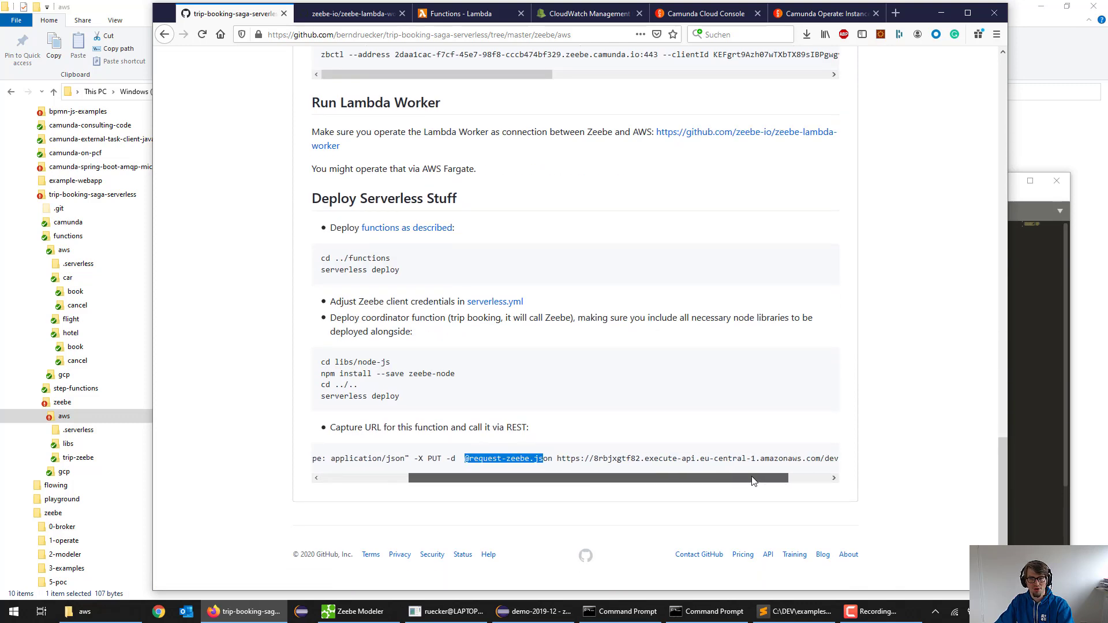
left_click(619, 612)
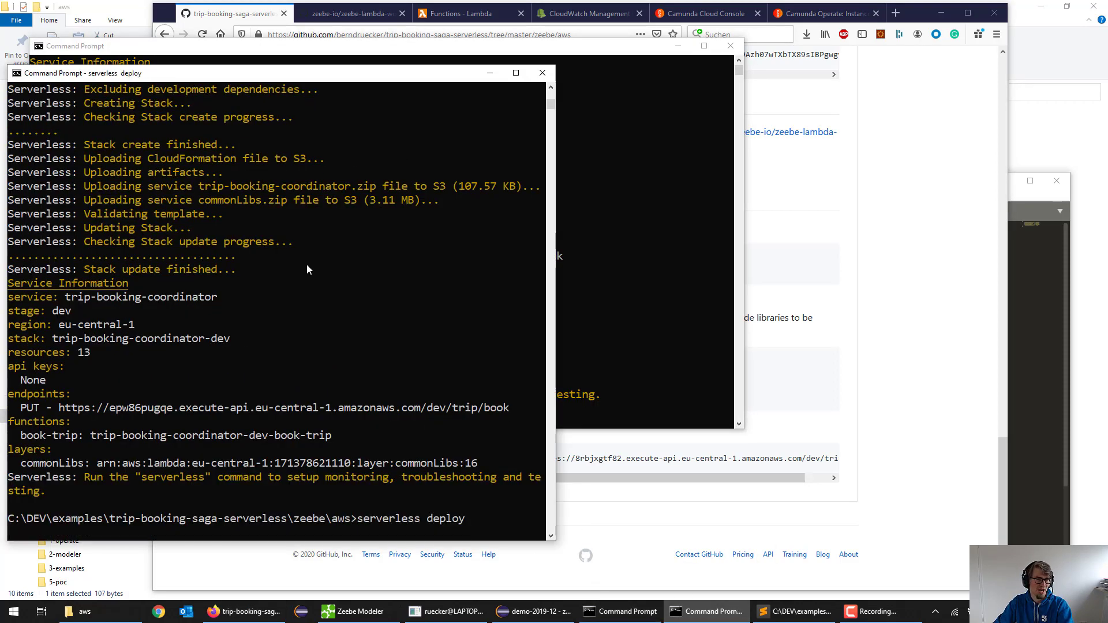
Show request-zeebe.json in Sublime Text and highlight the bookHotelFailure key (hotel/car false, flight true).
left_click_drag(59, 407, 241, 407)
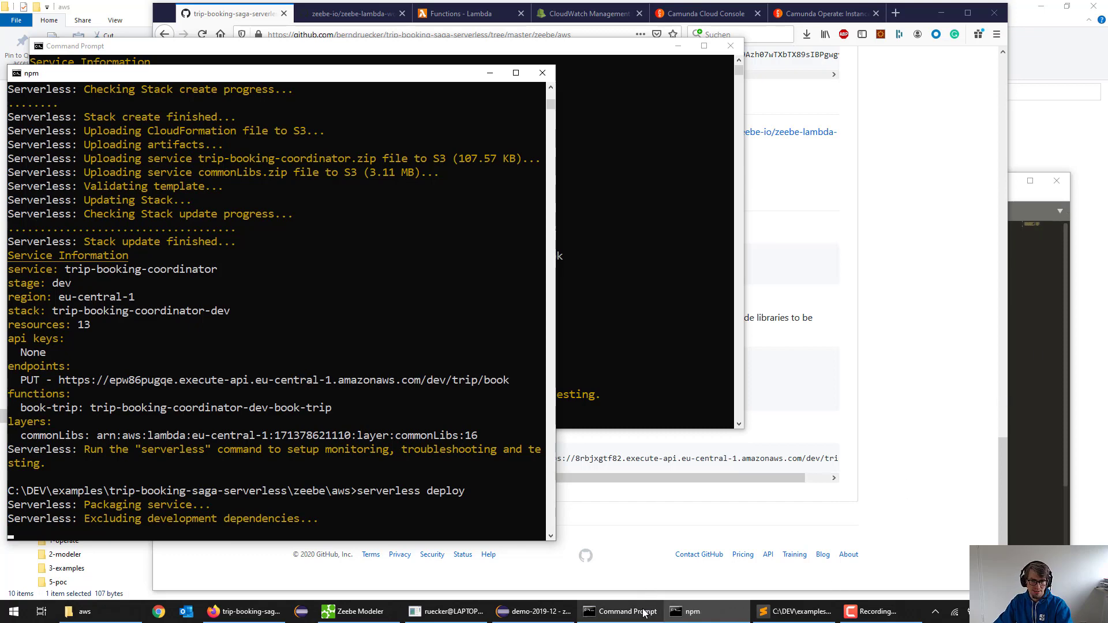
left_click(445, 612)
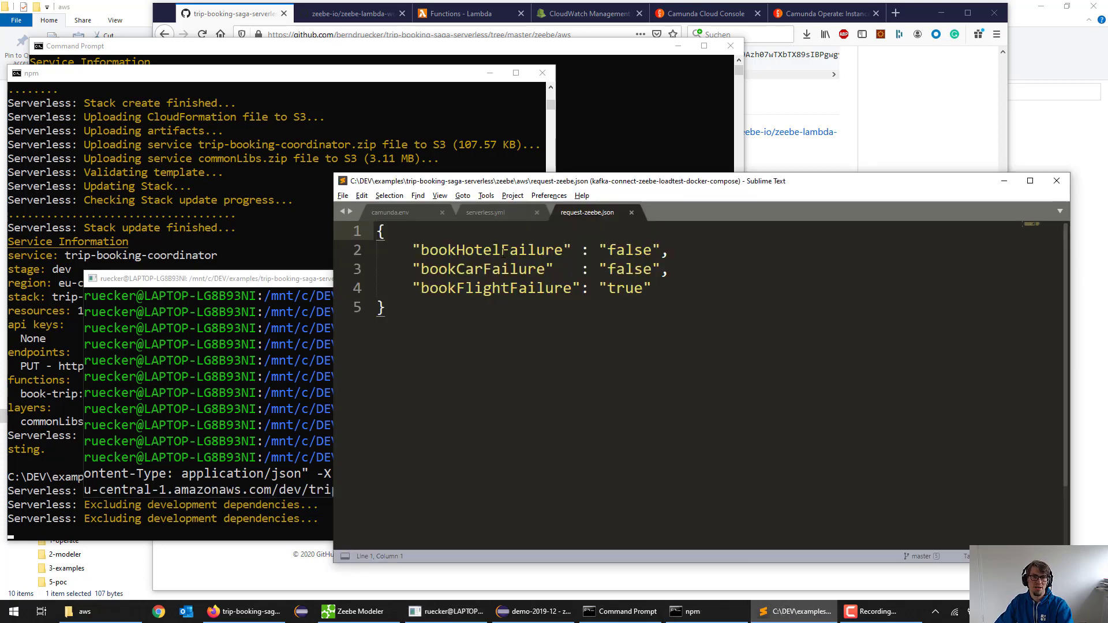
double_click(490, 249)
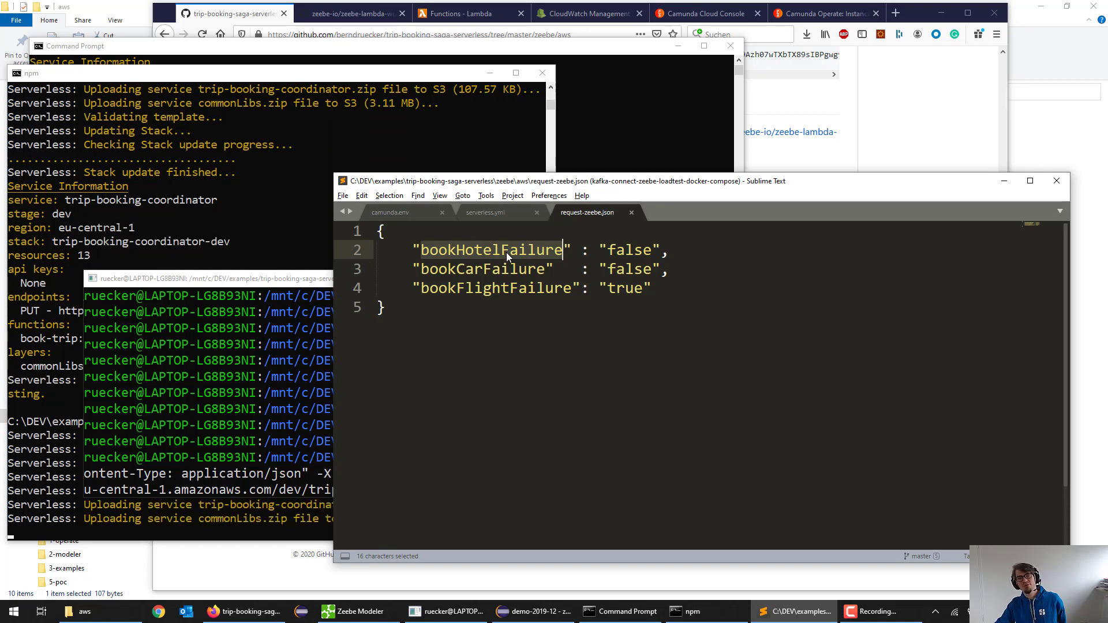
mouse_move(452, 249)
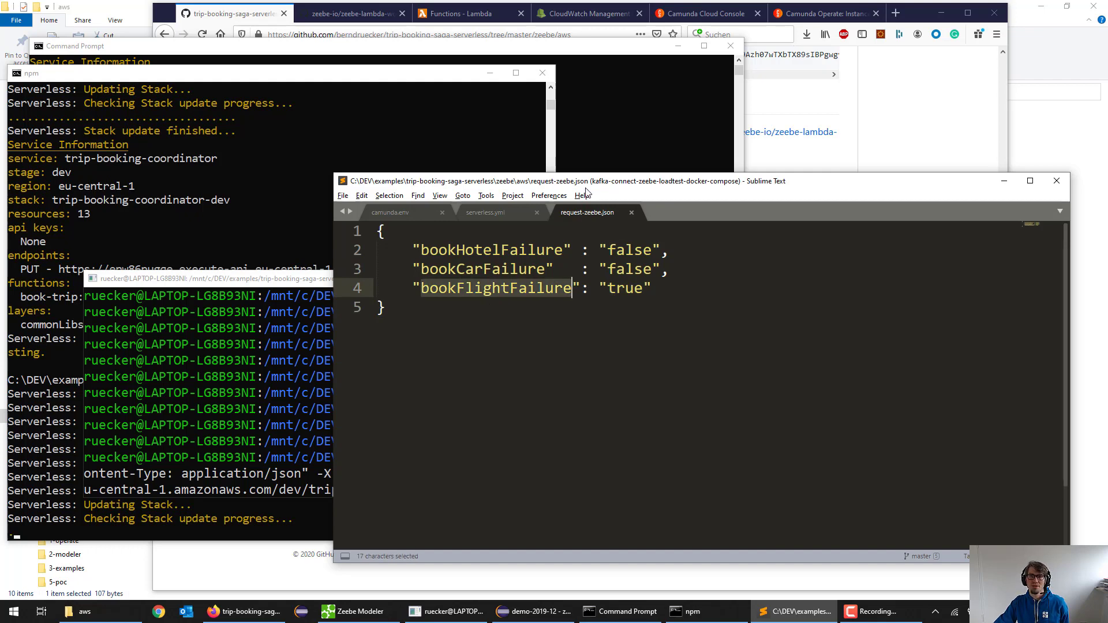
mouse_move(289, 287)
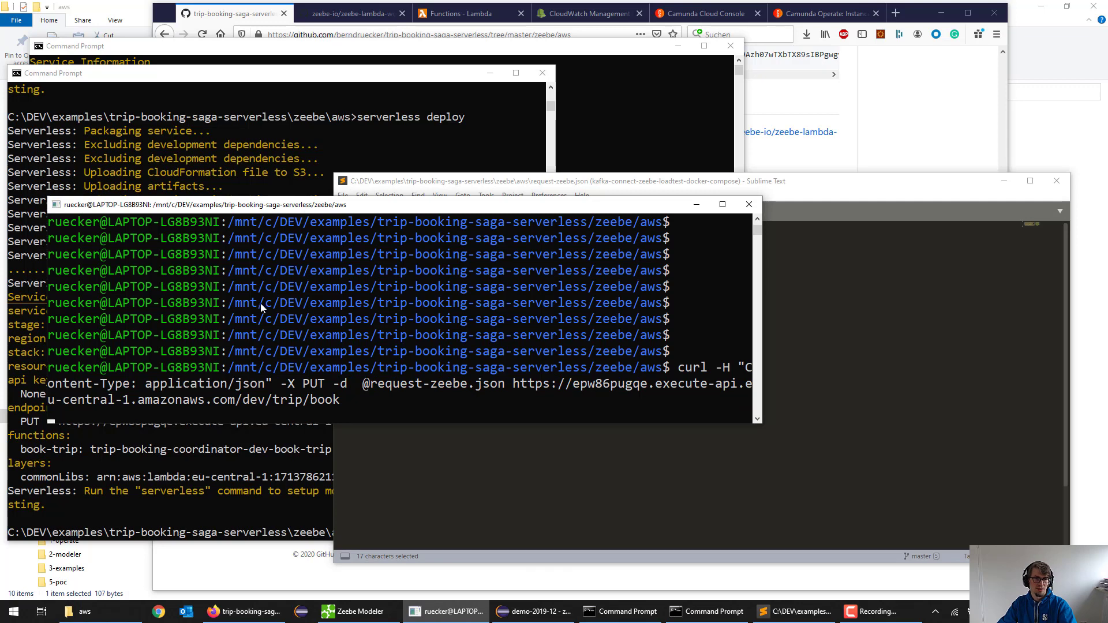
mouse_move(263, 317)
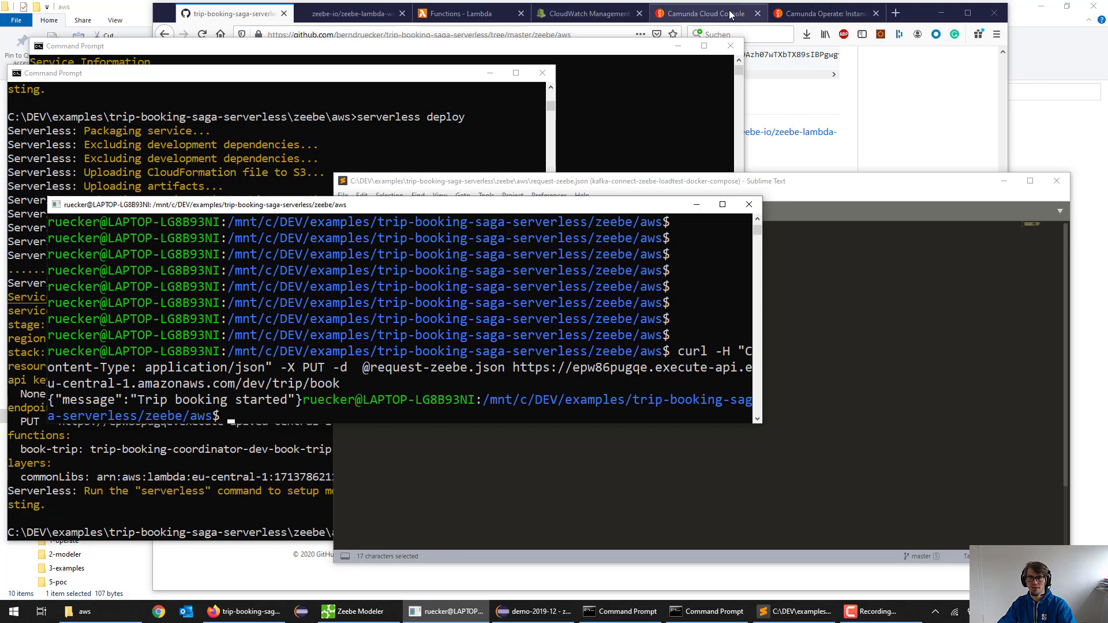
After 'Trip booking started' returns, switch to Operate's workflow instance list.
left_click(823, 13)
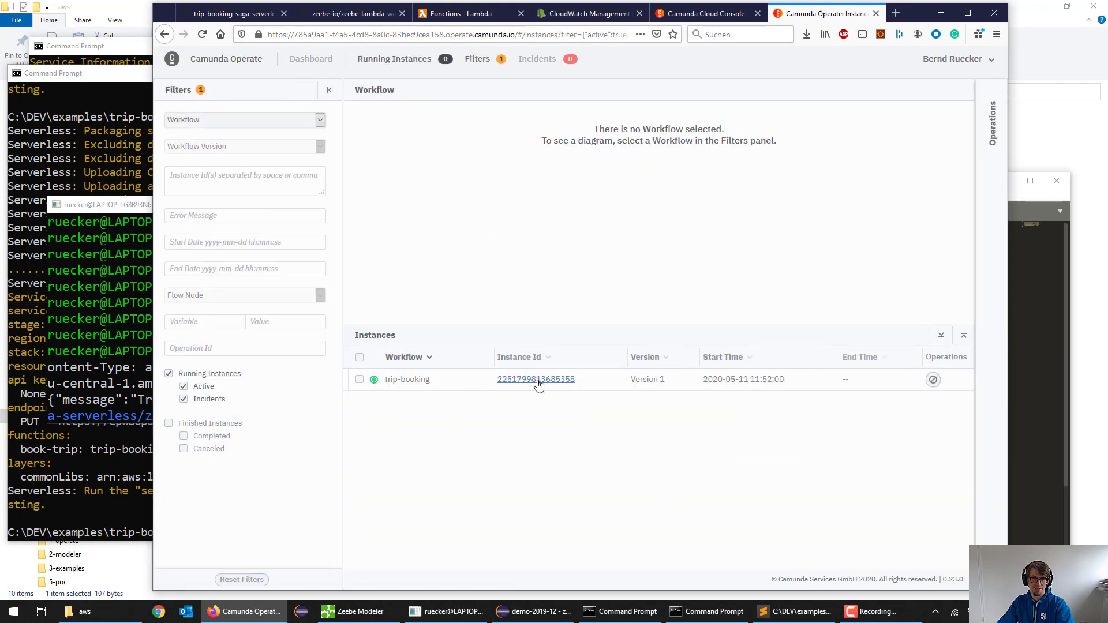
Include finished instances and open the newest trip-booking instance.
left_click(169, 422)
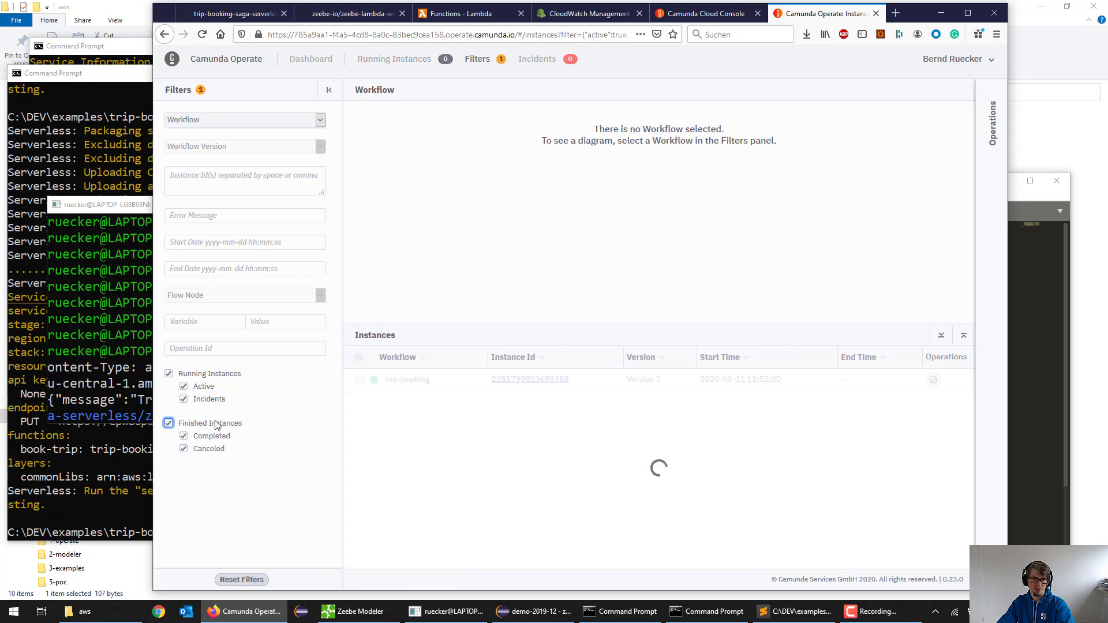
left_click(168, 422)
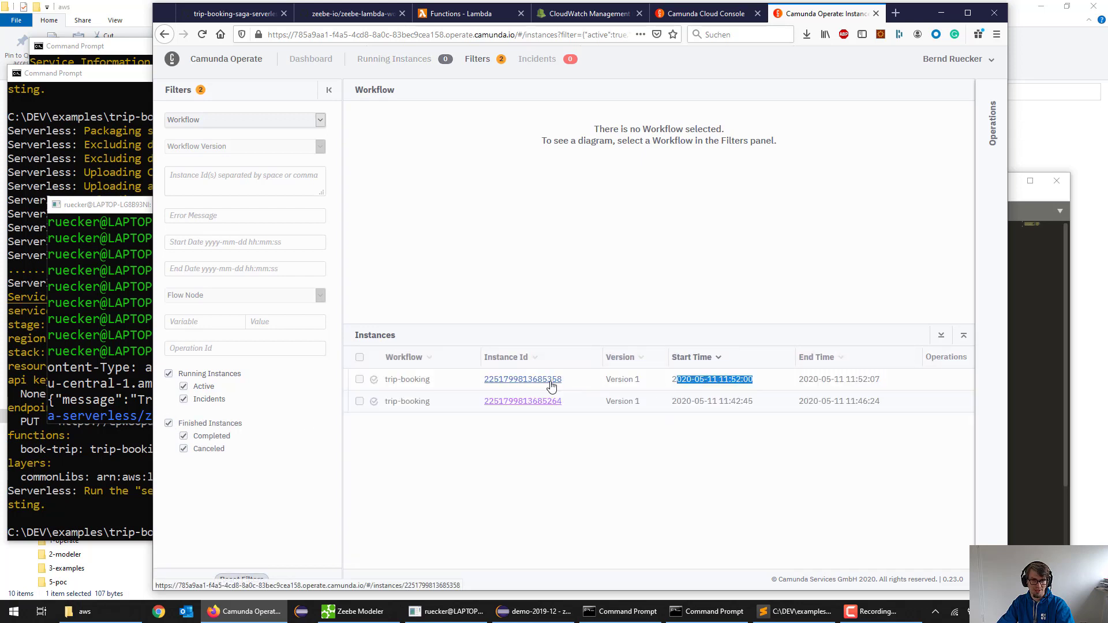
left_click(522, 380)
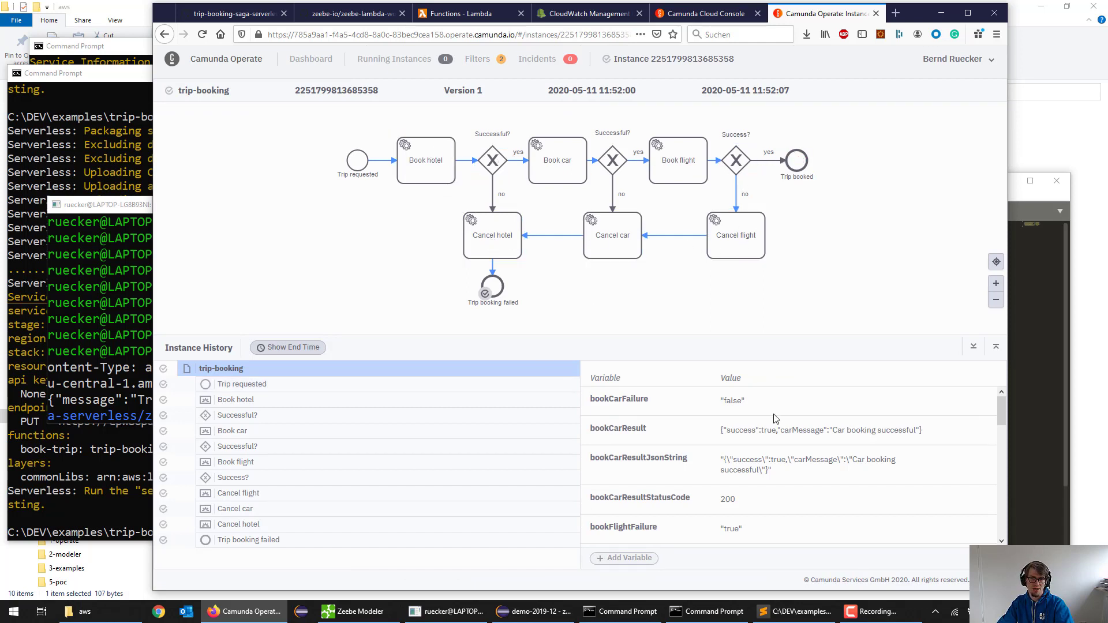
mouse_move(751, 474)
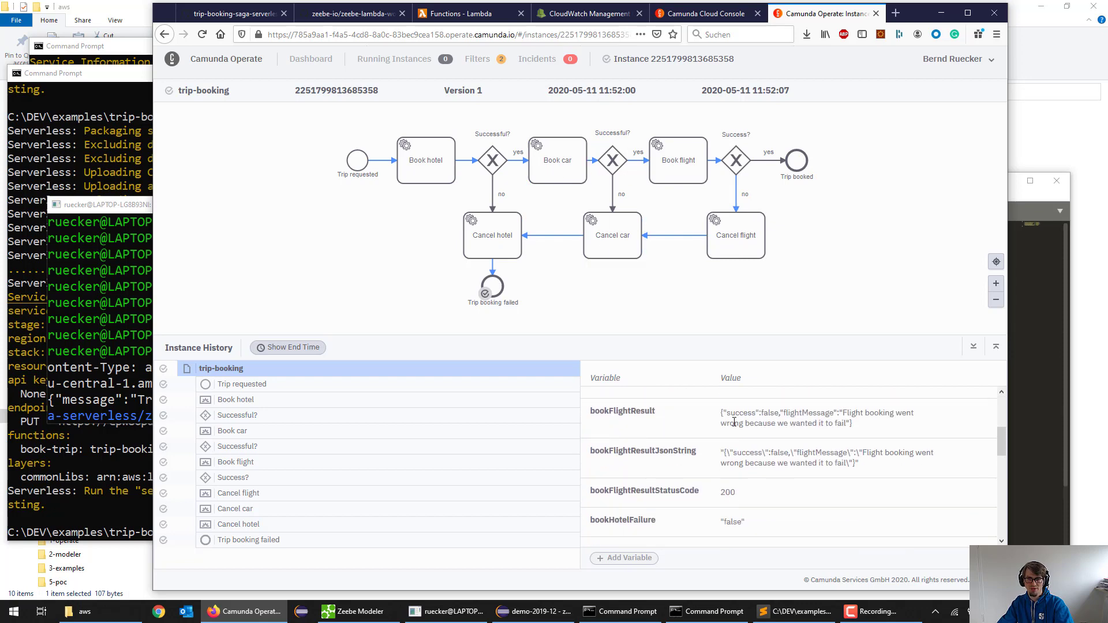
Review the instance's Cancel flight, car and hotel history, then move to CloudWatch Log Groups.
scroll("down", 3)
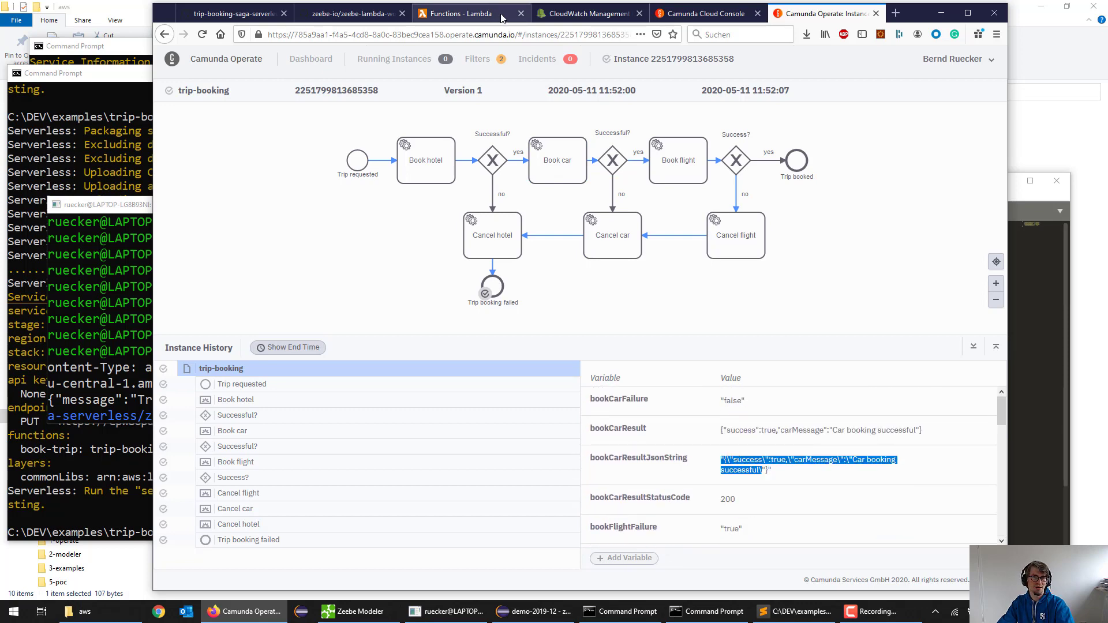
left_click(588, 13)
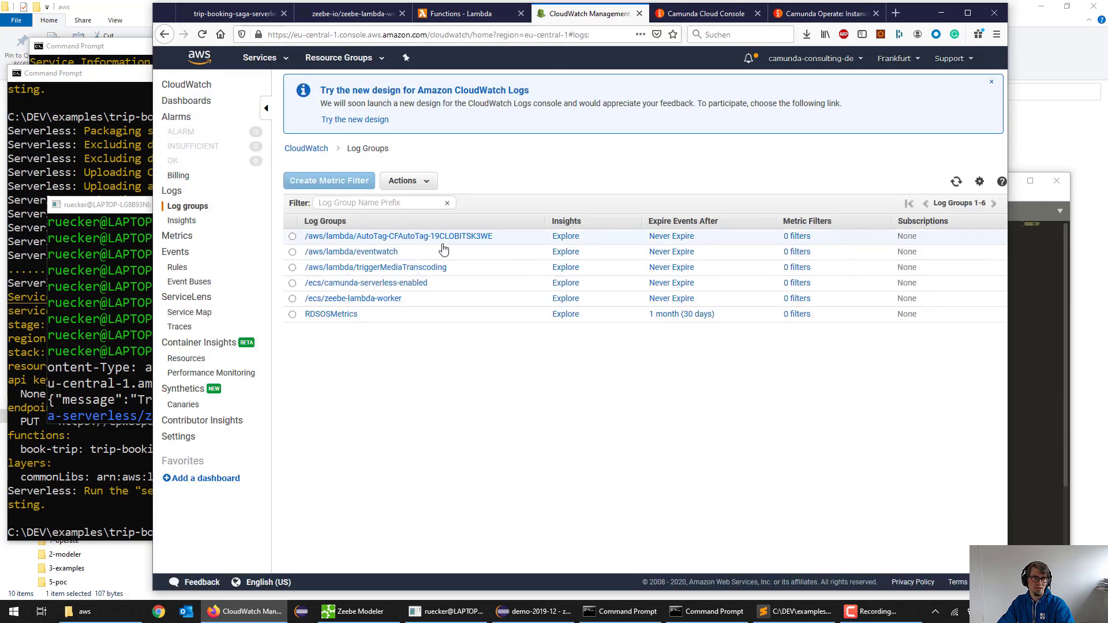
Refresh log groups and expand the book-hotel function's latest INFO body event showing bookFlightFailure true.
left_click(397, 236)
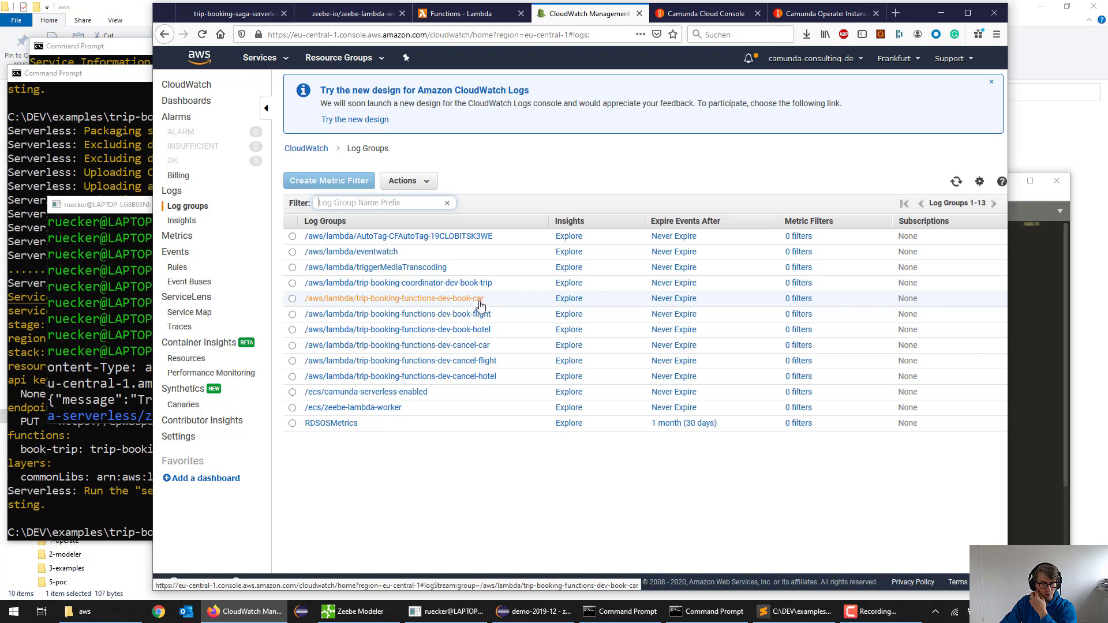
left_click(394, 297)
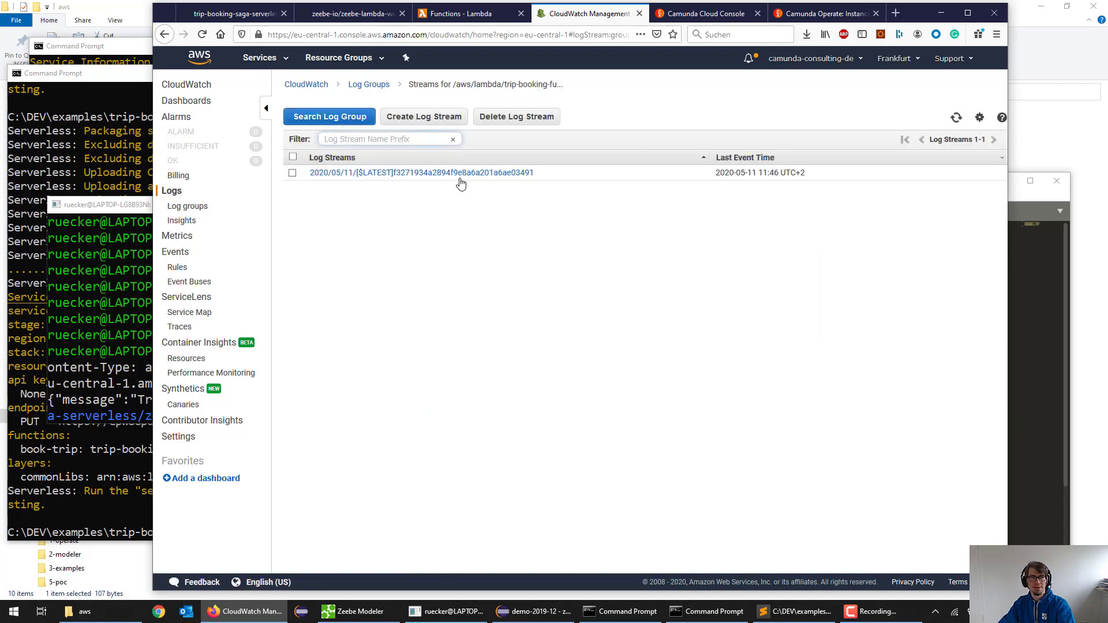
left_click(421, 171)
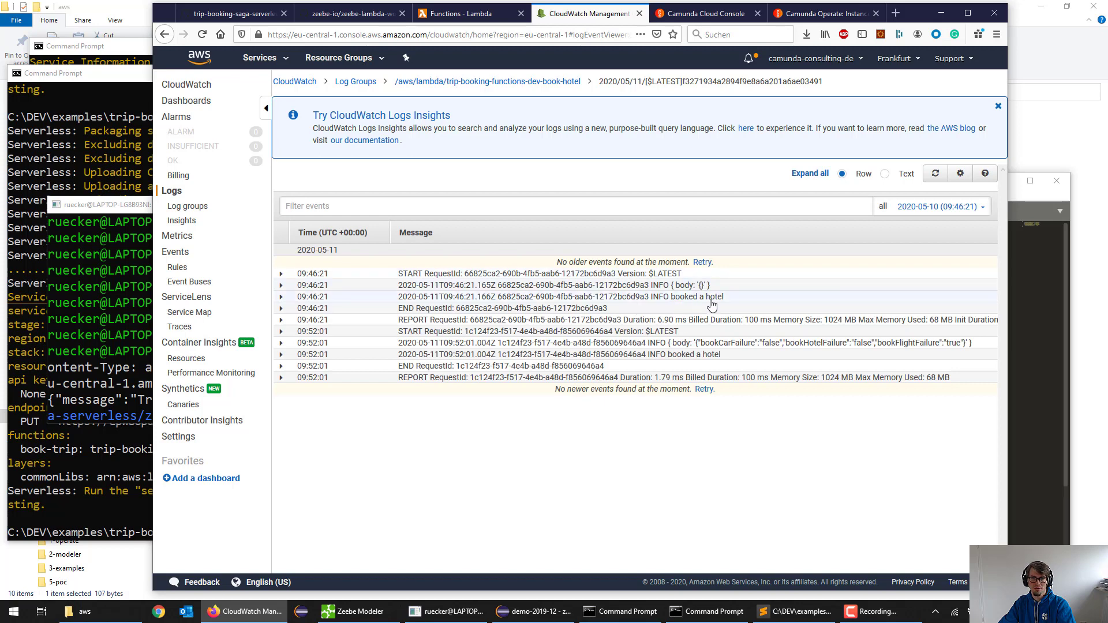
mouse_move(712, 301)
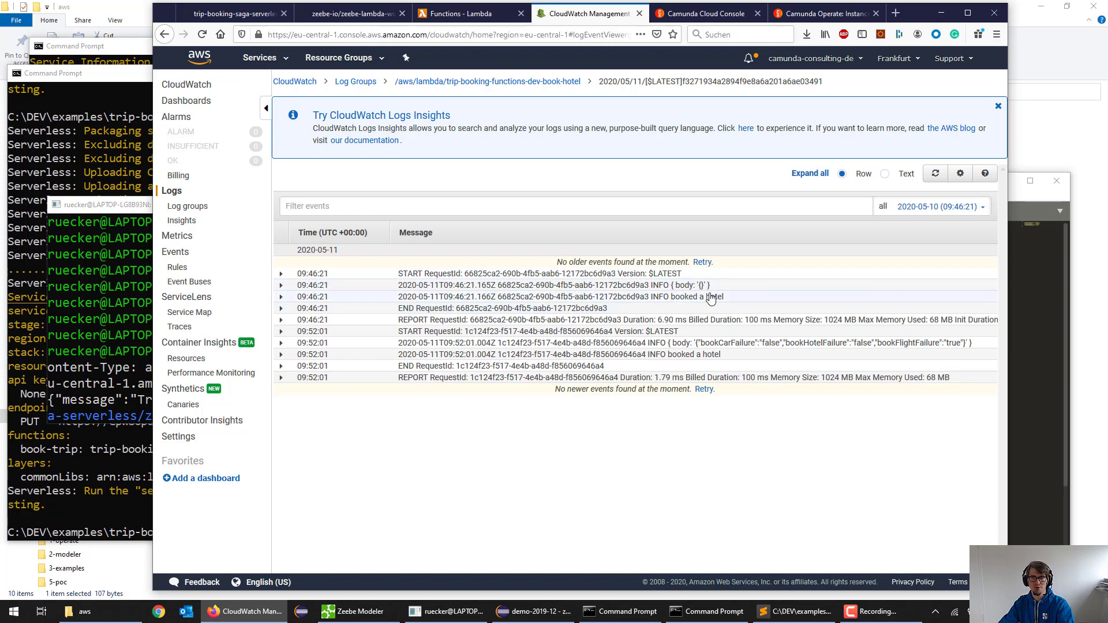
mouse_move(695, 366)
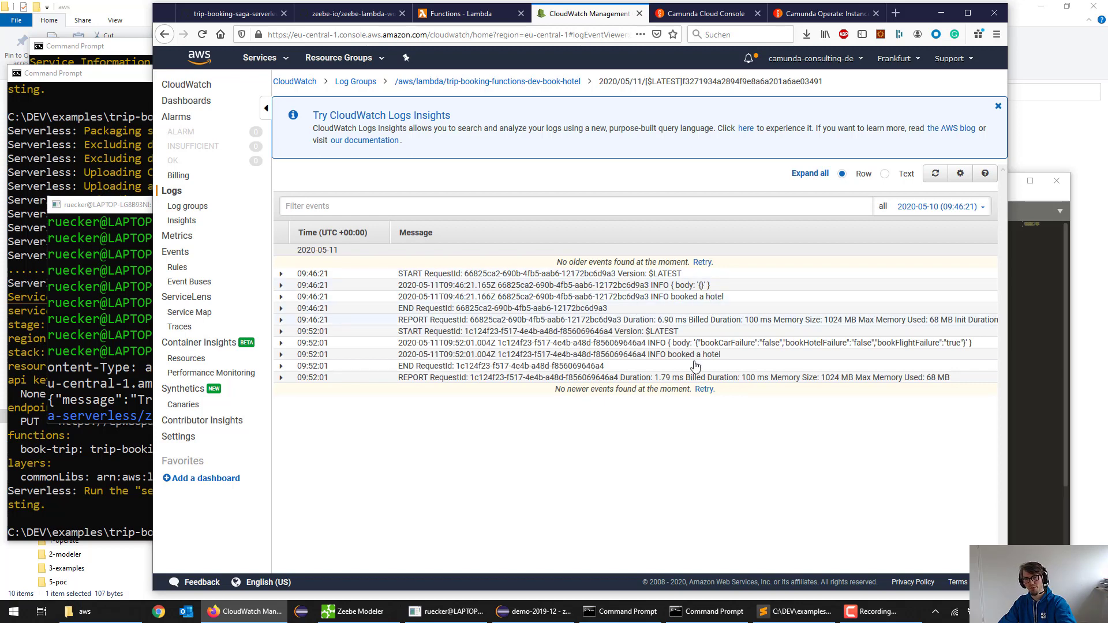
left_click(281, 343)
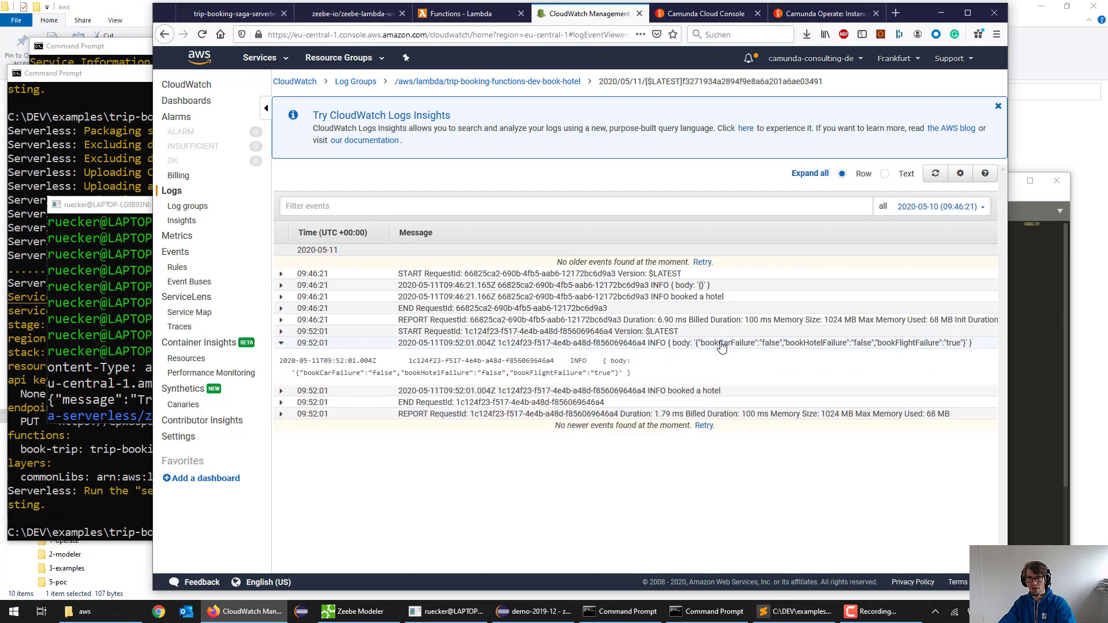
mouse_move(847, 344)
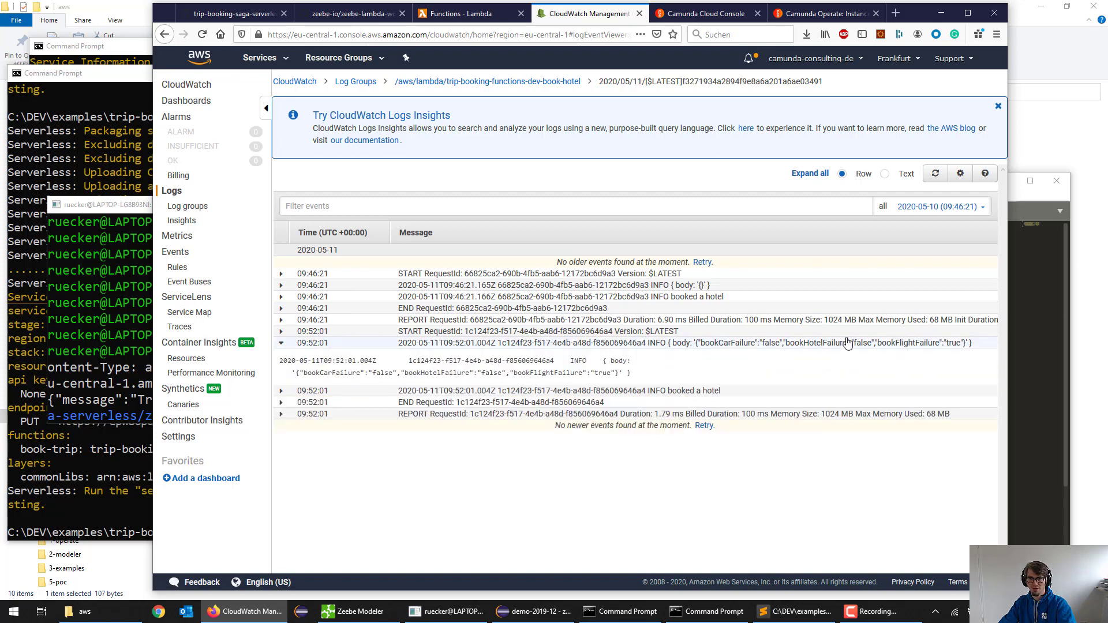